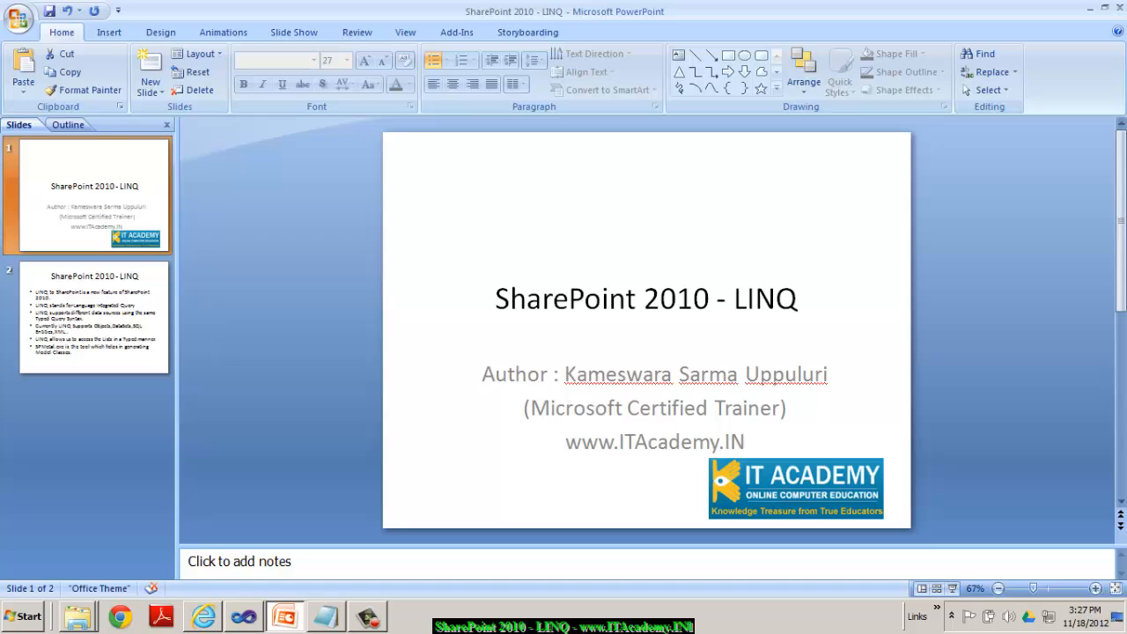
- Show slide 2 of the SharePoint 2010 - LINQ deck, the bulleted LINQ overview
{"action": "left_click", "coordinate": [88, 317]}
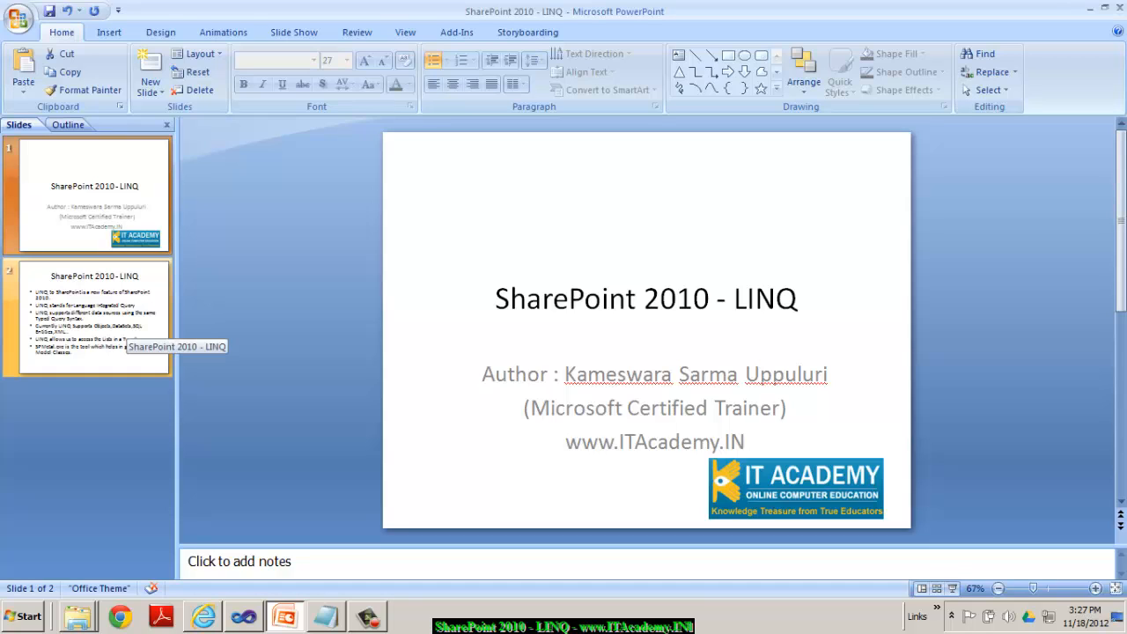
{"action": "left_click", "coordinate": [88, 315]}
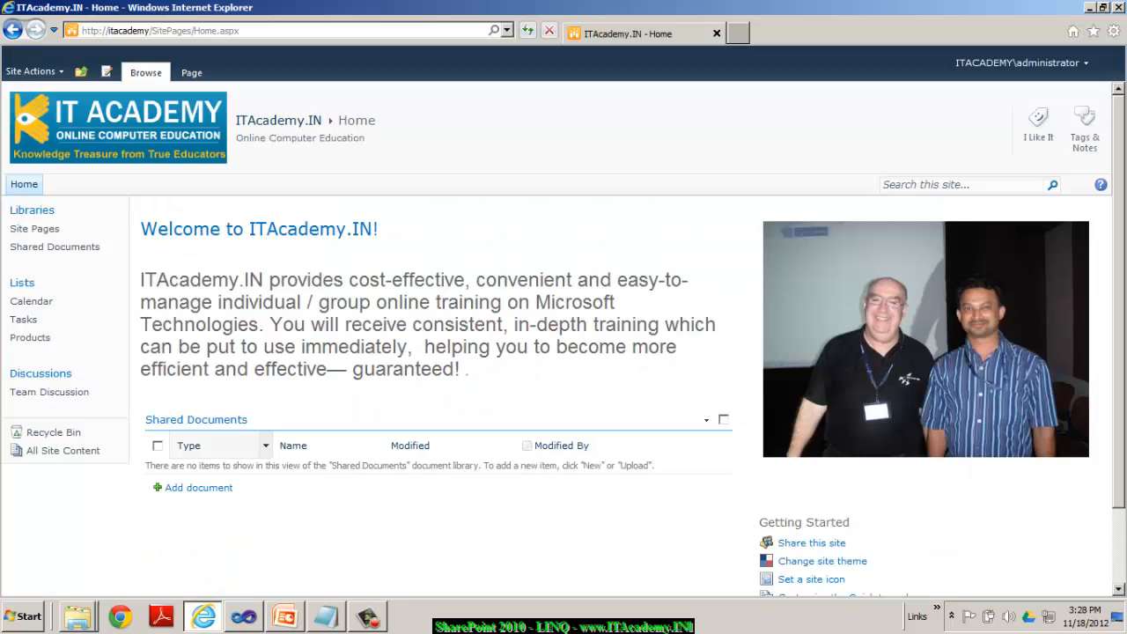
{"action": "mouse_move", "coordinate": [30, 337]}
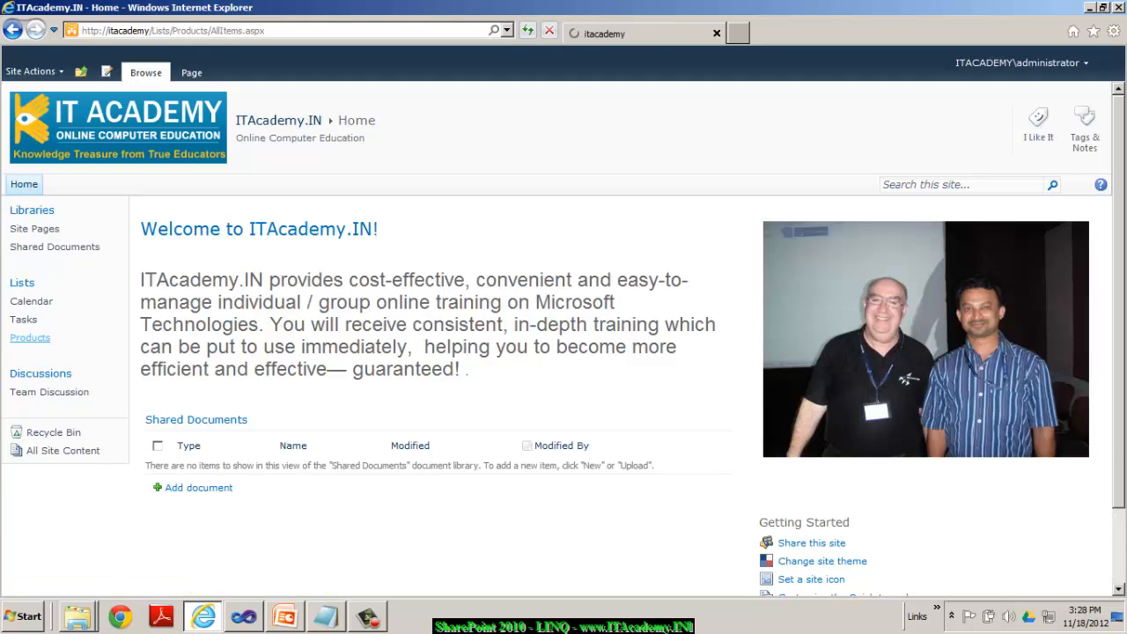
- View the five-item Products list in SharePoint, then switch to Visual Studio
{"action": "left_click", "coordinate": [30, 337]}
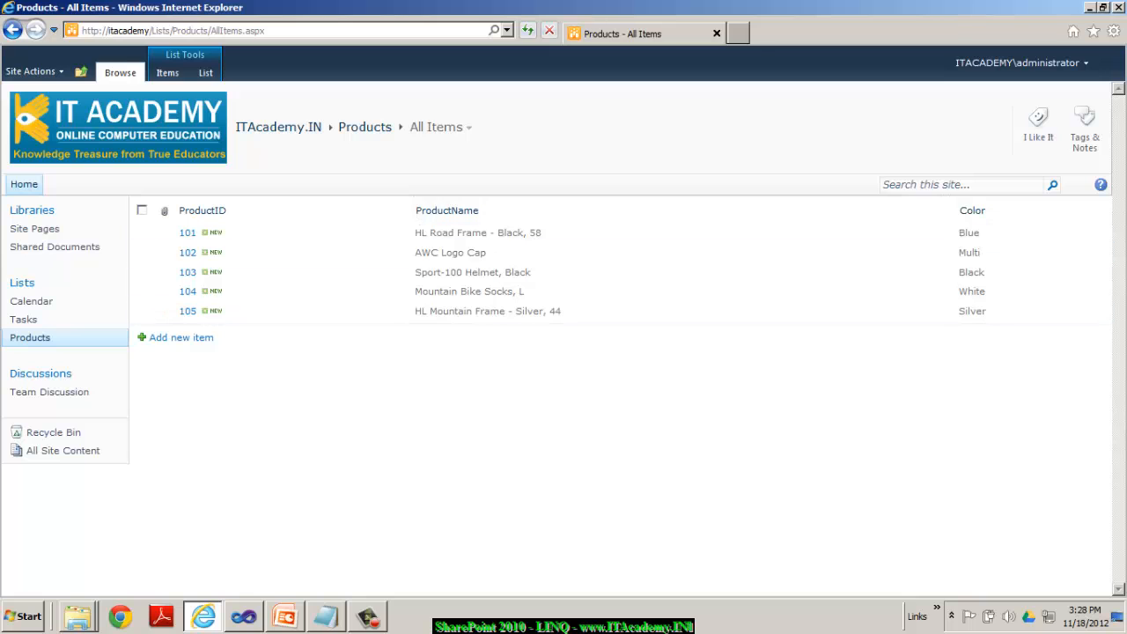
{"action": "mouse_move", "coordinate": [242, 615]}
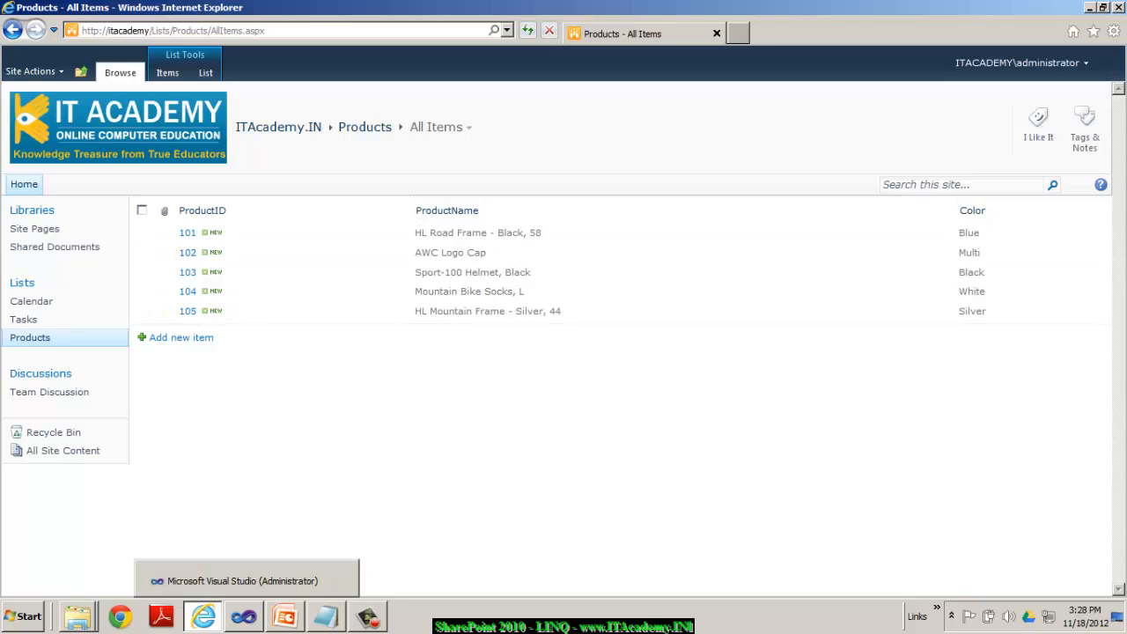
{"action": "left_click", "coordinate": [284, 615]}
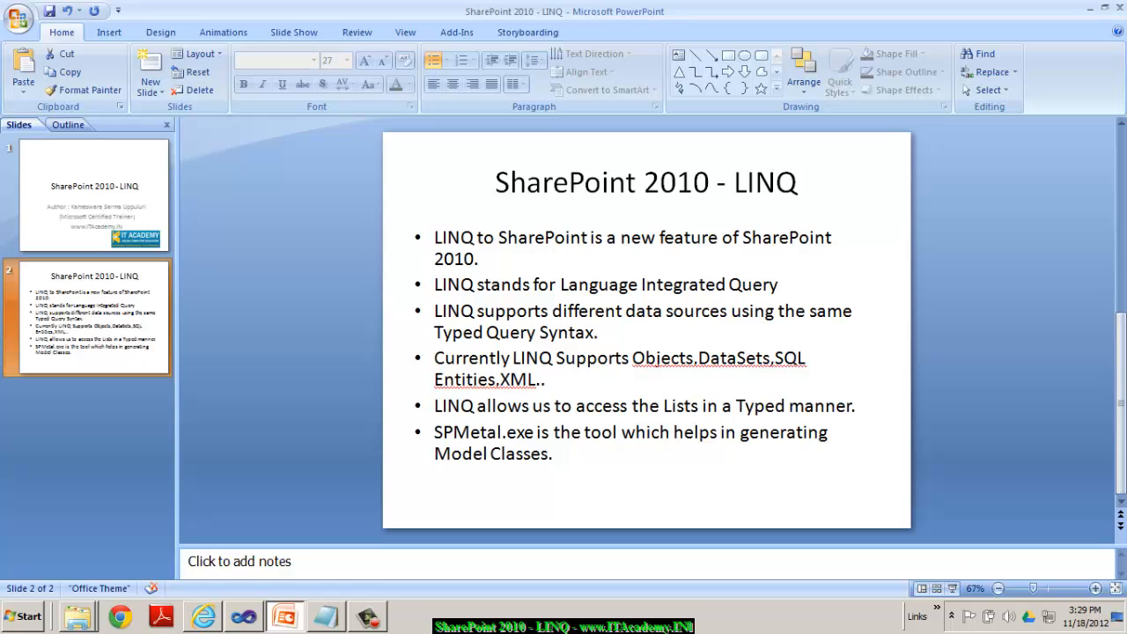
- Create a new Empty SharePoint Project named LINQWithSharePointTraining
{"action": "left_click", "coordinate": [243, 615]}
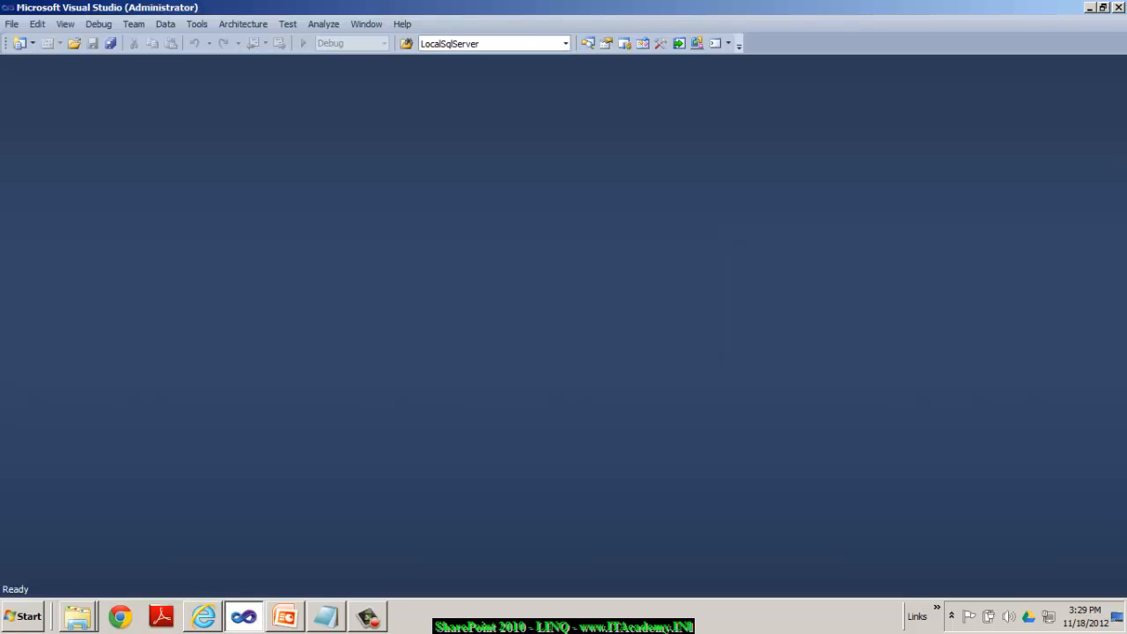
{"action": "left_click", "coordinate": [12, 24]}
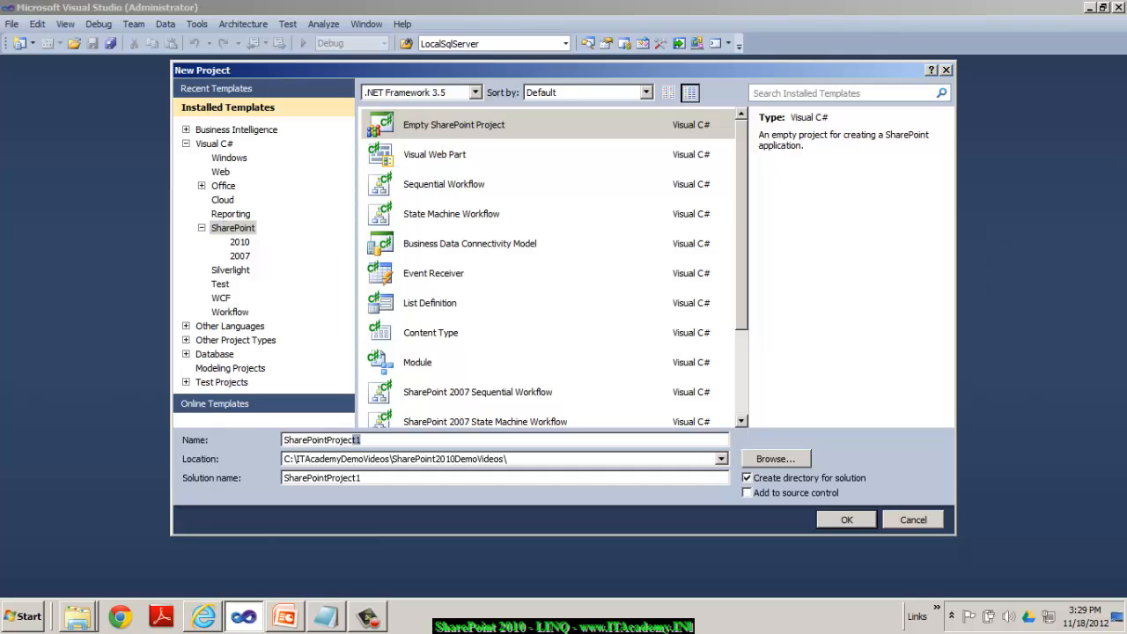
{"action": "type", "text": "LINQWithShaer"}
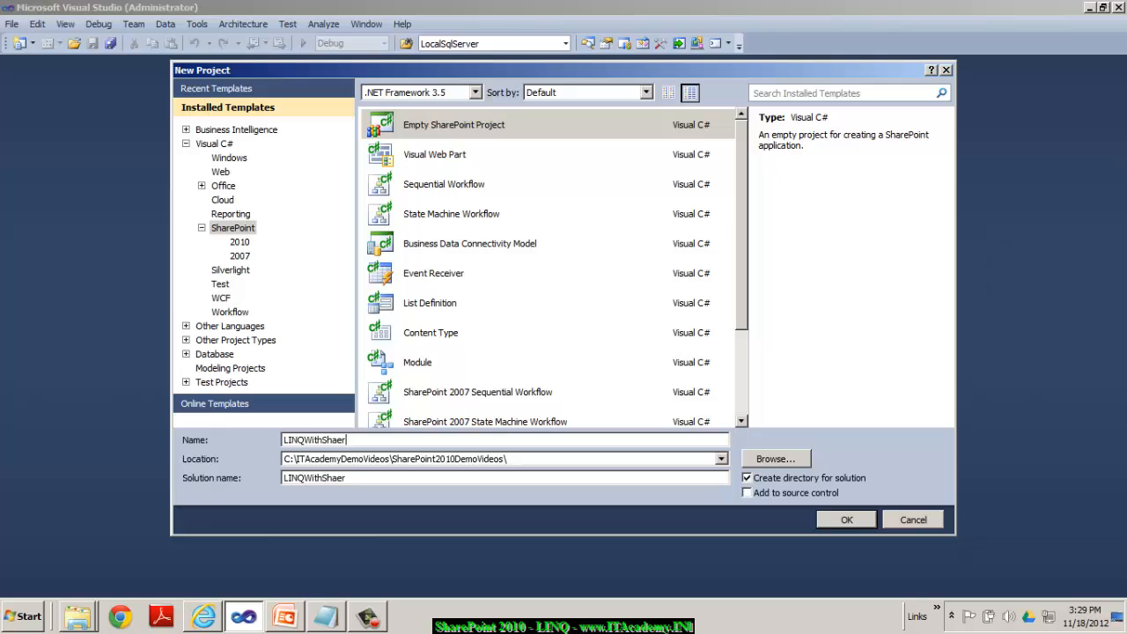
{"action": "type", "text": "Point"}
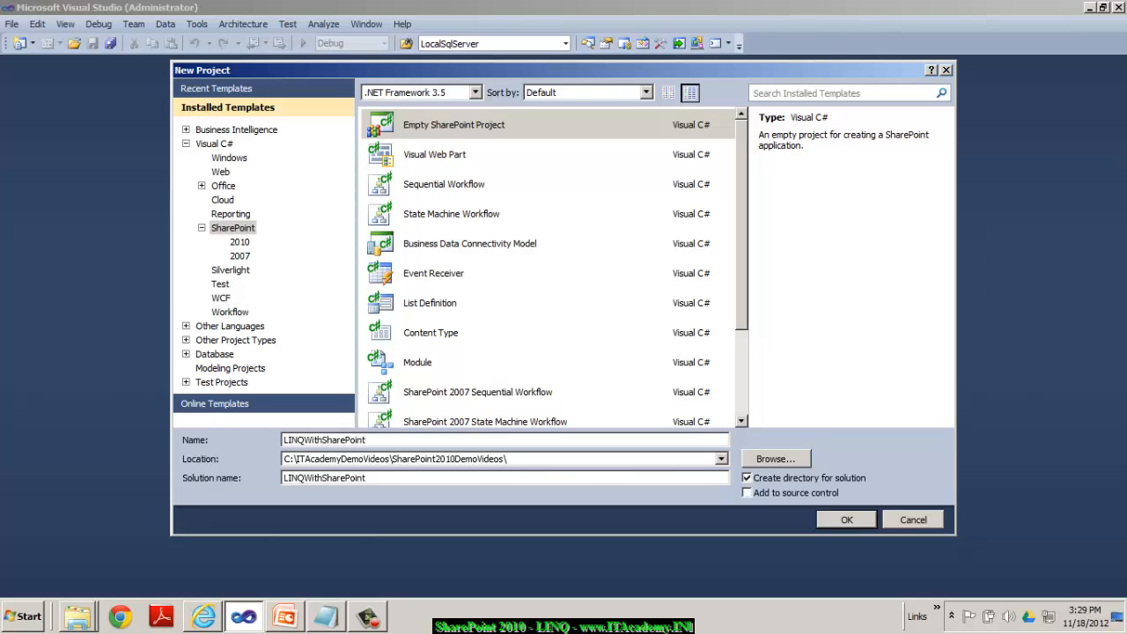
{"action": "type", "text": "Training"}
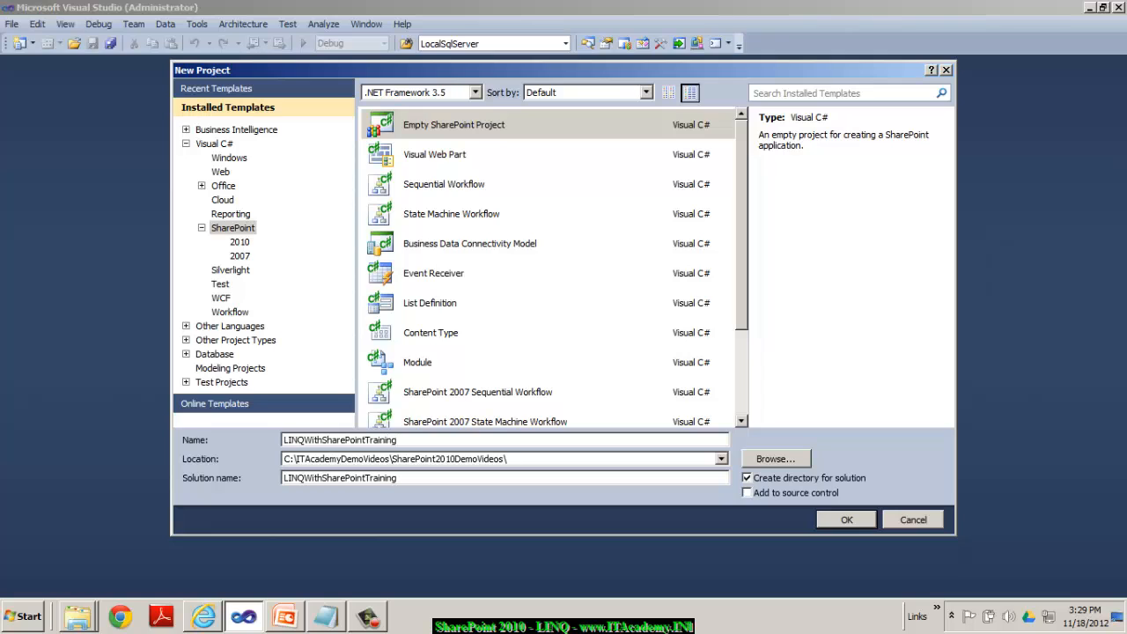
{"action": "left_click", "coordinate": [844, 519]}
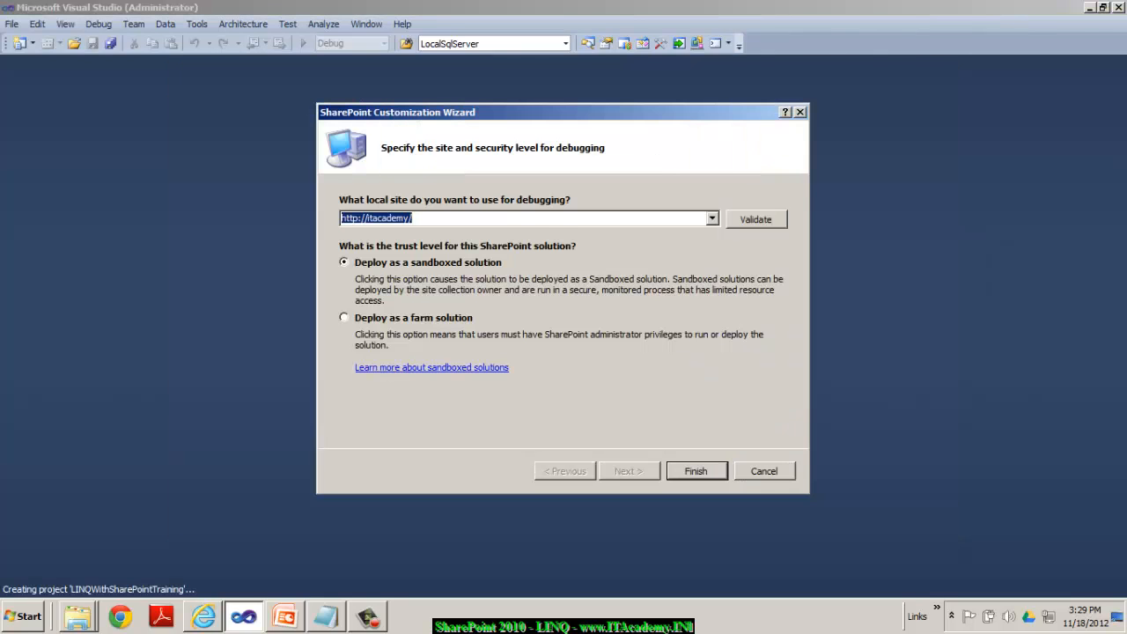
- Set the project to deploy as a farm solution and finish the customization wizard
{"action": "left_click", "coordinate": [343, 317]}
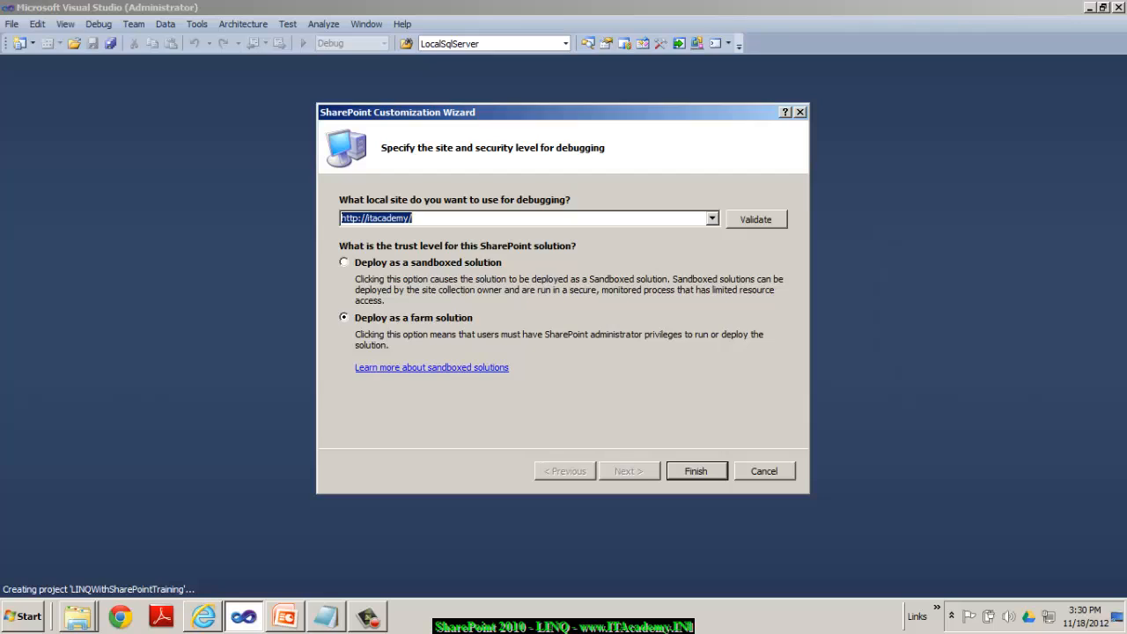
{"action": "left_click", "coordinate": [694, 471]}
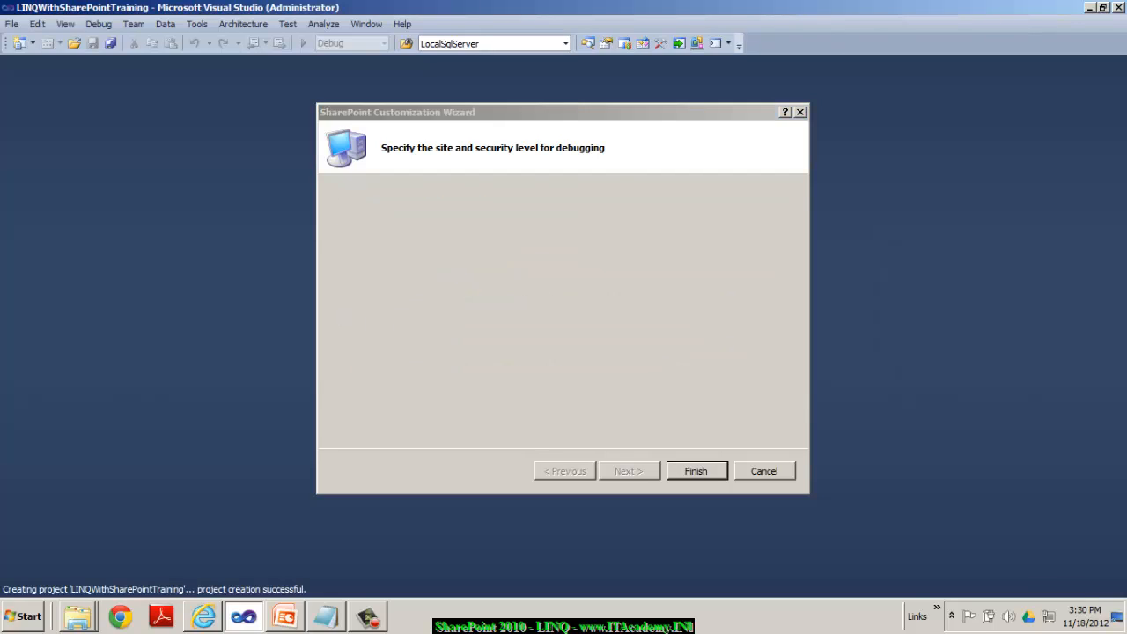
{"action": "left_click", "coordinate": [694, 471]}
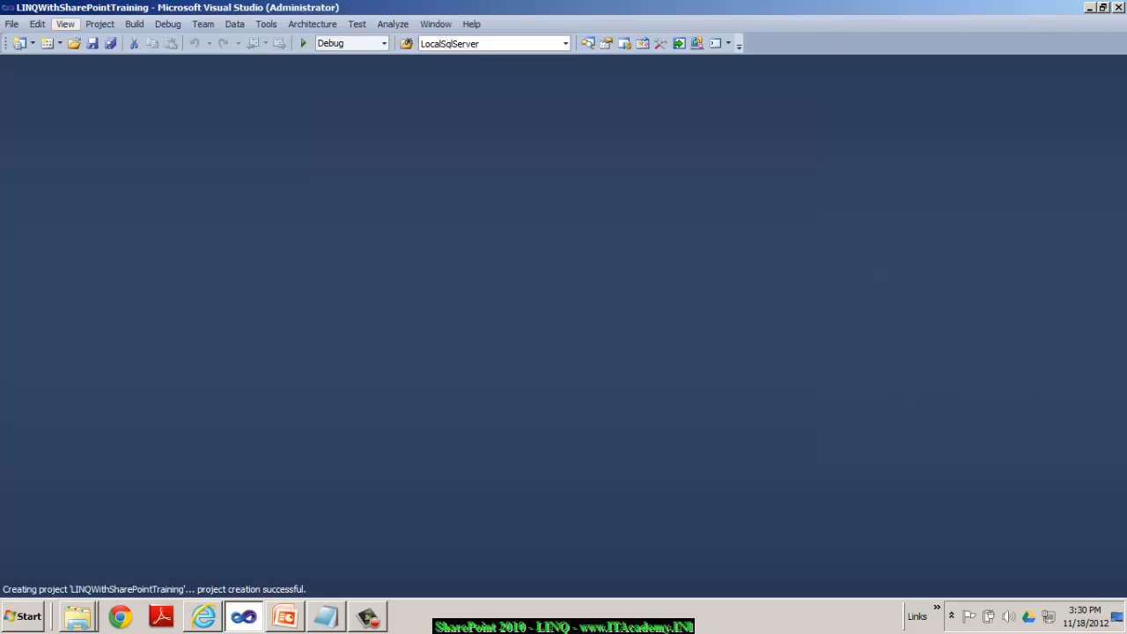
- Add a project reference to Microsoft.SharePoint.Linq from the Recent assemblies
{"action": "left_click", "coordinate": [64, 24]}
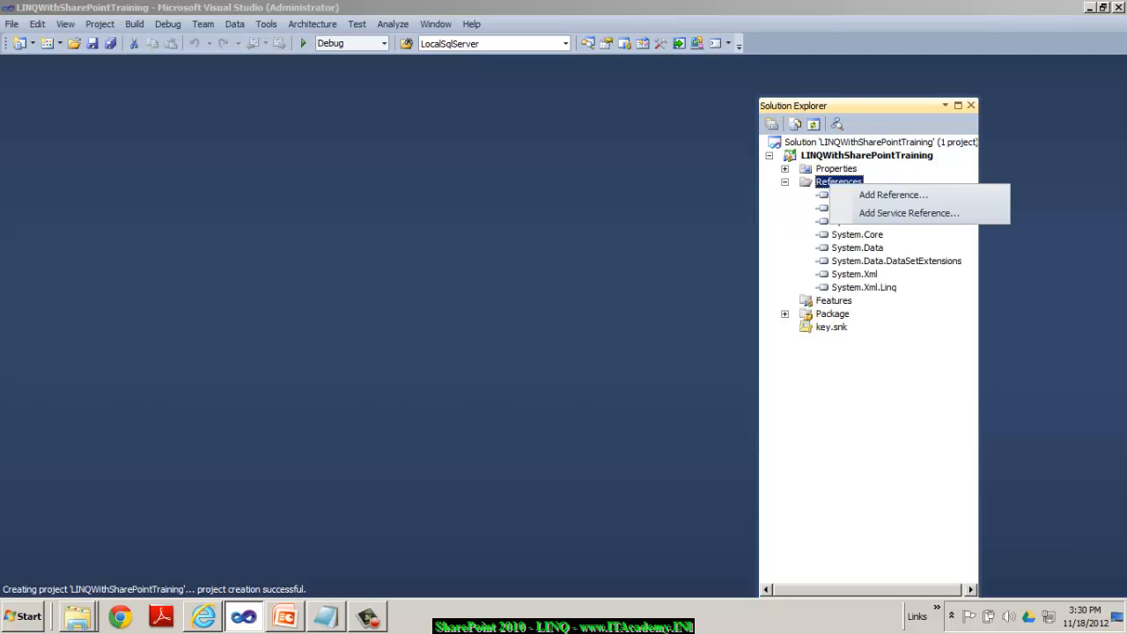
{"action": "left_click", "coordinate": [892, 195]}
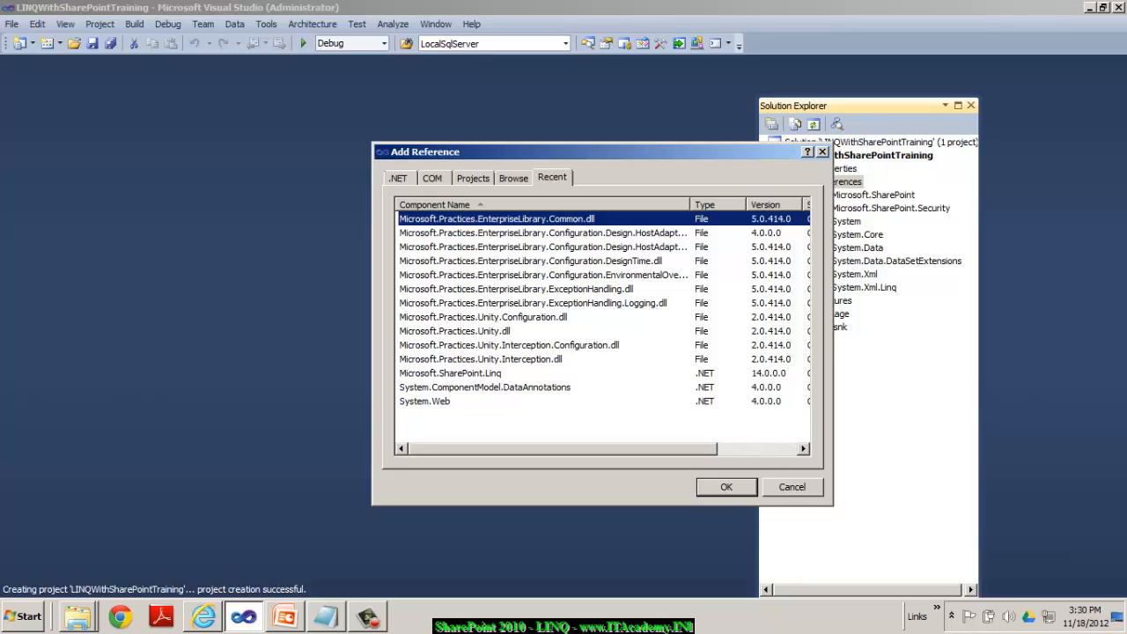
{"action": "left_click", "coordinate": [449, 373]}
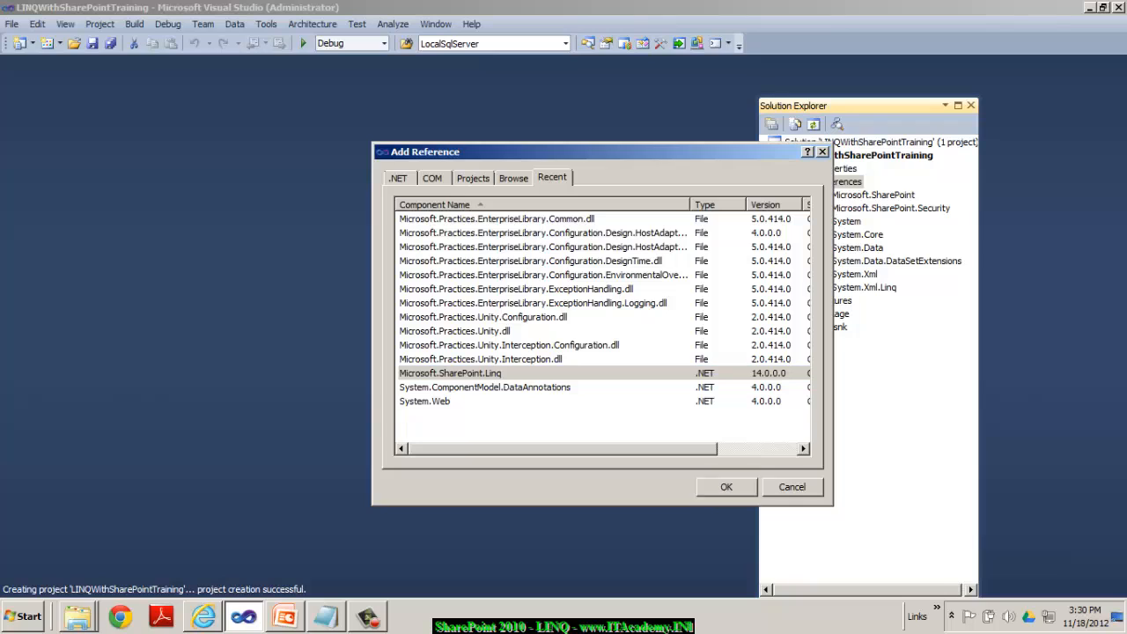
{"action": "left_click", "coordinate": [726, 487]}
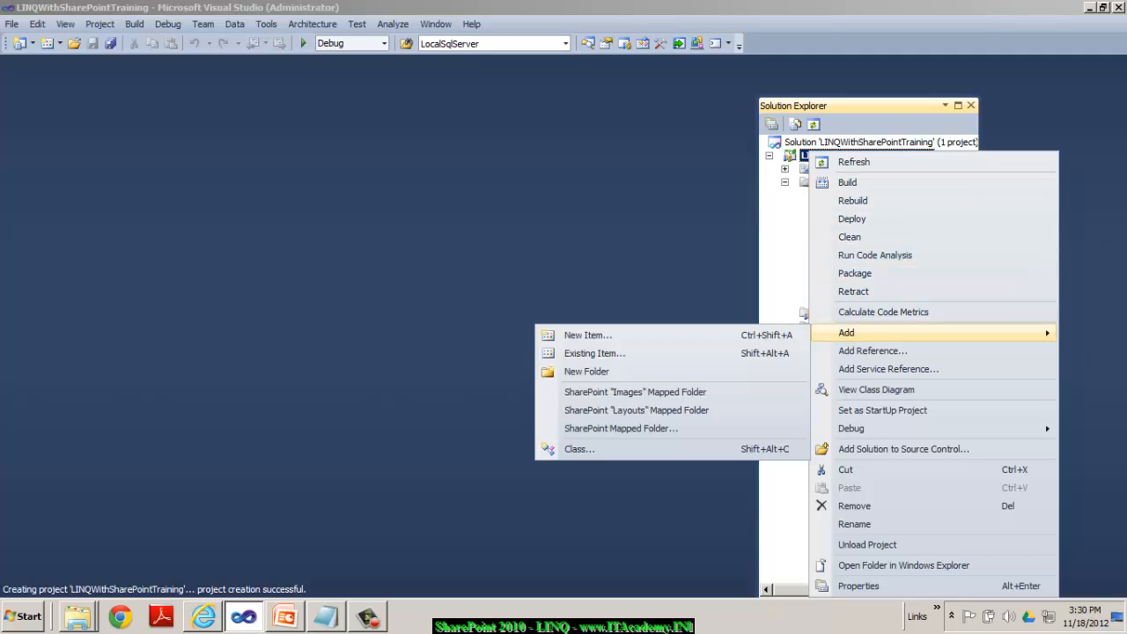
- Add a SharePoint 2010 Web Part item named LINQToSPDemo to the project
{"action": "left_click", "coordinate": [587, 334]}
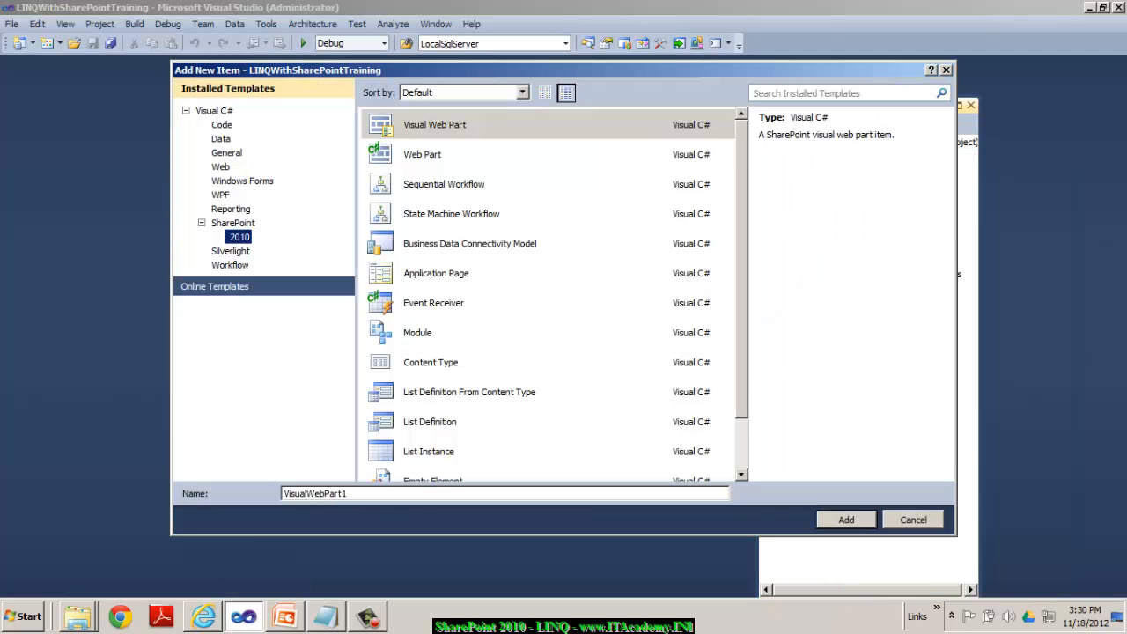
{"action": "left_click", "coordinate": [422, 154]}
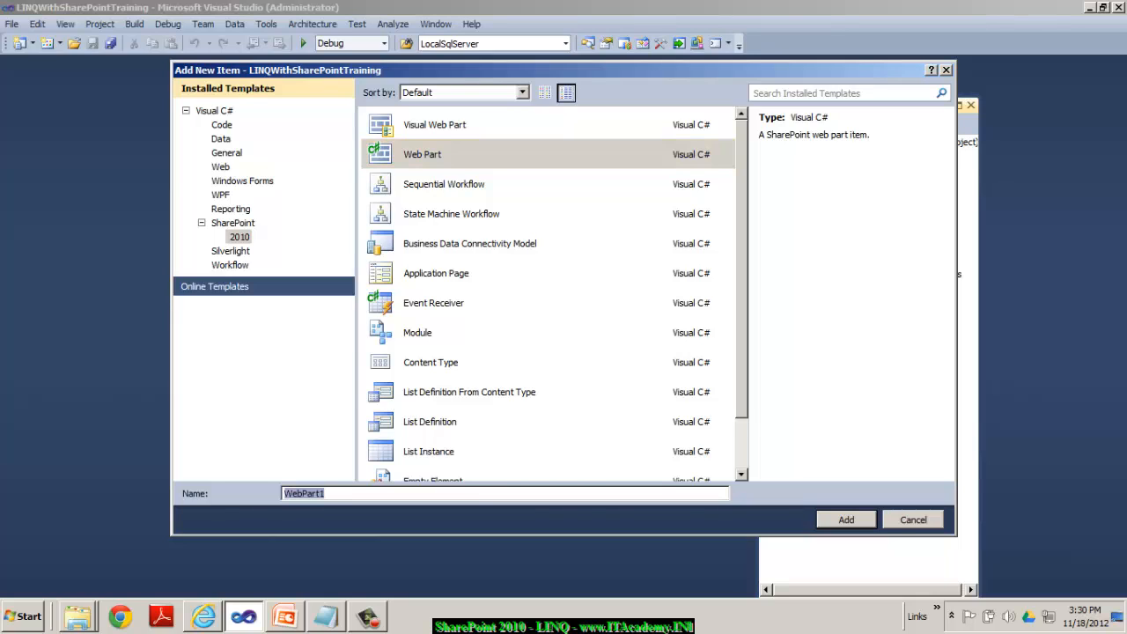
{"action": "type", "text": "L"}
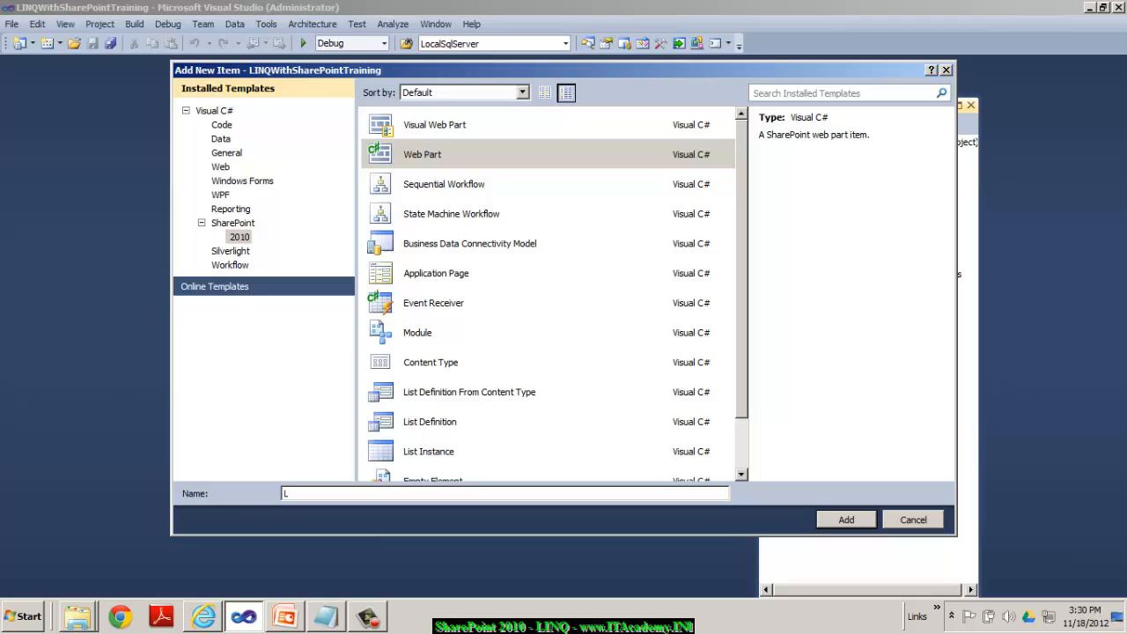
{"action": "type", "text": "INQTo"}
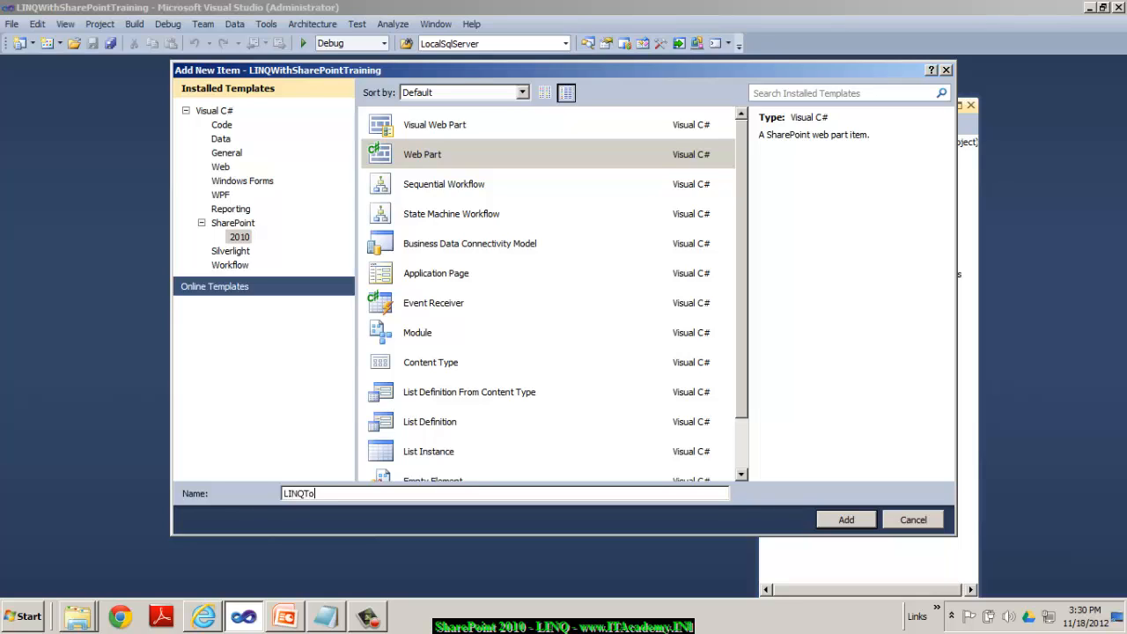
{"action": "type", "text": "SP"}
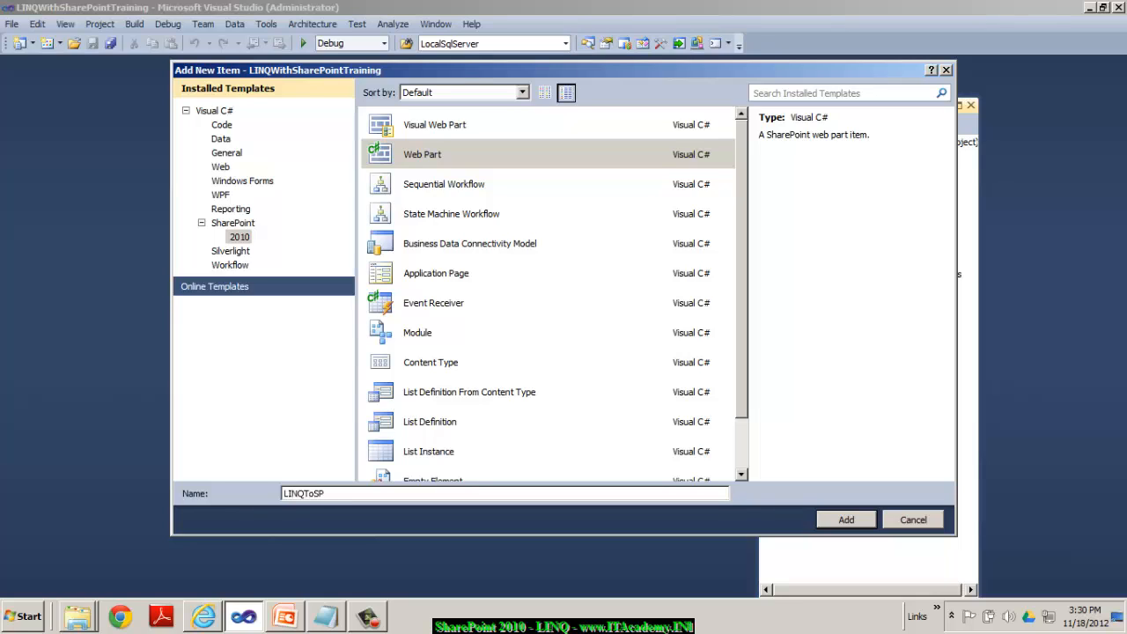
{"action": "type", "text": "Demo"}
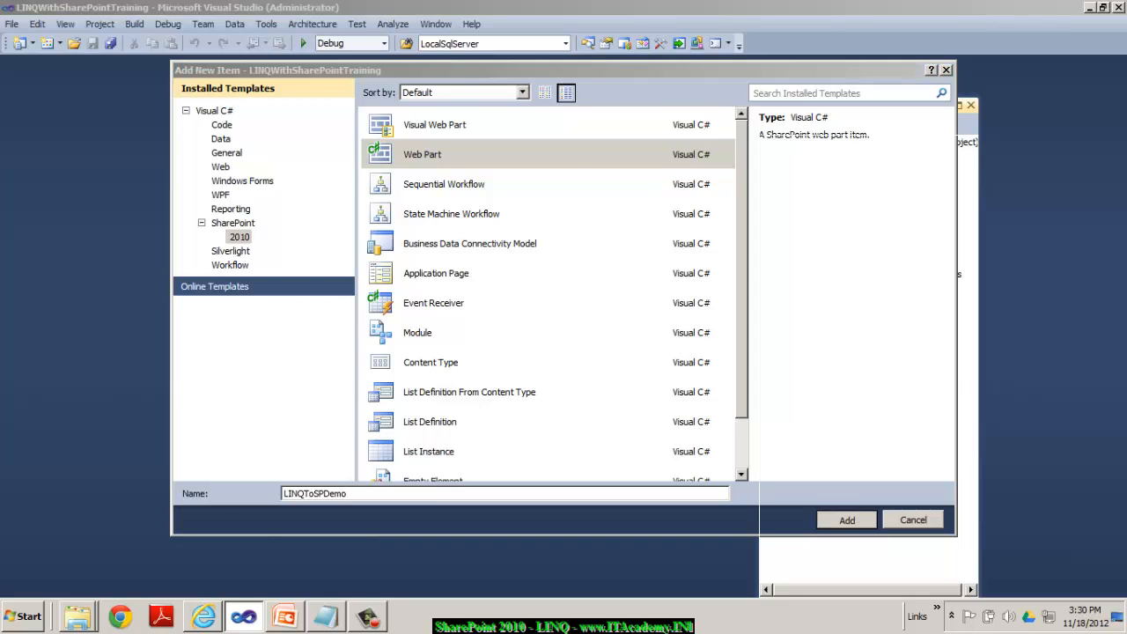
{"action": "left_click", "coordinate": [846, 519]}
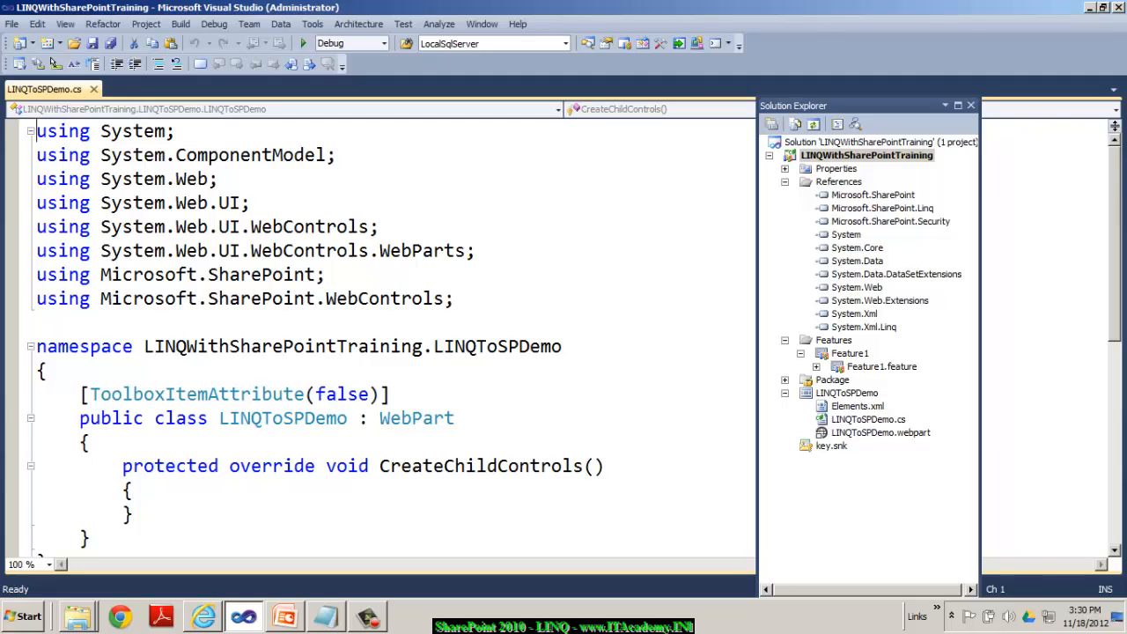
- Add 'using Microsoft.SharePoint.Linq;' and 'using System.Linq;' to LINQToSPDemo.cs and save
{"action": "double_click", "coordinate": [417, 417]}
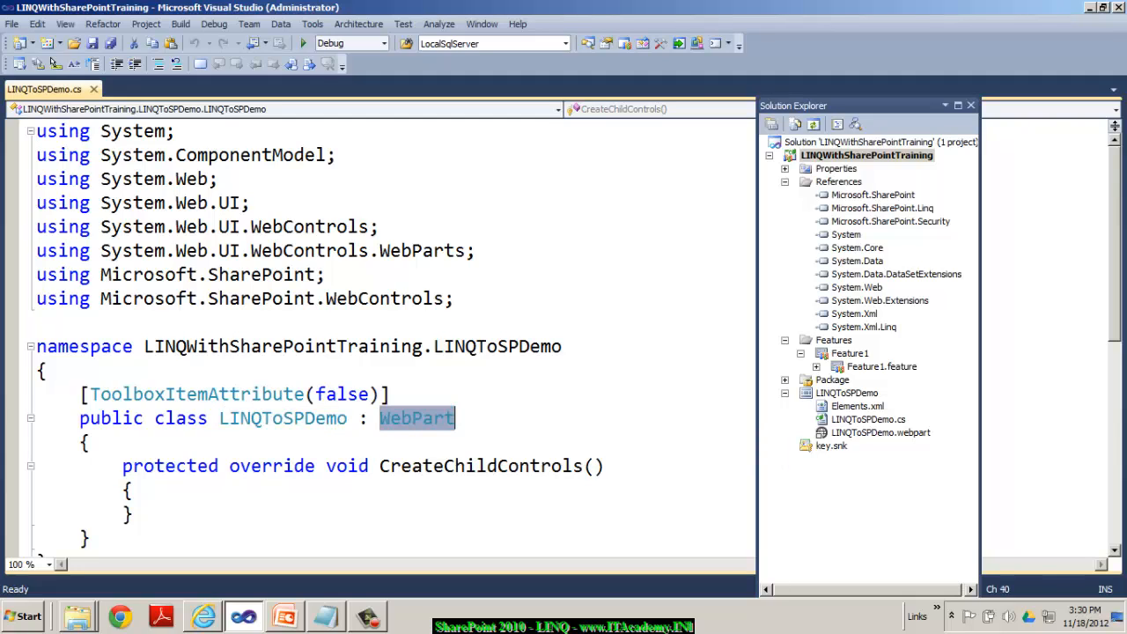
{"action": "left_click", "coordinate": [480, 466]}
{"action": "type", "text": "us"}
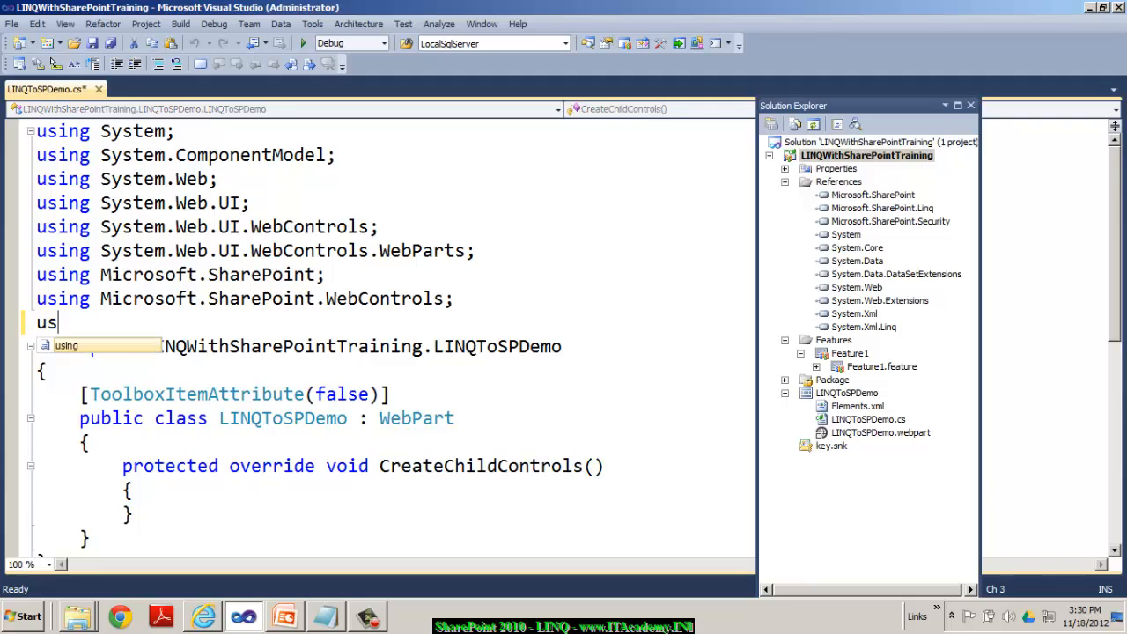
{"action": "type", "text": "Microsoft.SharePoint"}
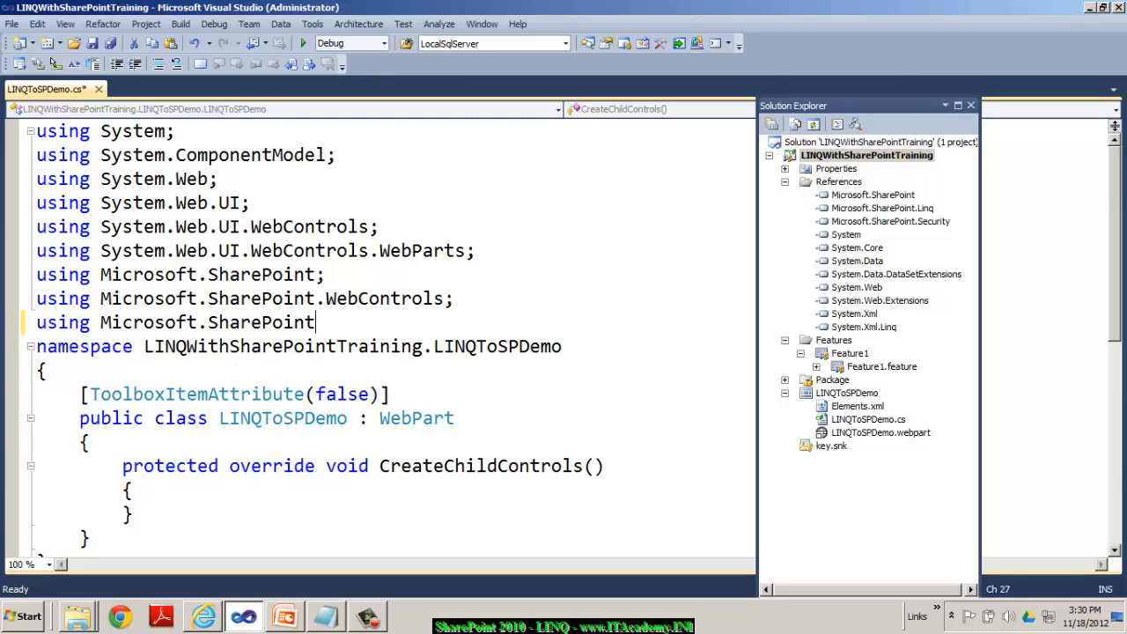
{"action": "type", "text": ".Linq;"}
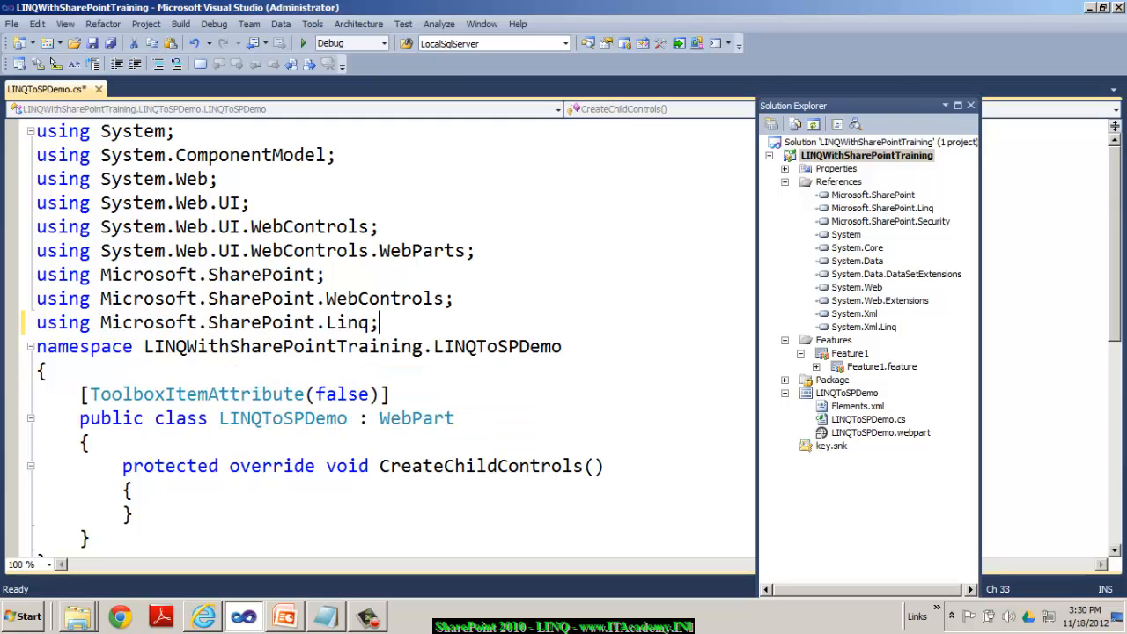
{"action": "type", "text": "using Syste"}
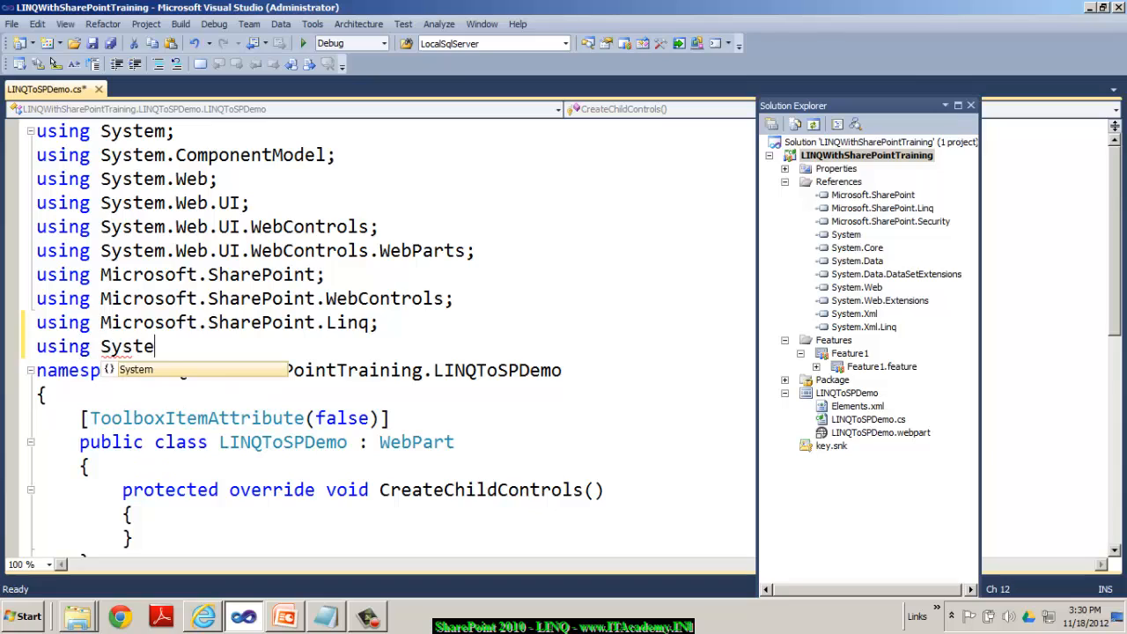
{"action": "type", "text": ".Linq"}
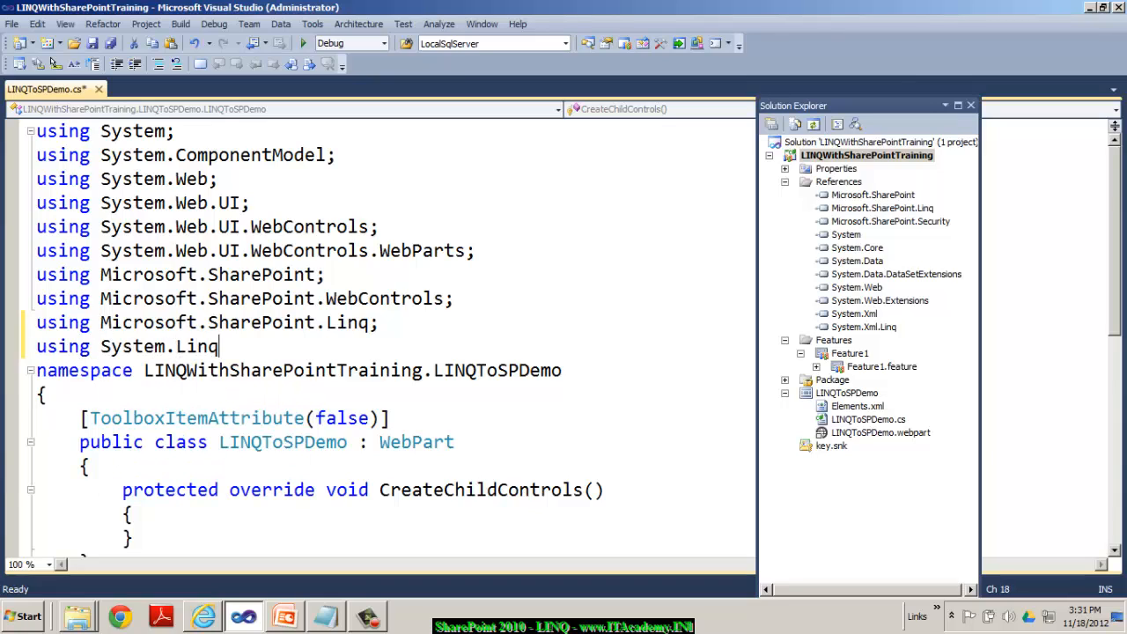
{"action": "type", "text": ";"}
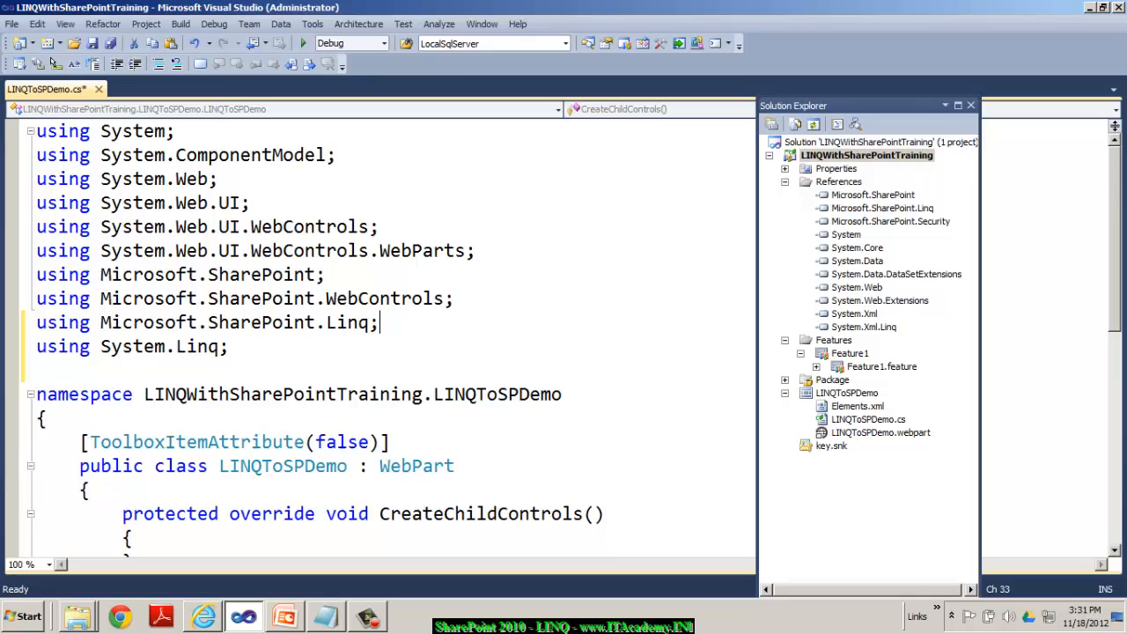
{"action": "scroll", "scroll_direction": "down", "scroll_amount": 3}
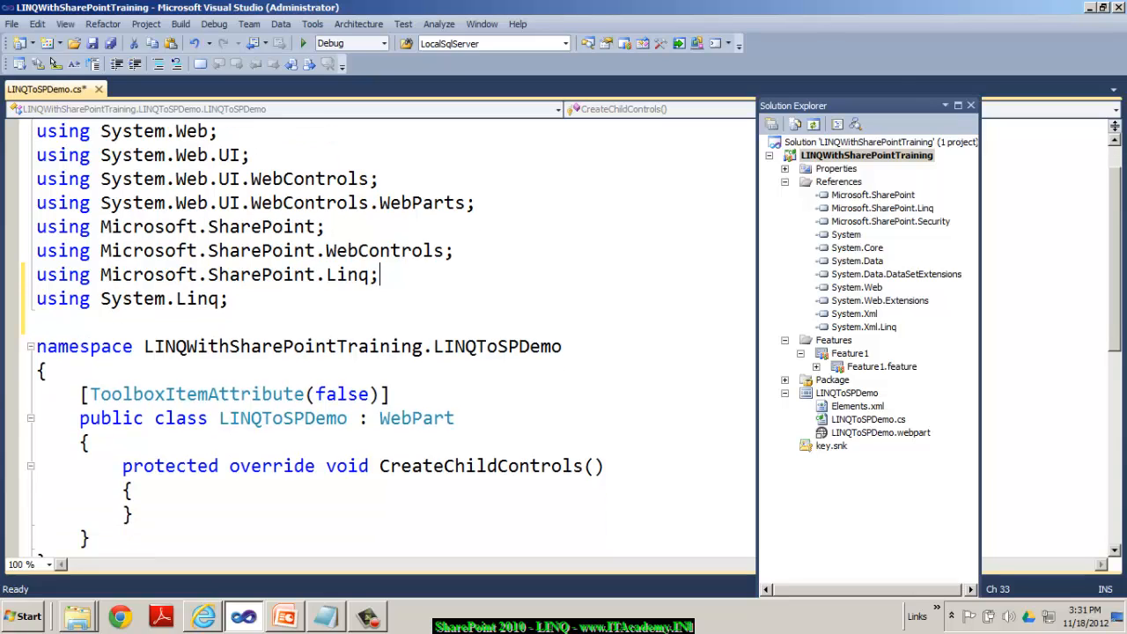
{"action": "key", "text": "ctrl+s"}
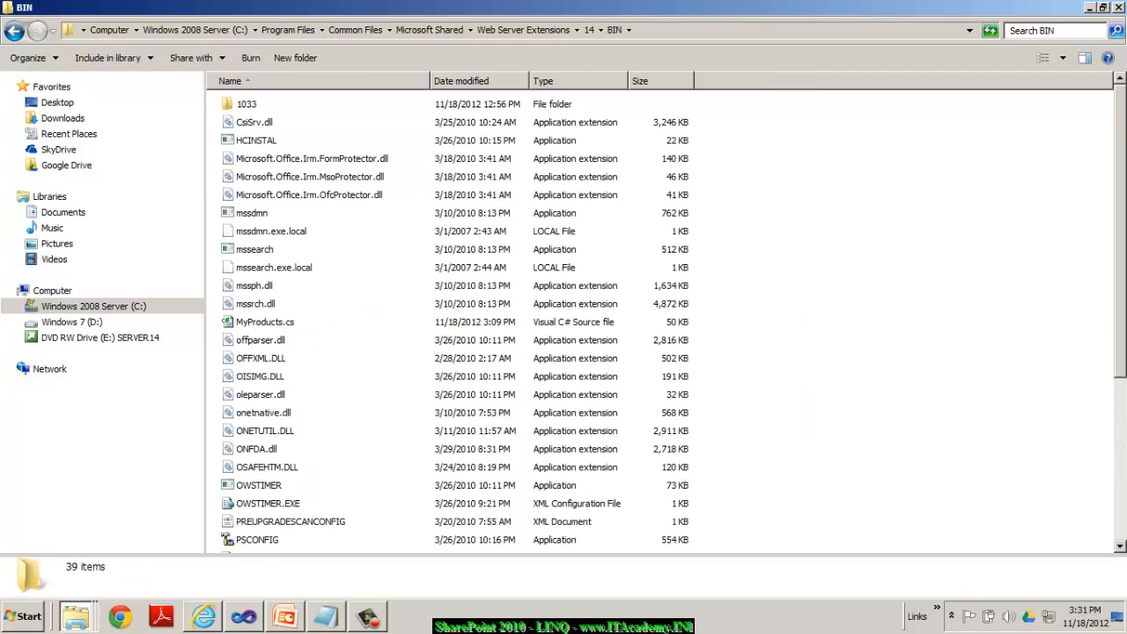
- Locate SPMETAL.exe in the SharePoint 14\BIN folder and open a command prompt
{"action": "left_click", "coordinate": [255, 380]}
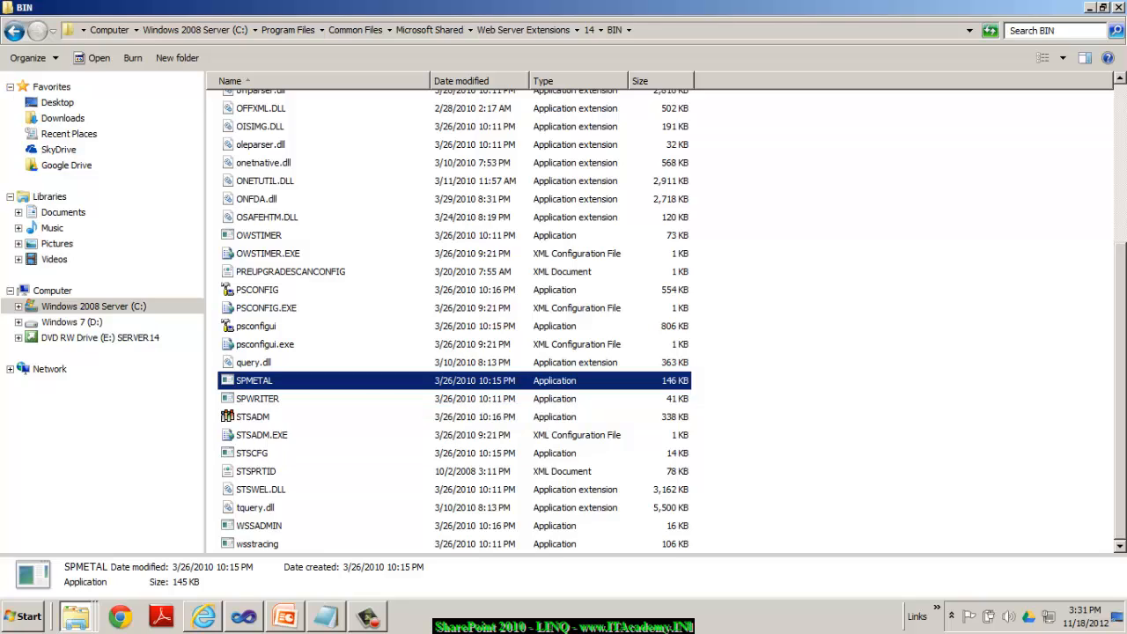
{"action": "left_click", "coordinate": [24, 615]}
{"action": "type", "text": "cd C:\\Program Files\\Common Files\\Microsoft Shared\\Web Server Extensions\\14\\BIN"}
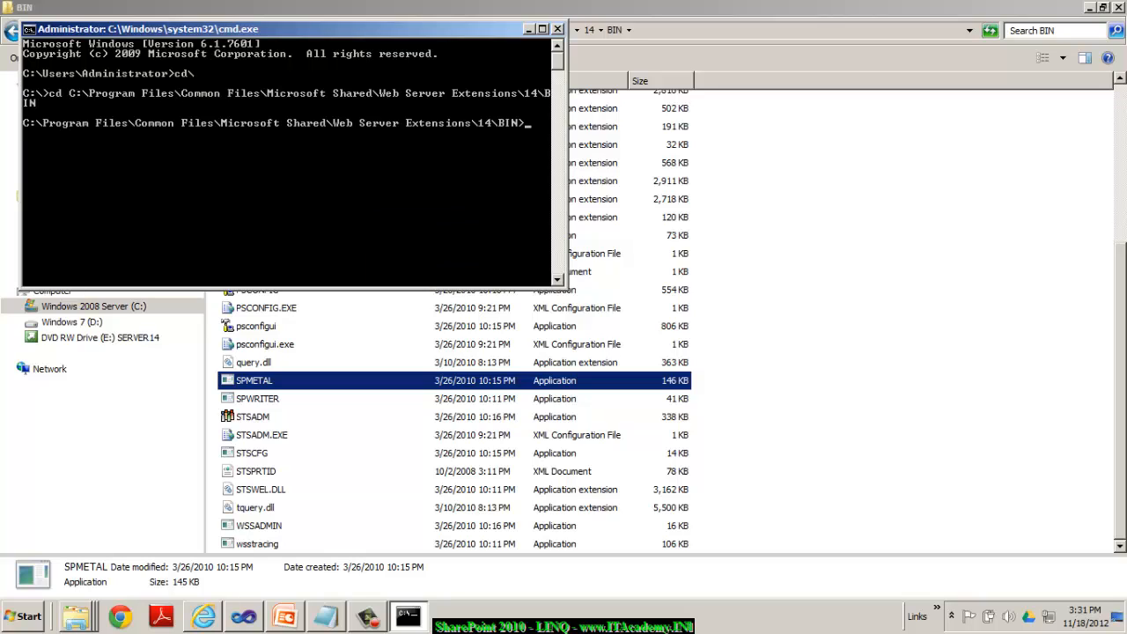
{"action": "type", "text": "spmetal.exe"}
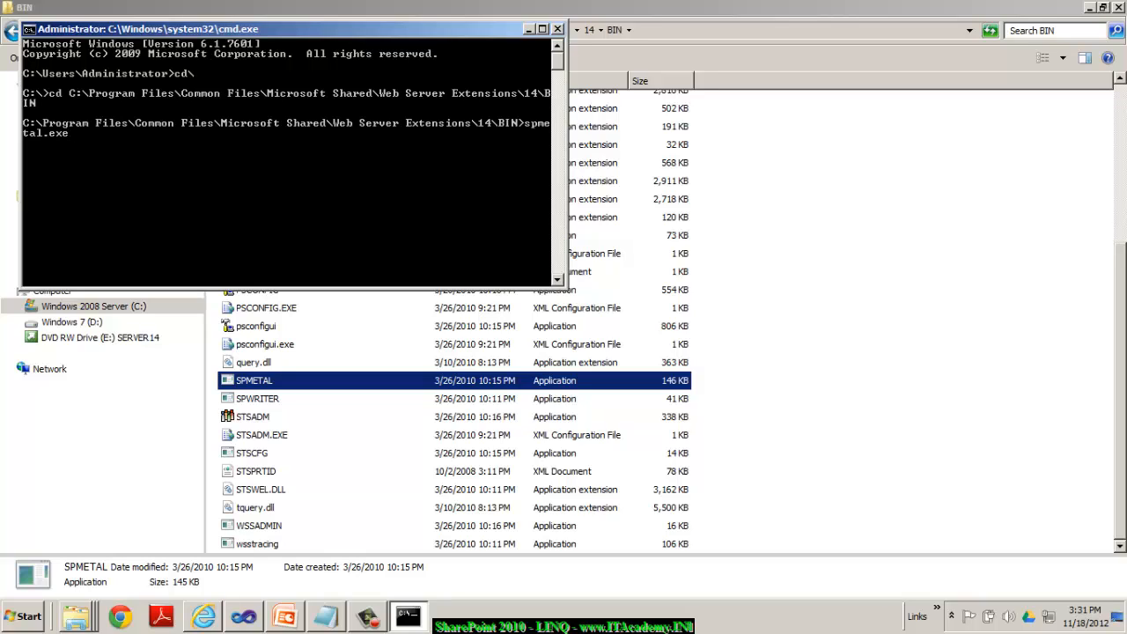
{"action": "type", "text": "/web:http://itacademy /code:"}
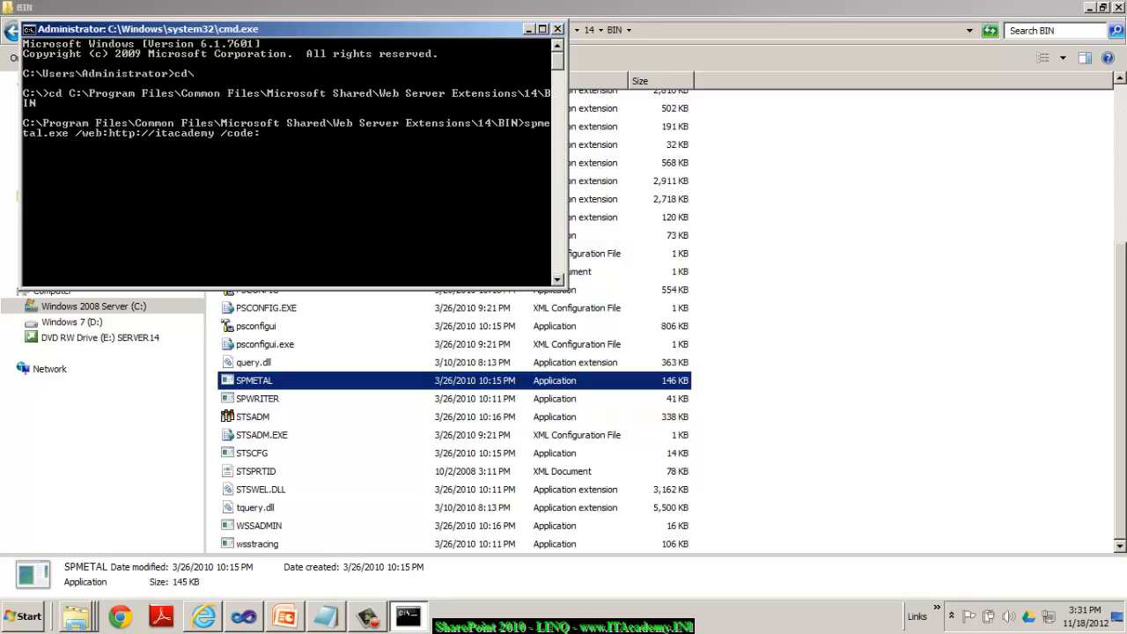
{"action": "type", "text": "Products."}
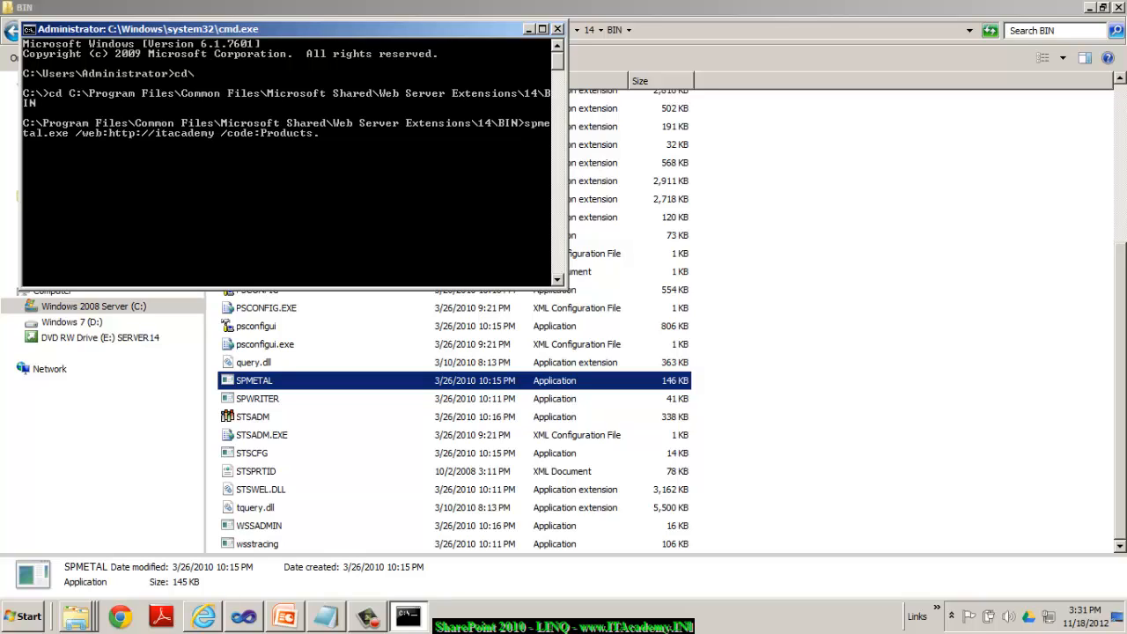
{"action": "type", "text": ".cs /language:c"}
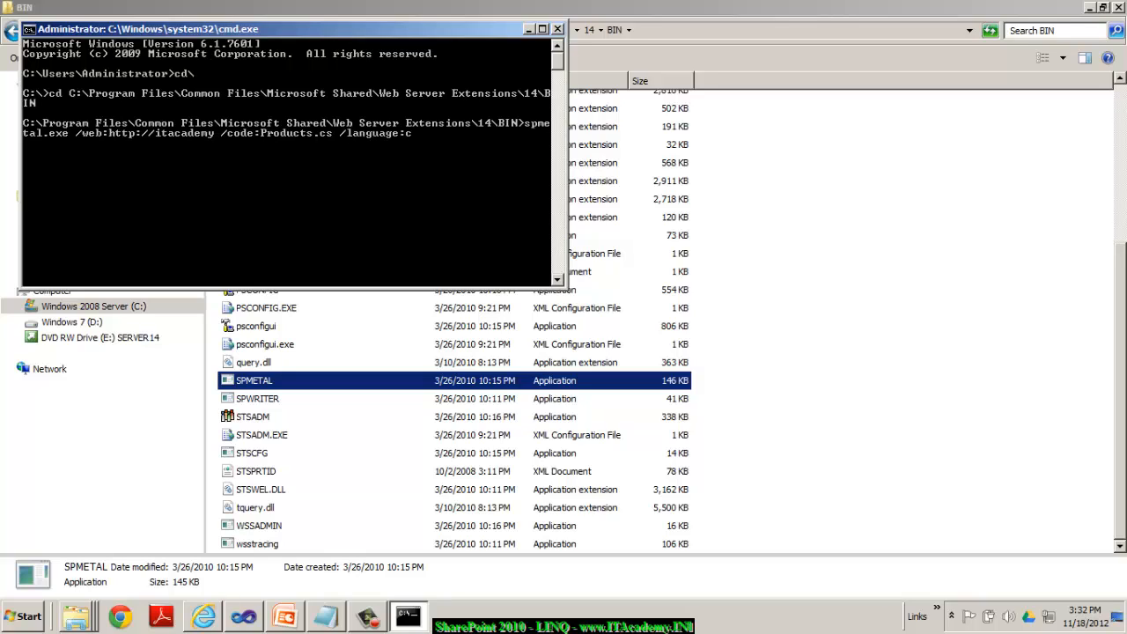
{"action": "type", "text": "harp"}
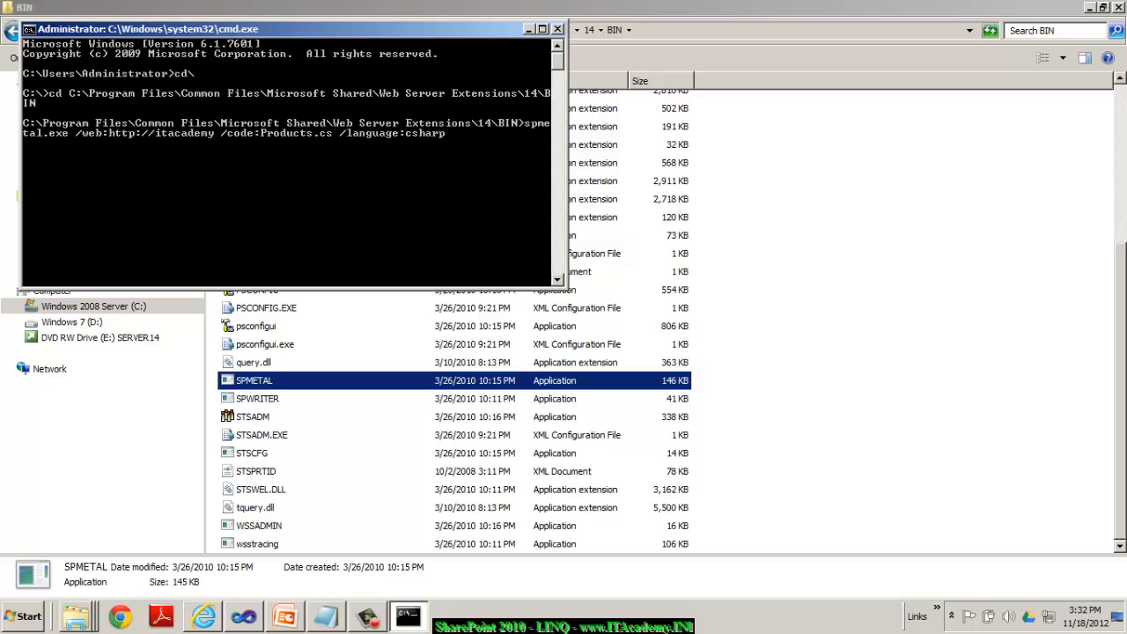
{"action": "key", "text": "Enter"}
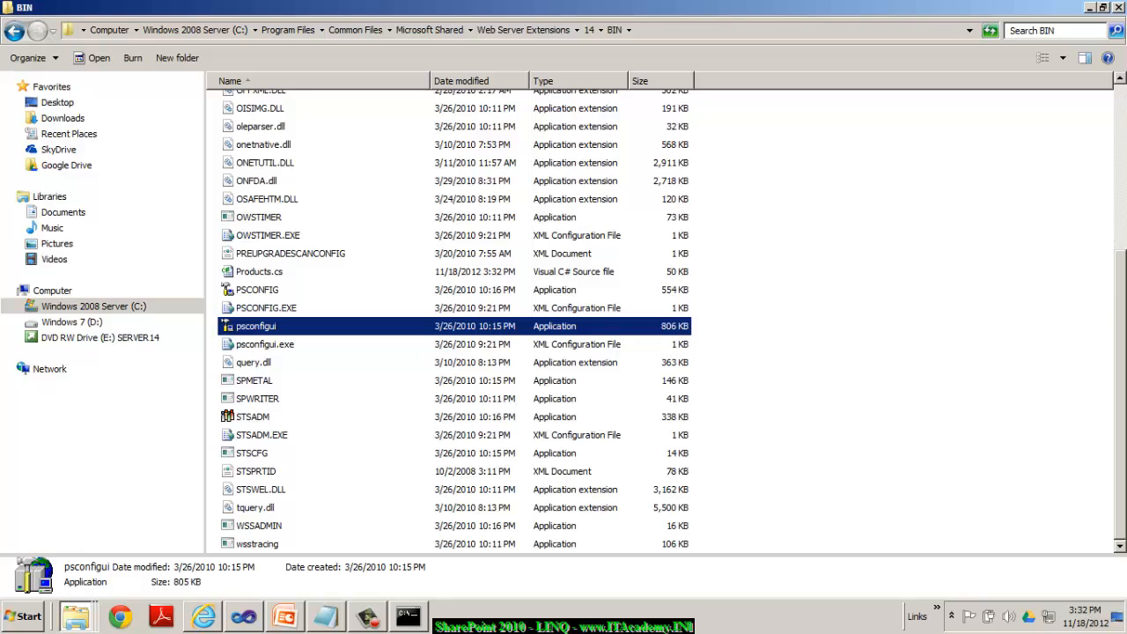
- Copy the generated Products.cs file from the BIN folder
{"action": "right_click", "coordinate": [259, 272]}
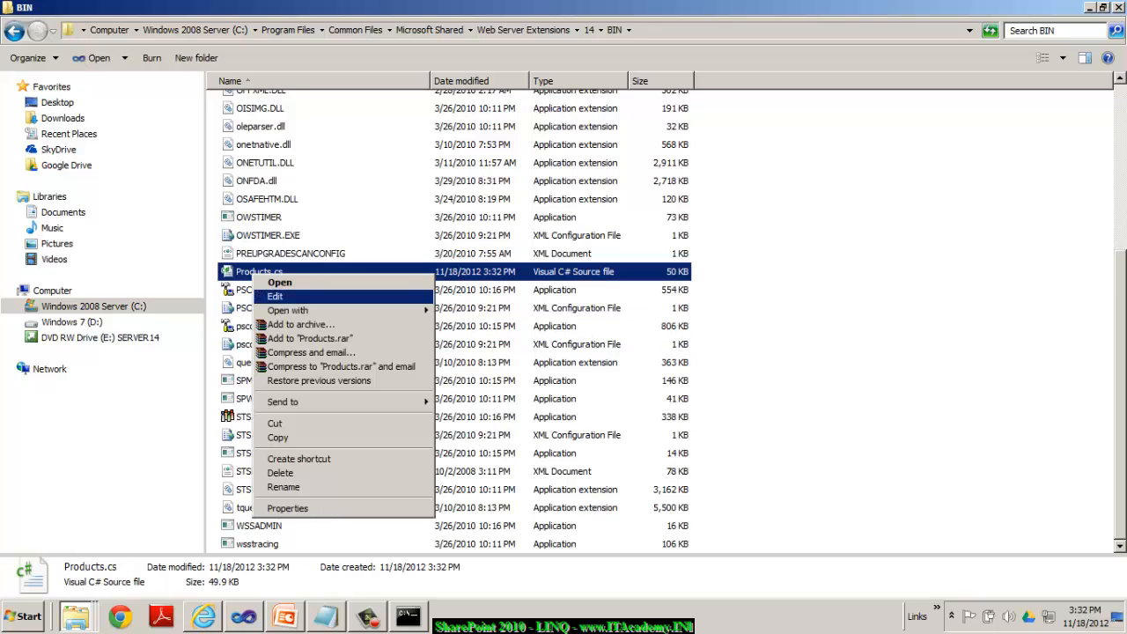
{"action": "left_click", "coordinate": [275, 296]}
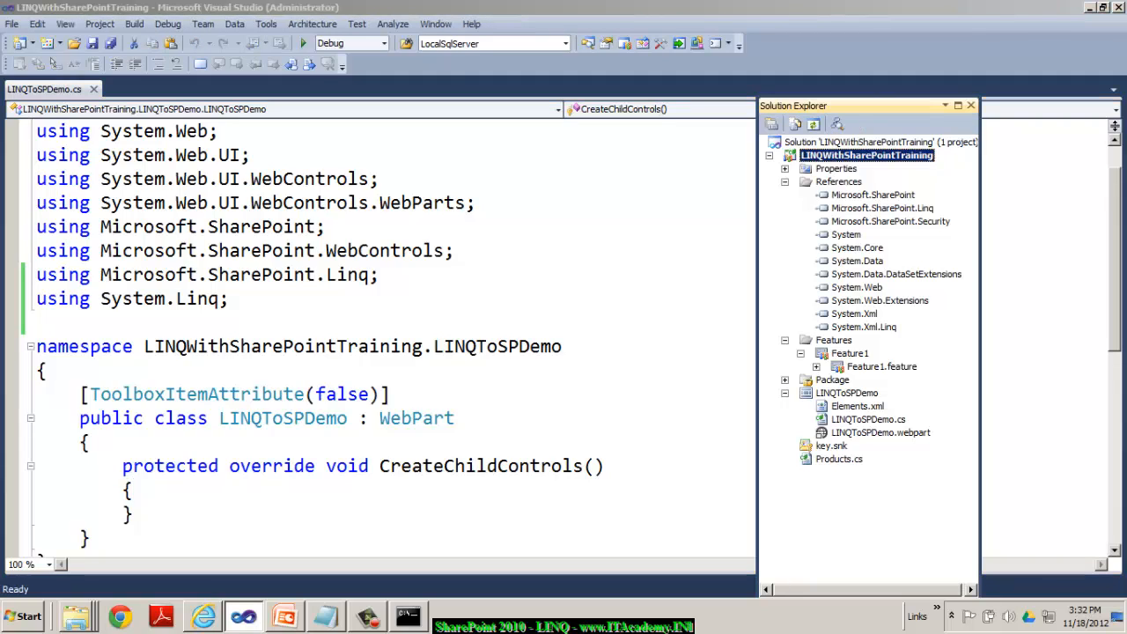
- Review the generated ProductsDataContext class in Products.cs, then return to the LINQToSPDemo.cs code
{"action": "double_click", "coordinate": [839, 459]}
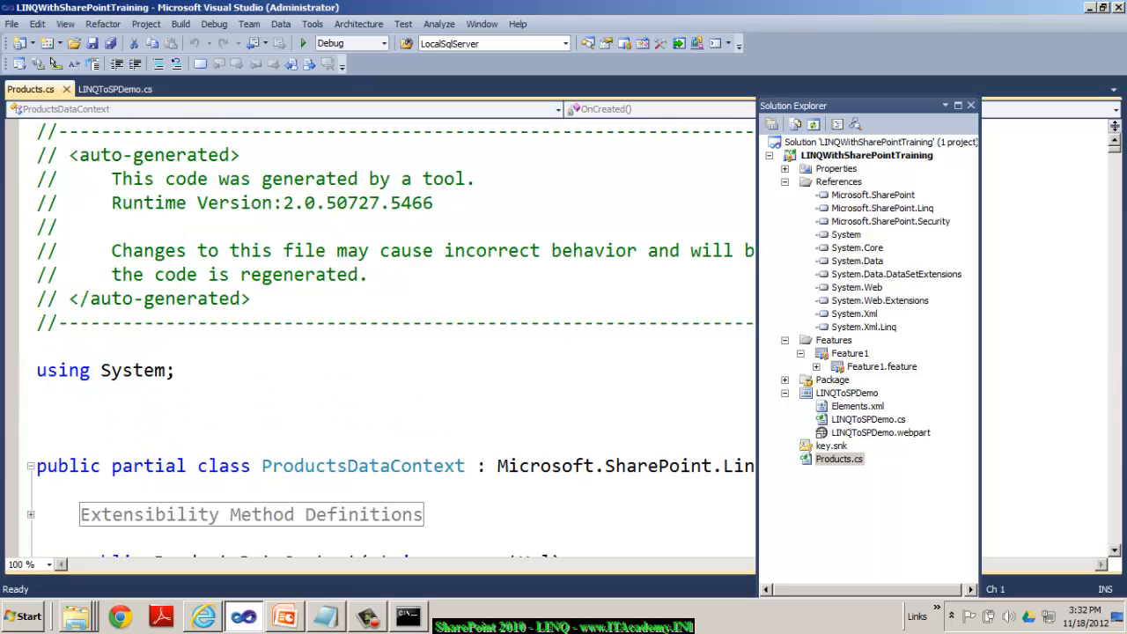
{"action": "left_click", "coordinate": [174, 370]}
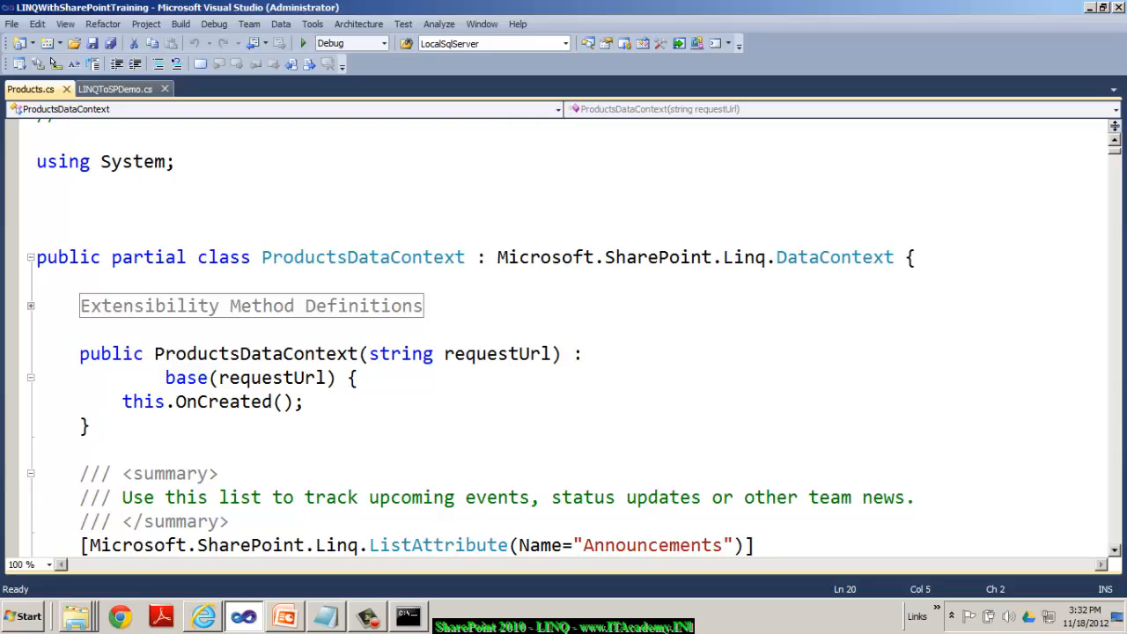
{"action": "left_click", "coordinate": [114, 89]}
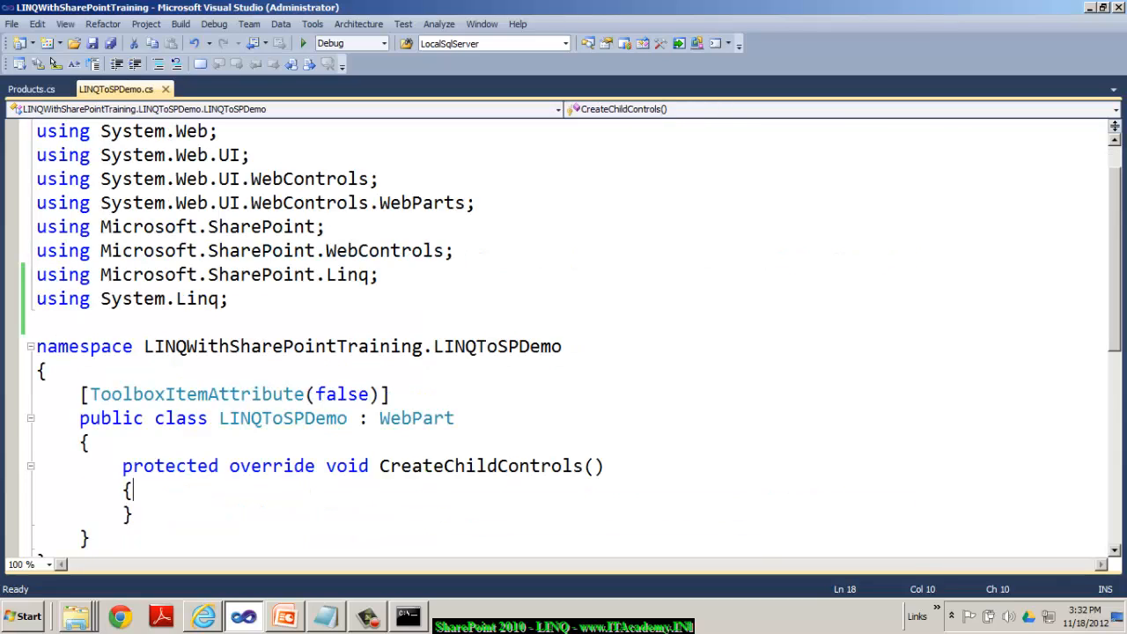
- Set l1.Text and b1.Text, add all controls, and hook b1.Click to button_Click in CreateChildControls
{"action": "left_click", "coordinate": [231, 298]}
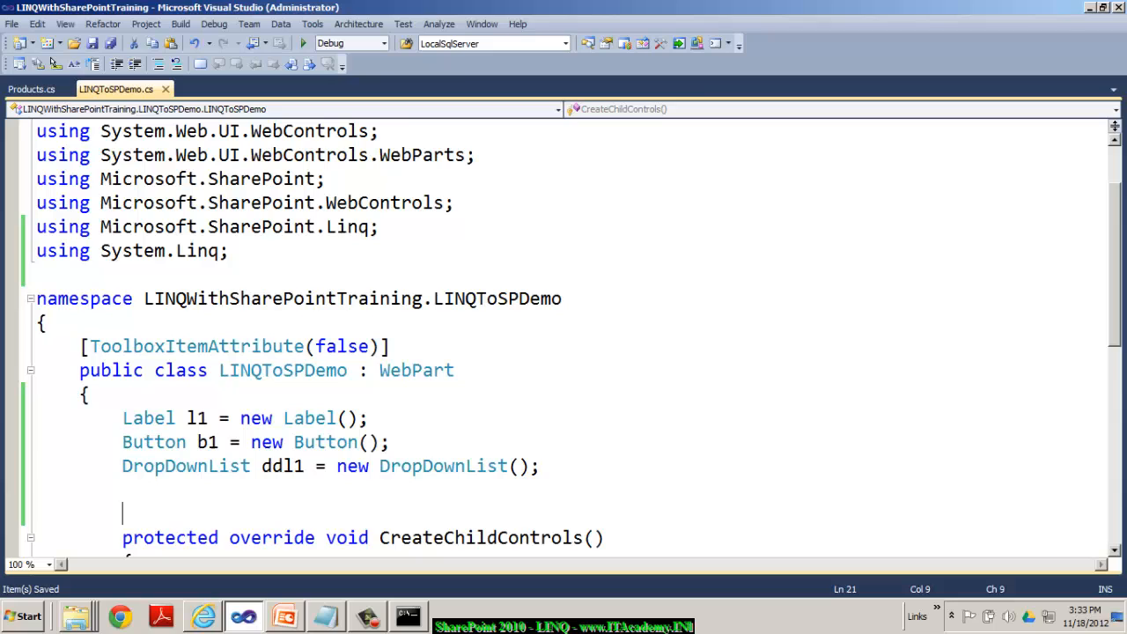
{"action": "scroll", "scroll_direction": "down", "scroll_amount": 3}
{"action": "type", "text": "b1.Click += new EventHandler(button_Click);"}
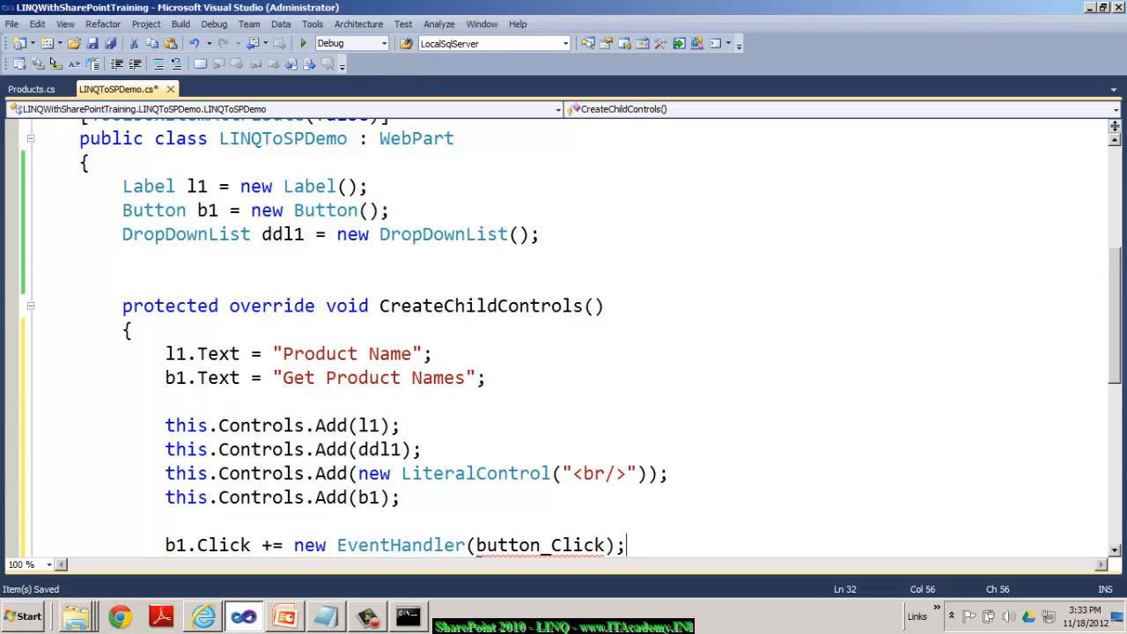
{"action": "left_click", "coordinate": [432, 353]}
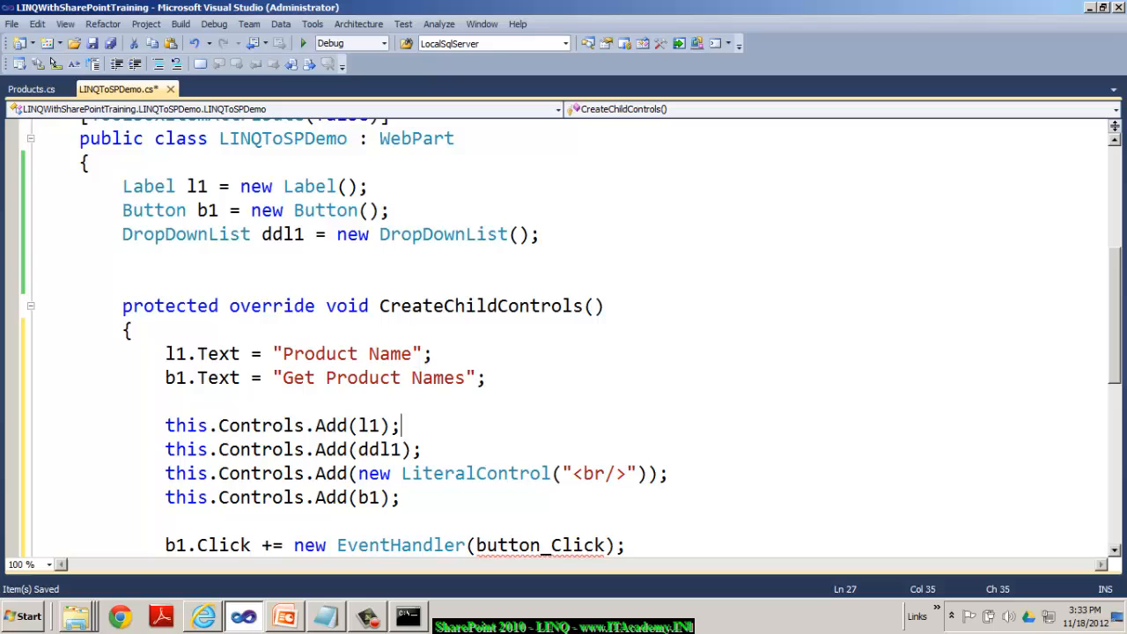
{"action": "double_click", "coordinate": [283, 234]}
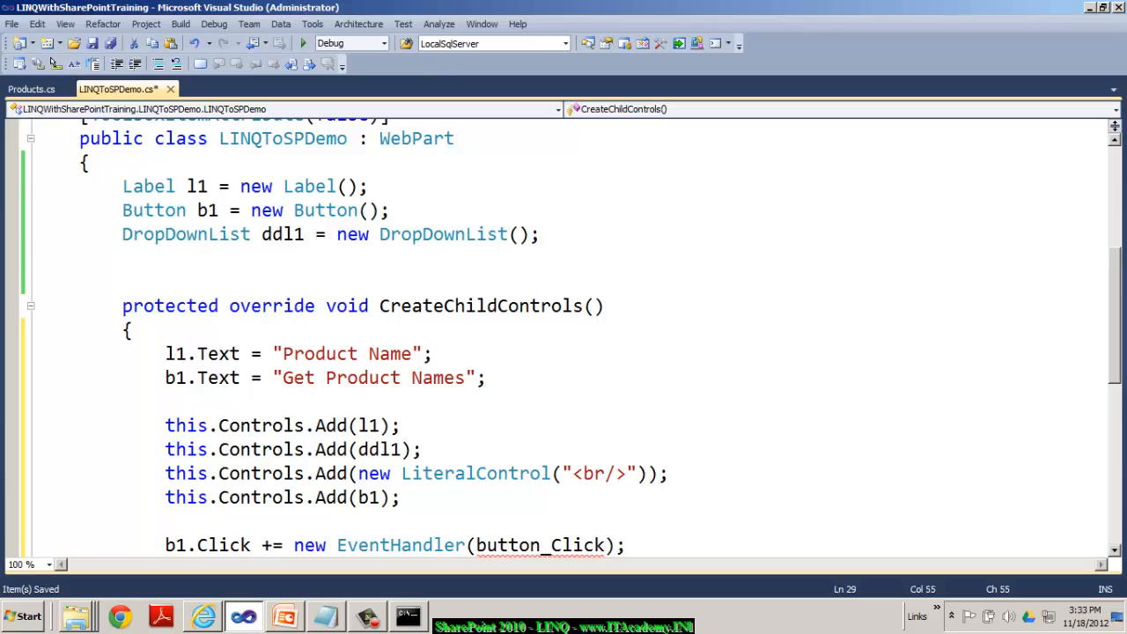
{"action": "scroll", "scroll_direction": "down", "scroll_amount": 3}
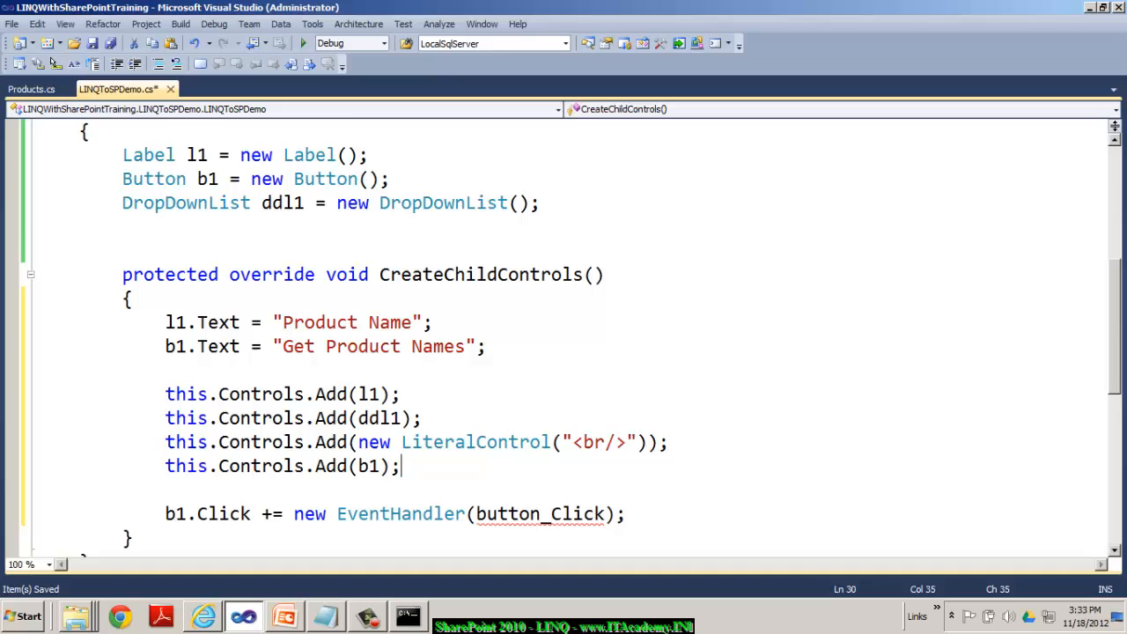
{"action": "scroll", "scroll_direction": "down", "scroll_amount": 3}
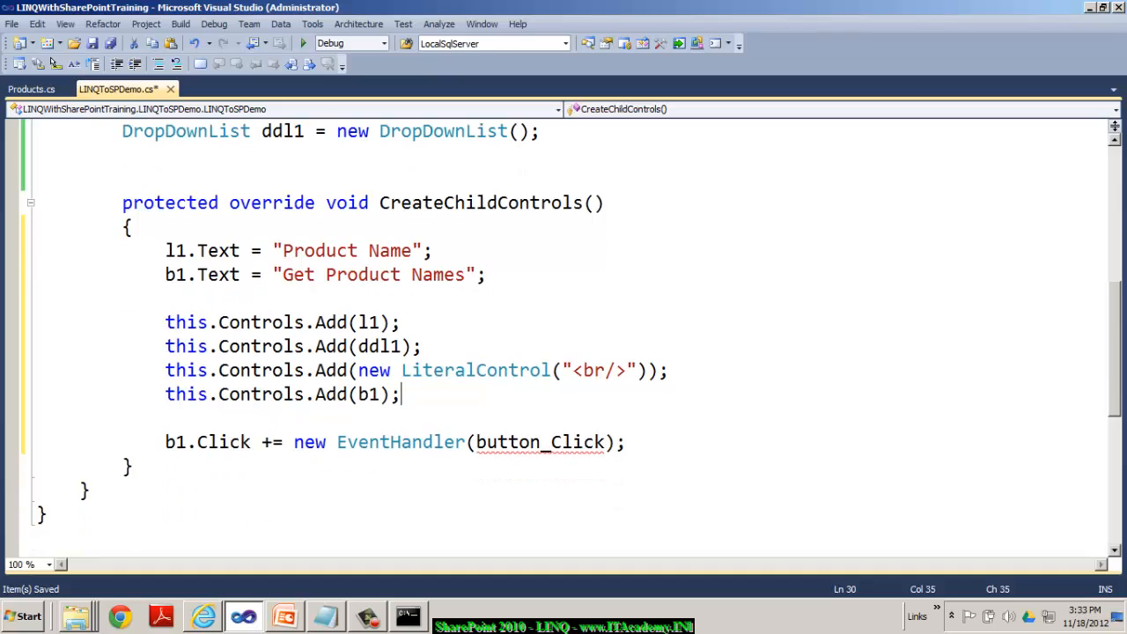
{"action": "mouse_move", "coordinate": [541, 442]}
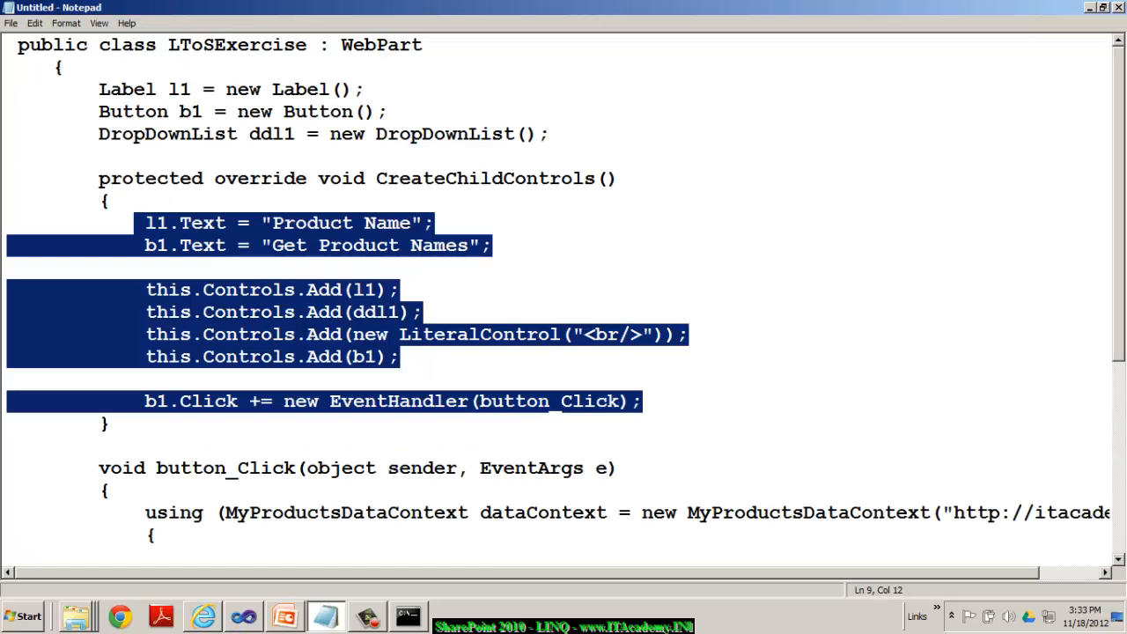
- Select and copy the sample button_Click method that queries Silver products in Notepad
{"action": "scroll", "scroll_direction": "down", "scroll_amount": 3}
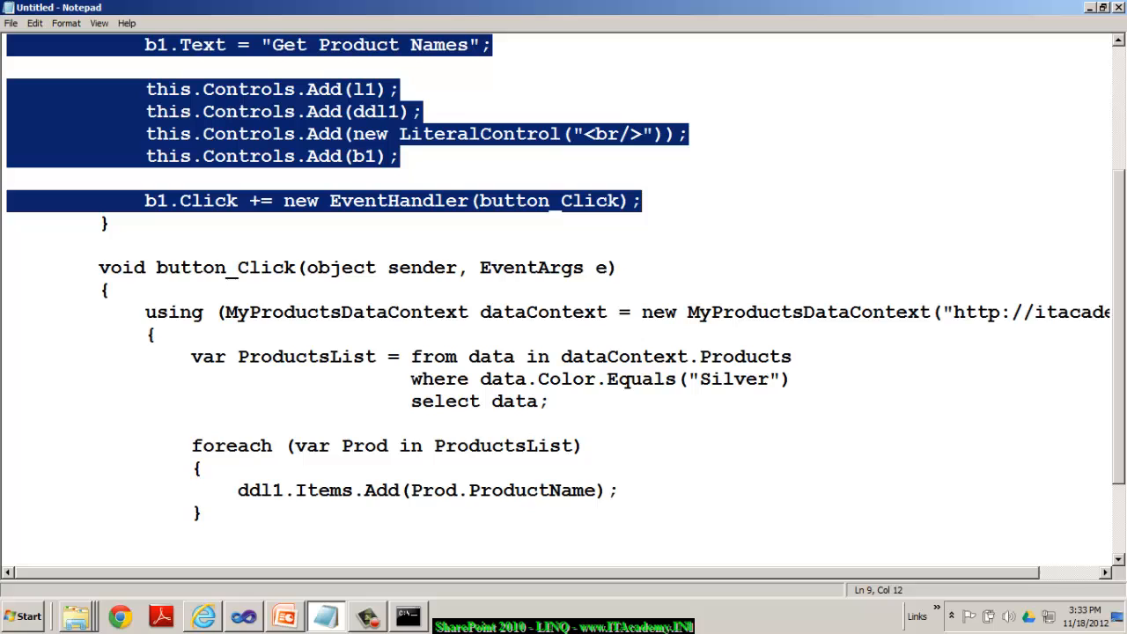
{"action": "scroll", "scroll_direction": "down", "scroll_amount": 3}
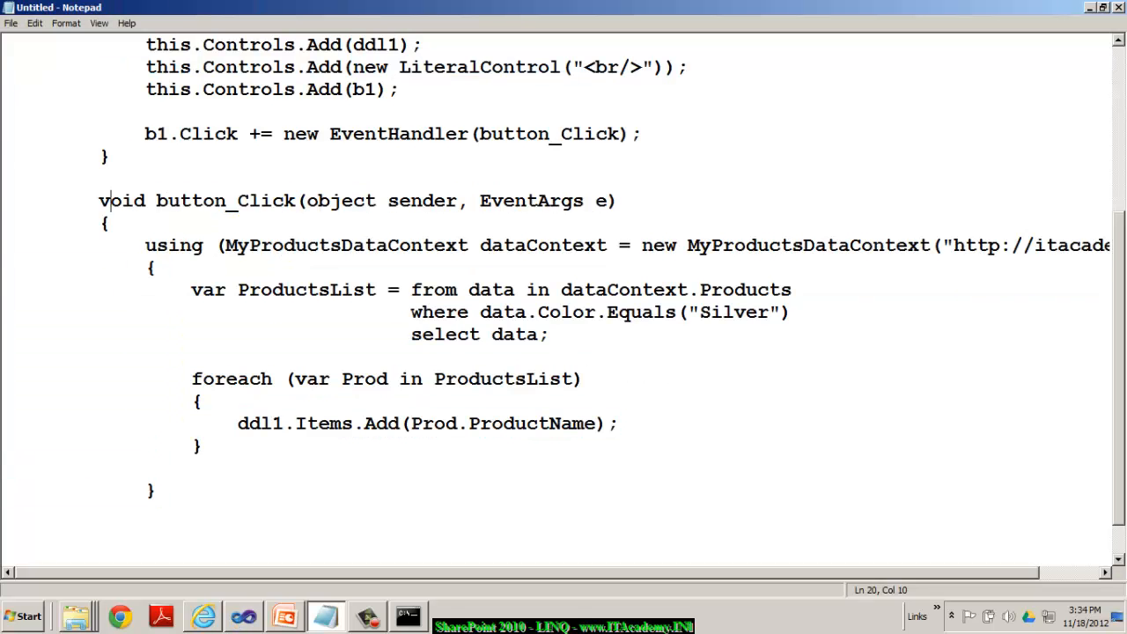
{"action": "left_click_drag", "start_coordinate": [98, 200], "coordinate": [156, 490]}
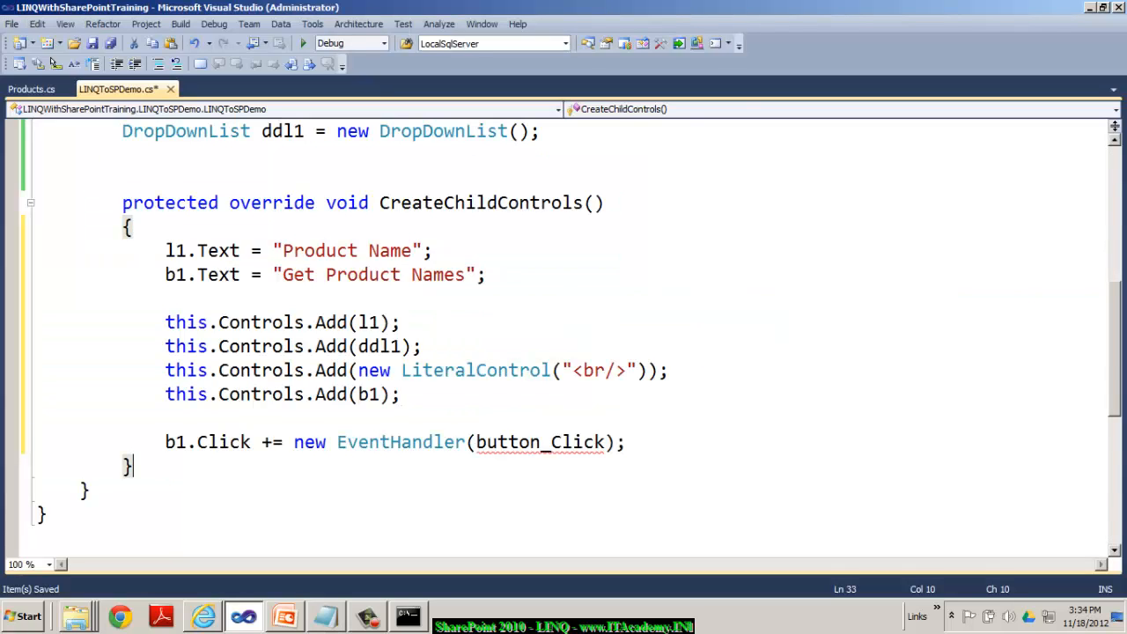
- Paste button_Click and rename MyProductsDataContext to ProductsDataContext, matching Products.cs
{"action": "scroll", "scroll_direction": "down", "scroll_amount": 3}
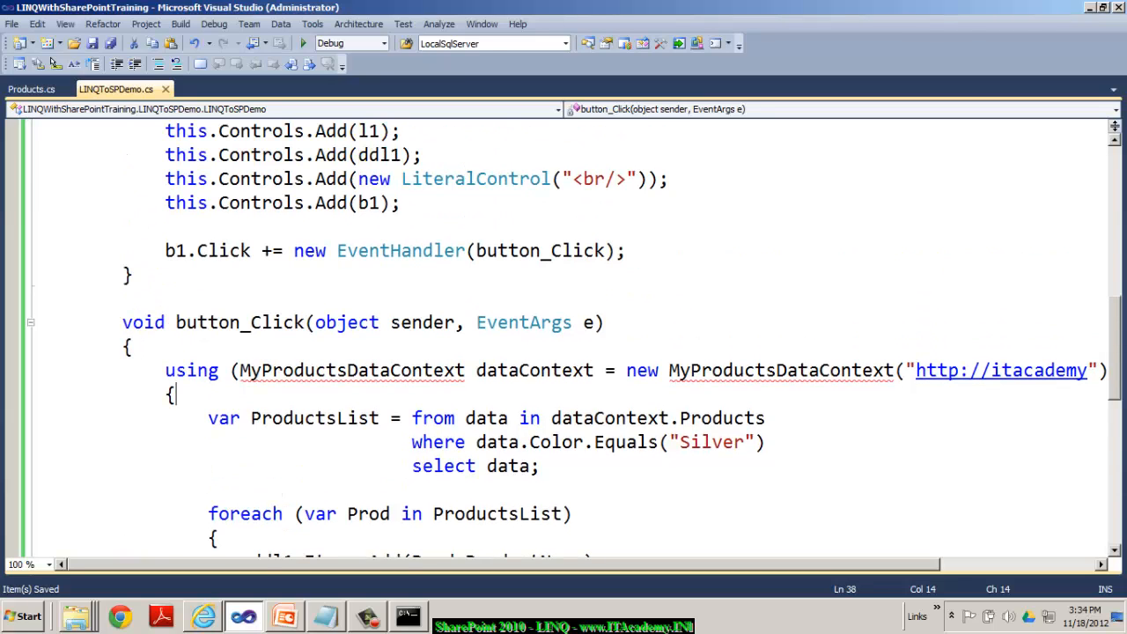
{"action": "left_click", "coordinate": [31, 88]}
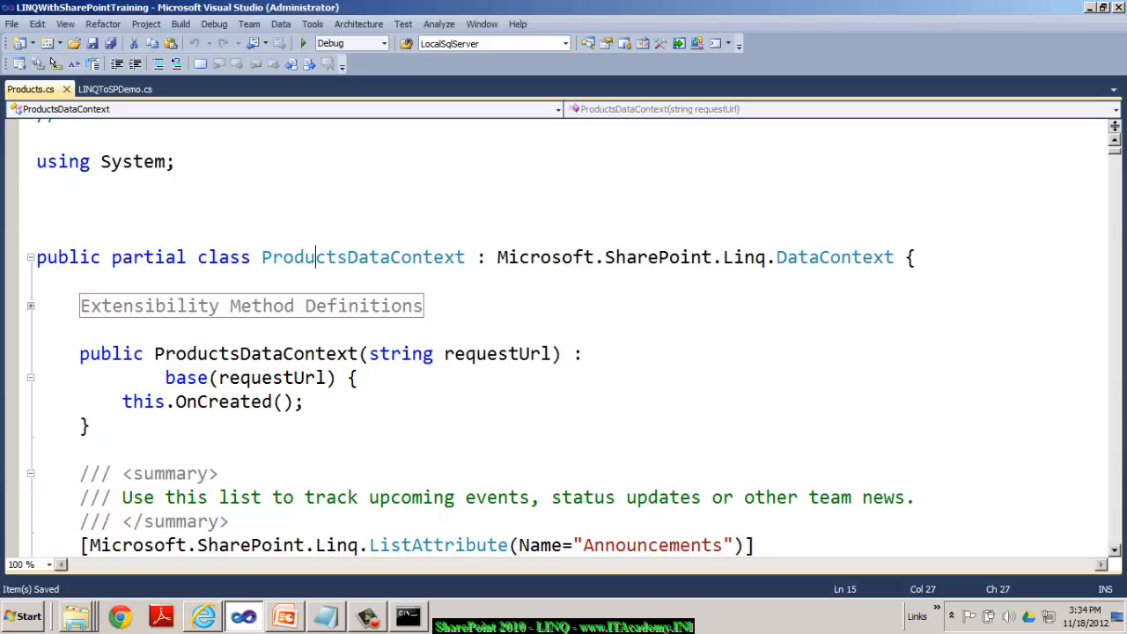
{"action": "right_click", "coordinate": [361, 256]}
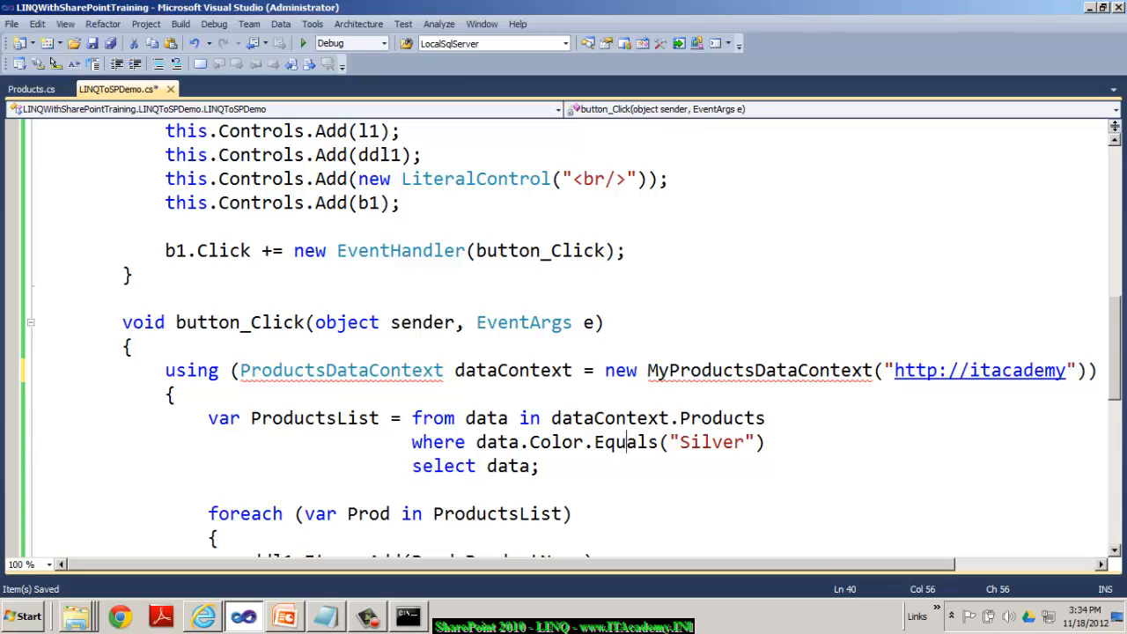
{"action": "type", "text": "ProductsDataContext"}
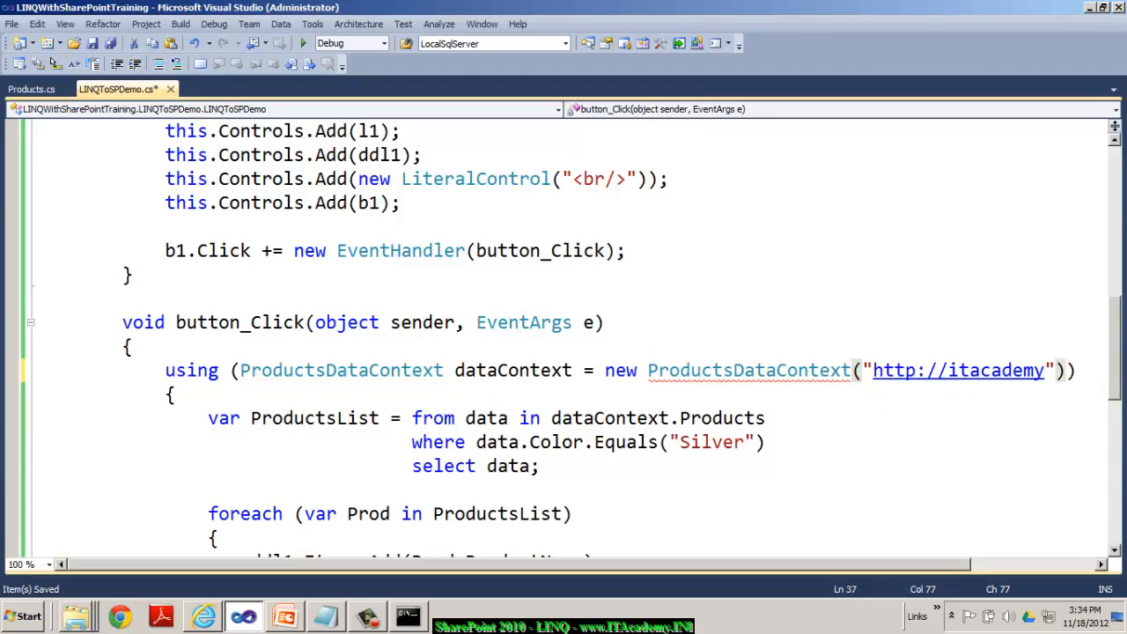
- Verify the .Products property on the data context with IntelliSense
{"action": "double_click", "coordinate": [748, 370]}
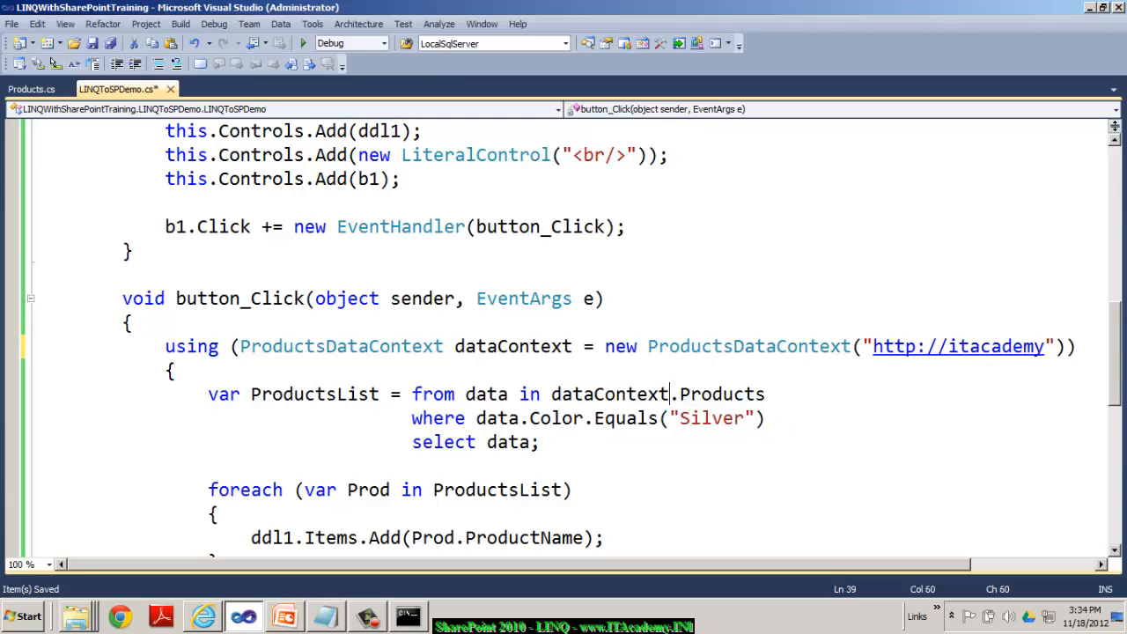
{"action": "type", "text": "."}
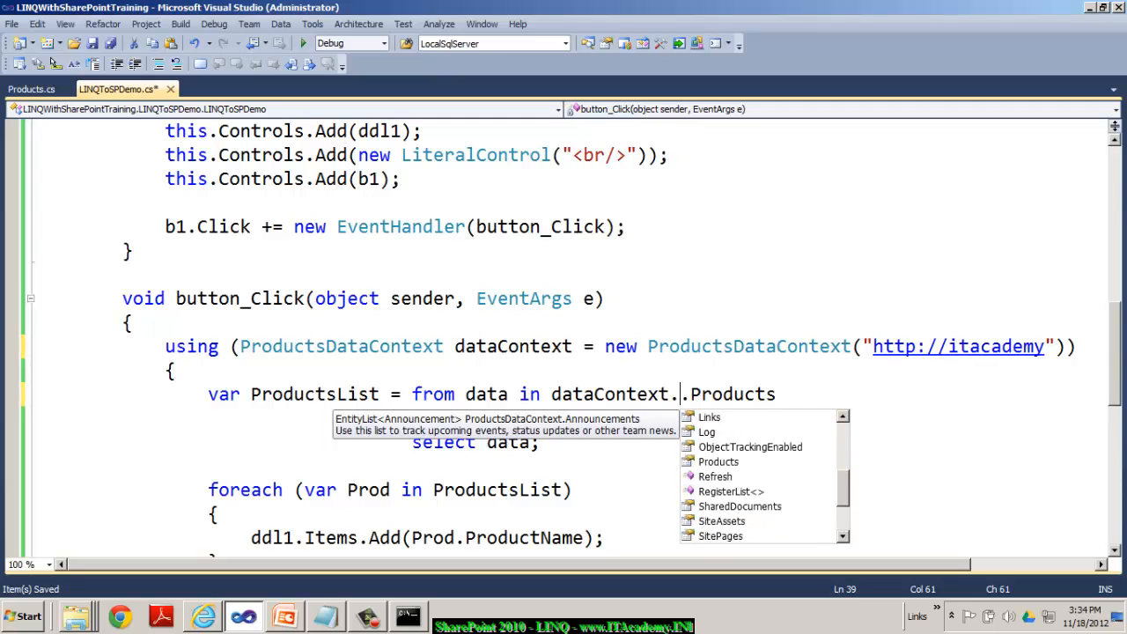
{"action": "type", "text": ".Products"}
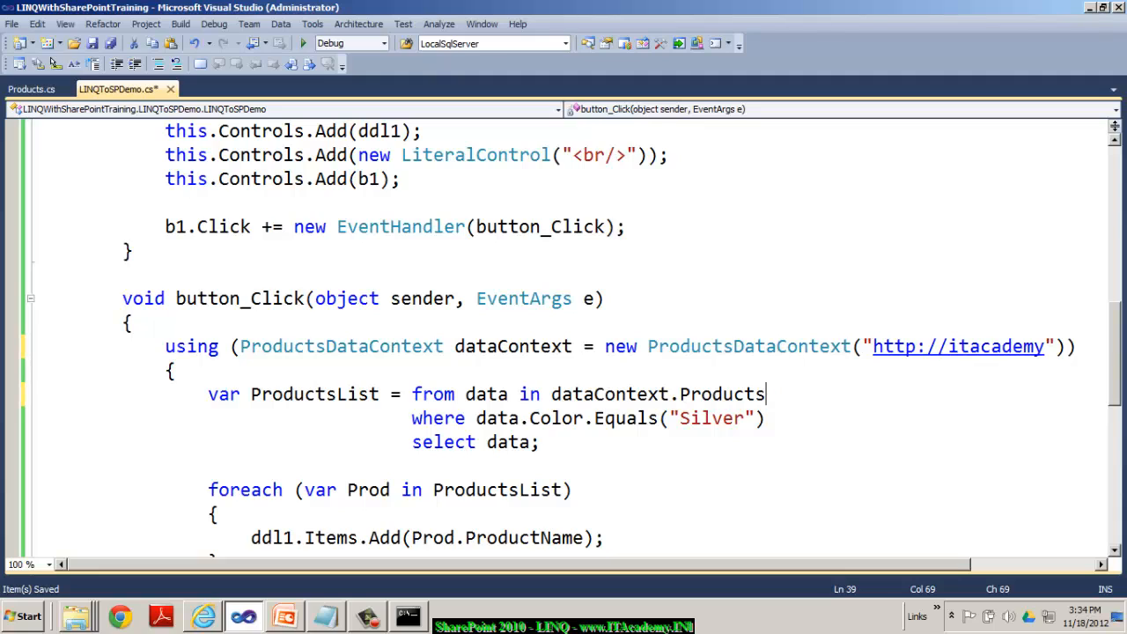
{"action": "double_click", "coordinate": [721, 393]}
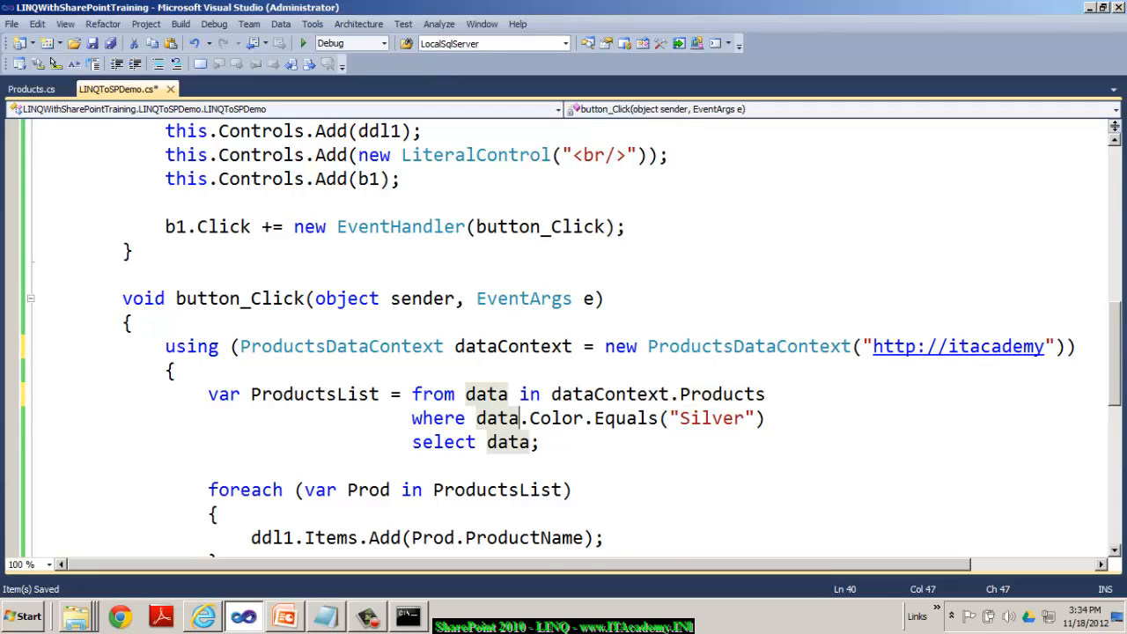
{"action": "type", "text": ".aspx"}
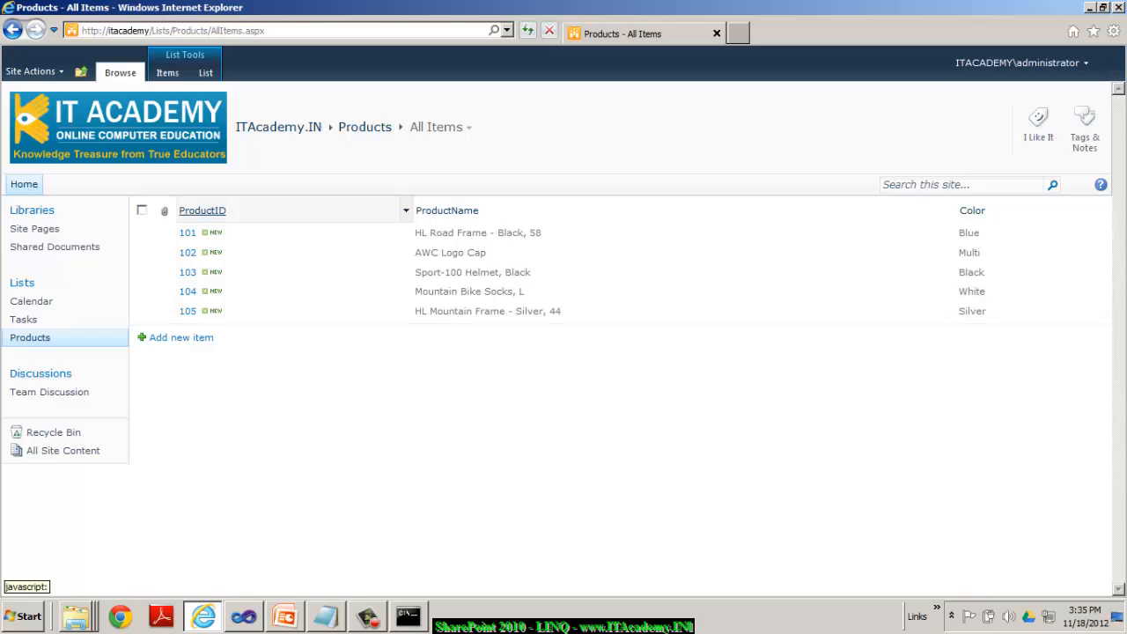
{"action": "left_click", "coordinate": [243, 616]}
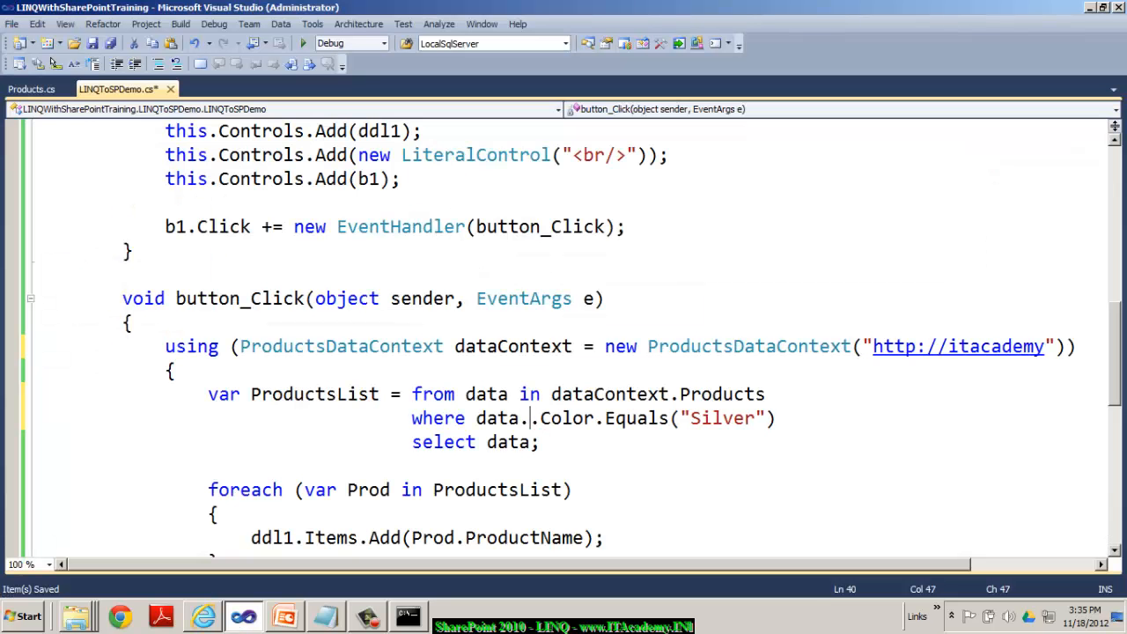
{"action": "type", "text": "."}
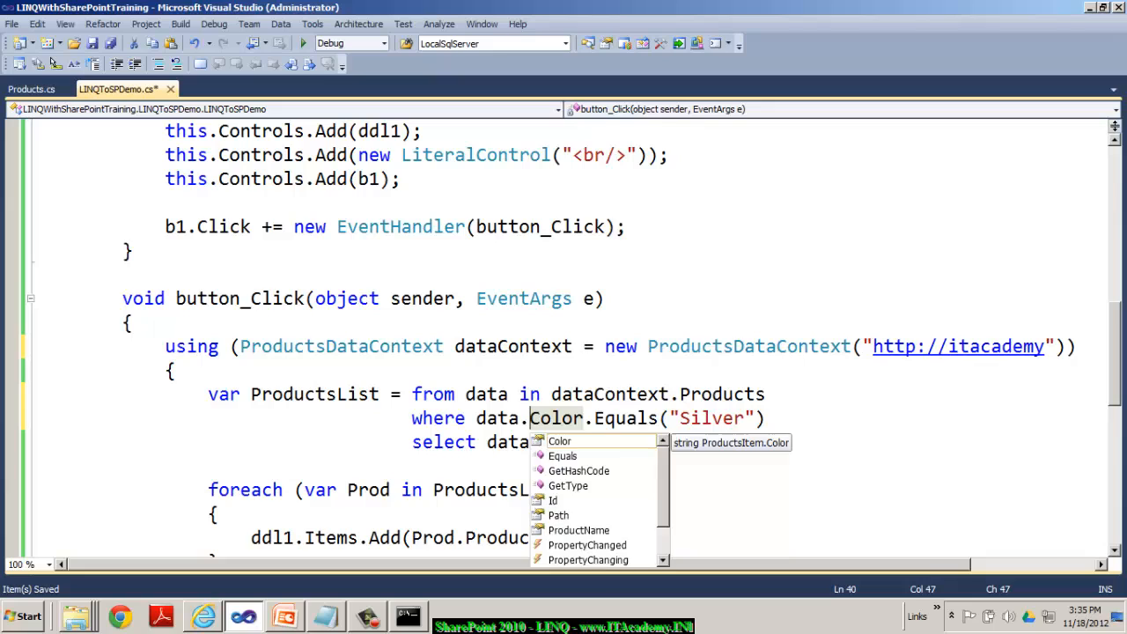
{"action": "left_click", "coordinate": [203, 615]}
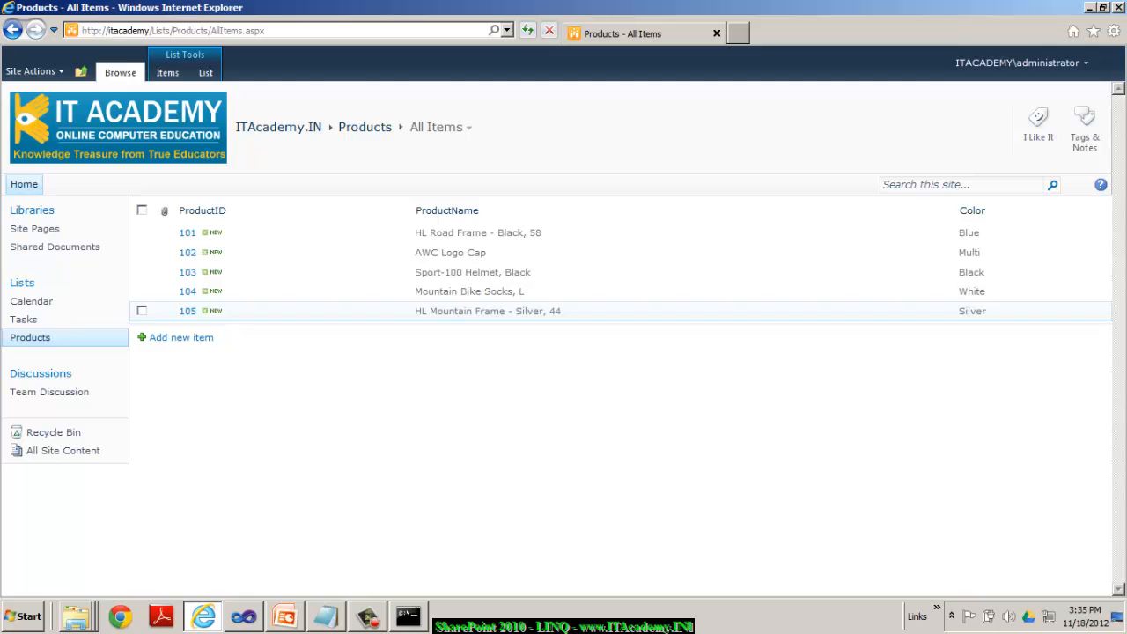
{"action": "left_click", "coordinate": [242, 615]}
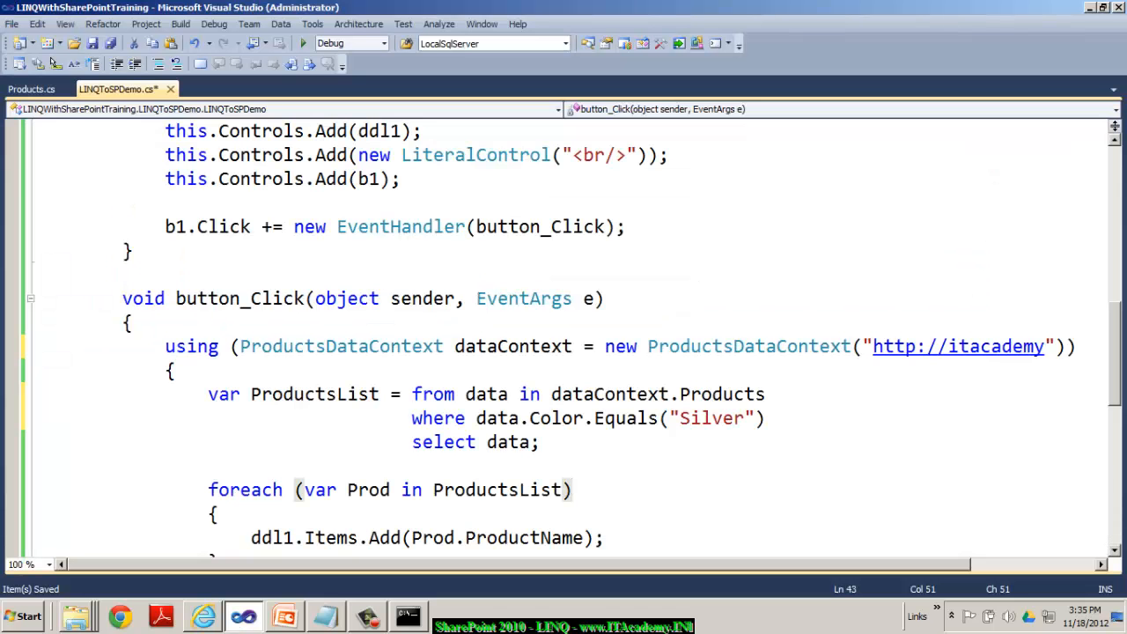
- Comment out the Silver where clause with // and build the solution
{"action": "type", "text": "//"}
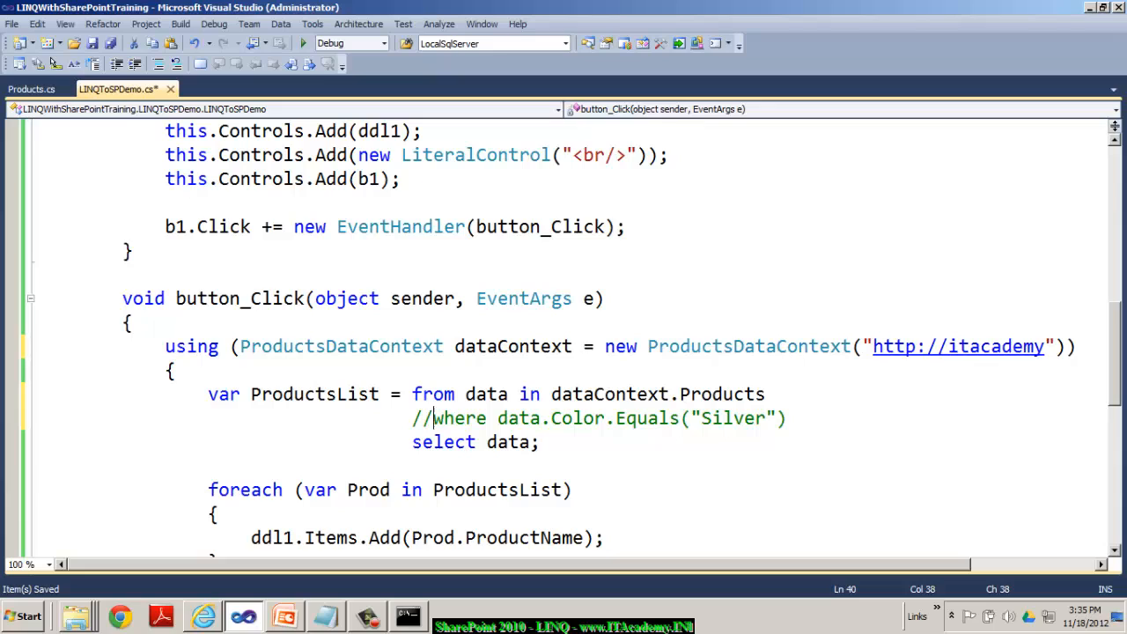
{"action": "left_click", "coordinate": [431, 417]}
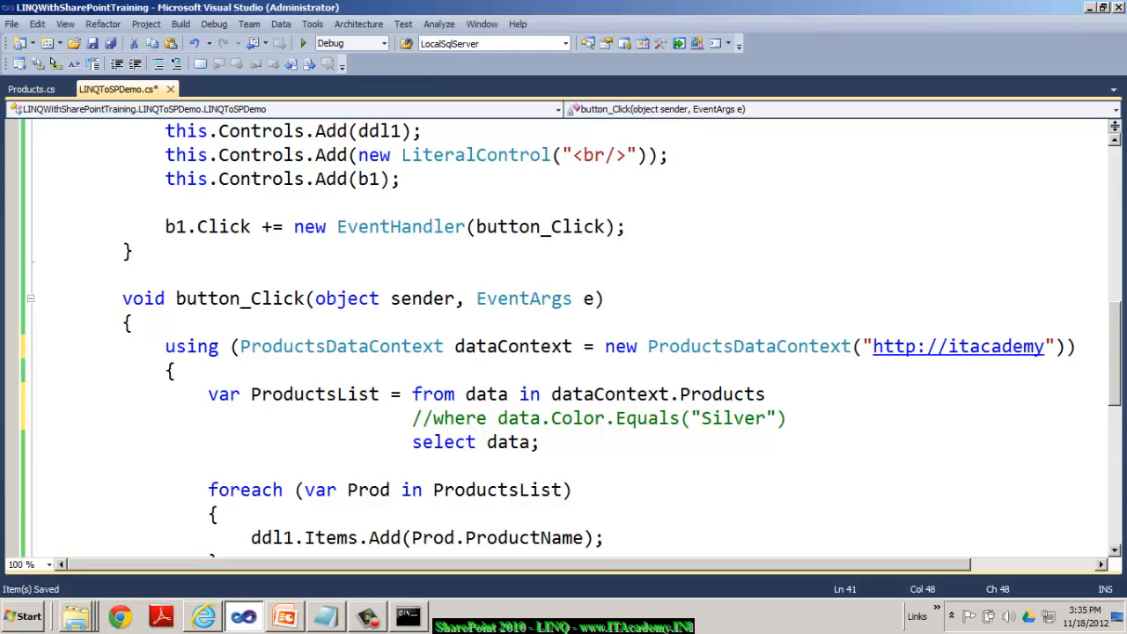
{"action": "scroll", "scroll_direction": "down", "scroll_amount": 3}
{"action": "type", "text": "ductName"}
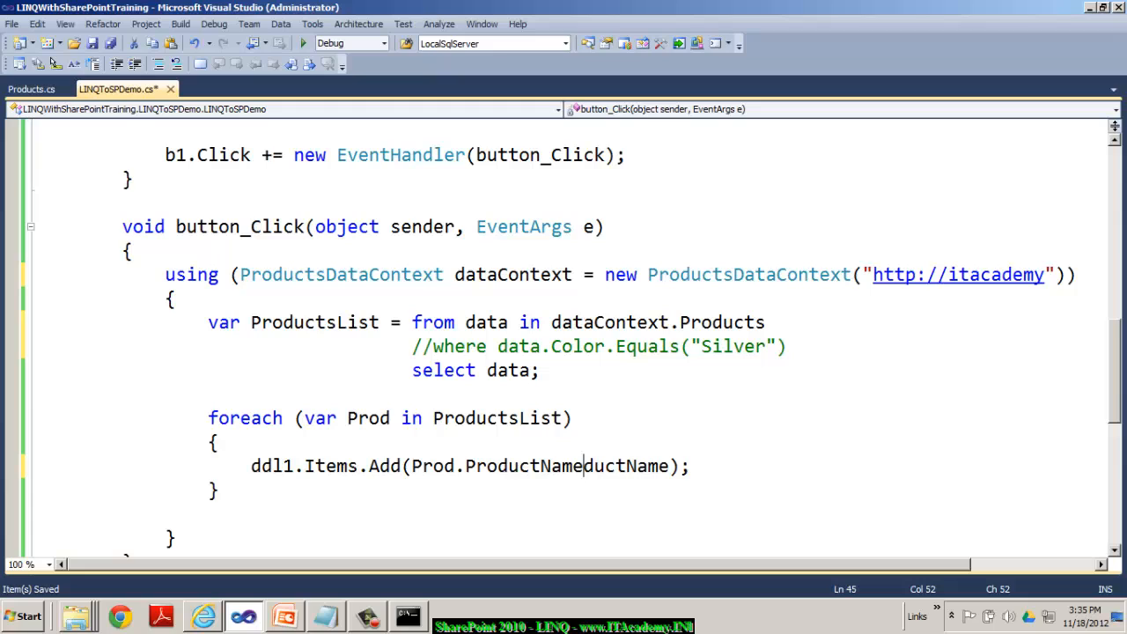
{"action": "key", "text": "Delete"}
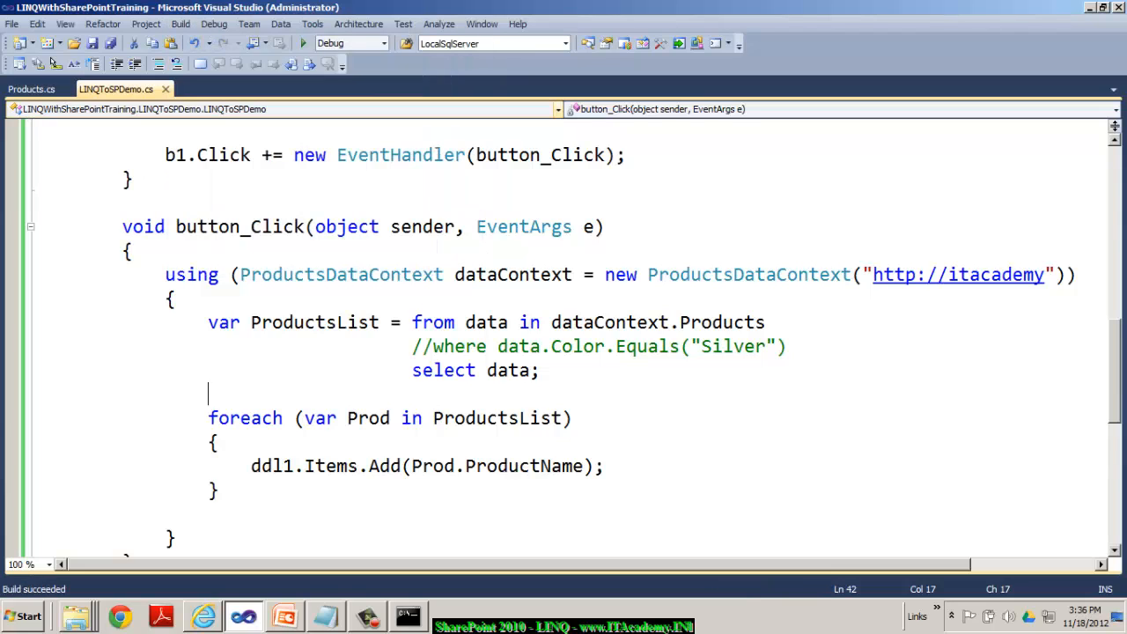
- Deploy the solution and keep the project's active deployment configuration at Default
{"action": "left_click", "coordinate": [180, 24]}
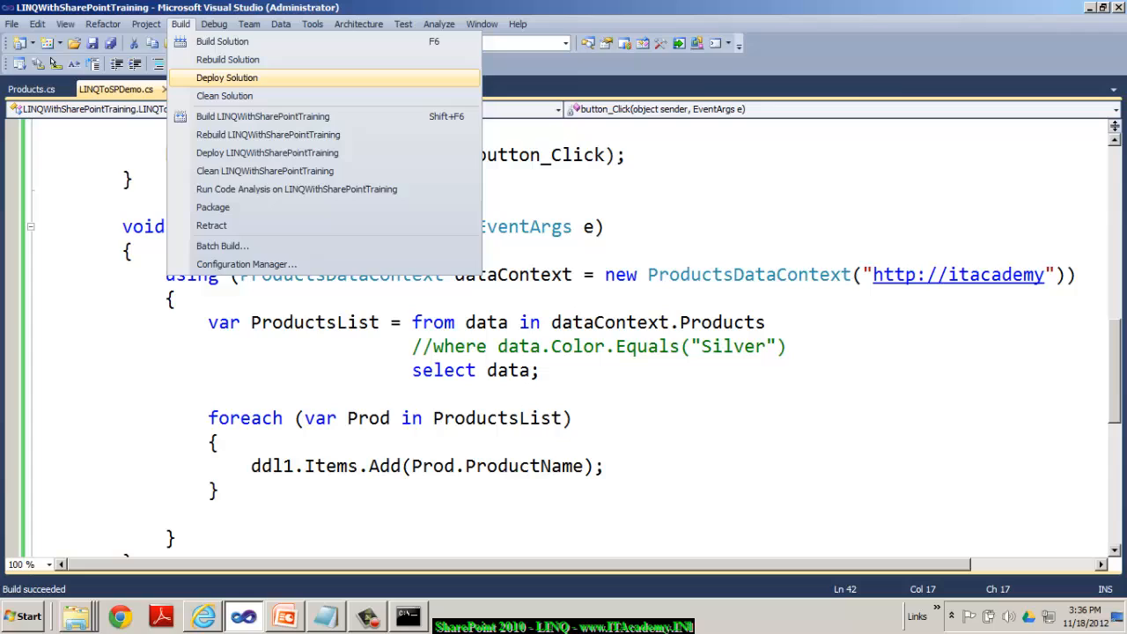
{"action": "left_click", "coordinate": [226, 78]}
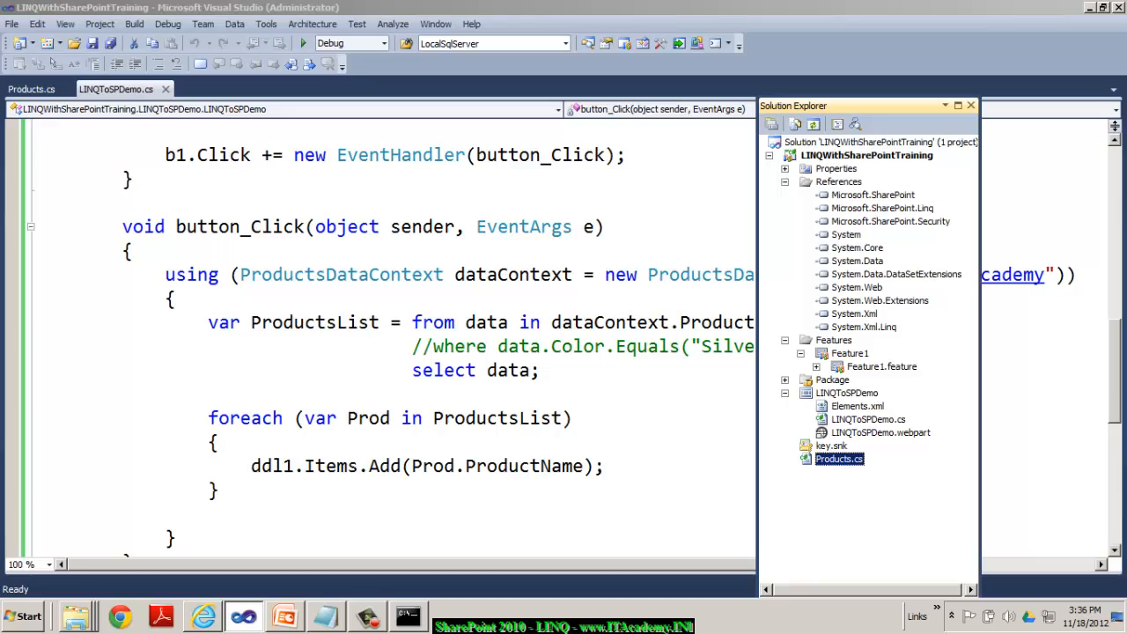
{"action": "double_click", "coordinate": [849, 353]}
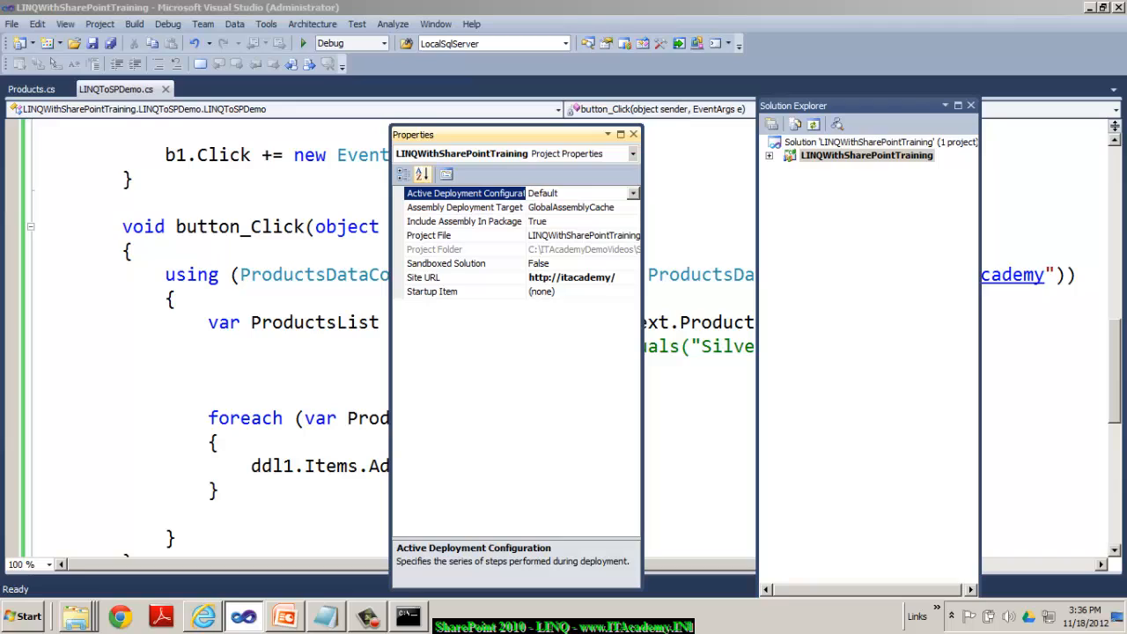
{"action": "left_click", "coordinate": [632, 207]}
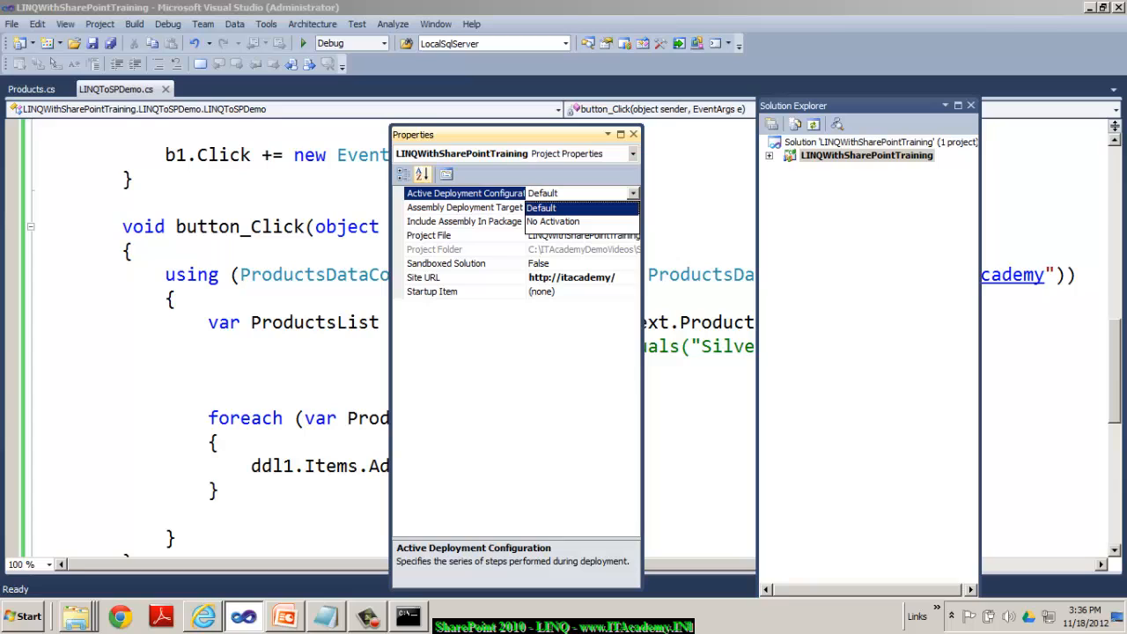
{"action": "left_click", "coordinate": [573, 207]}
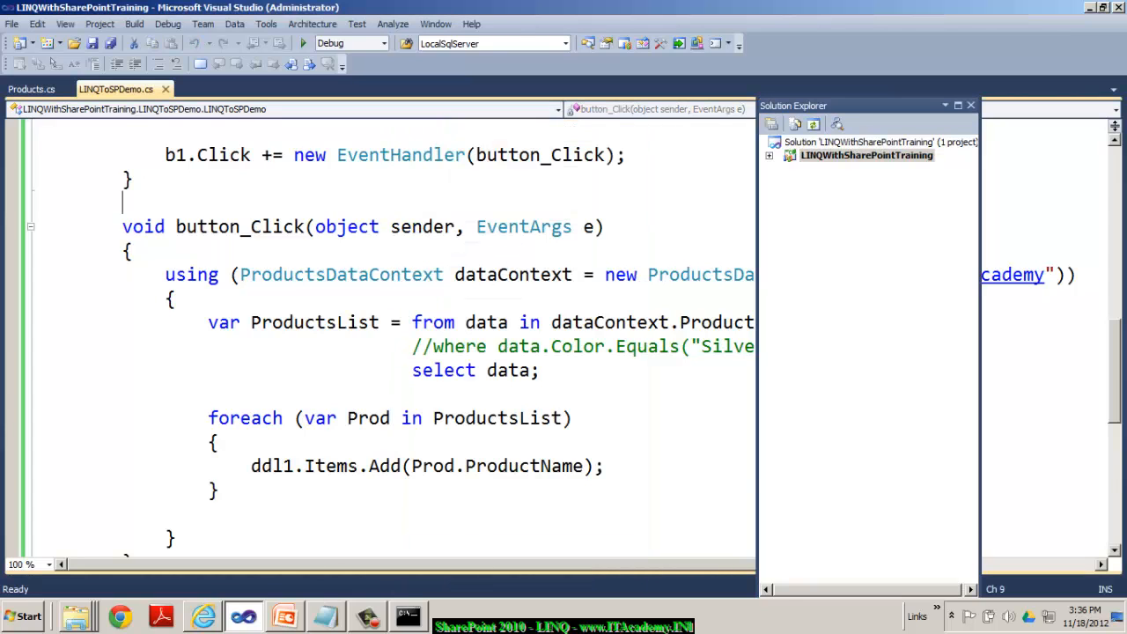
{"action": "left_click", "coordinate": [203, 616]}
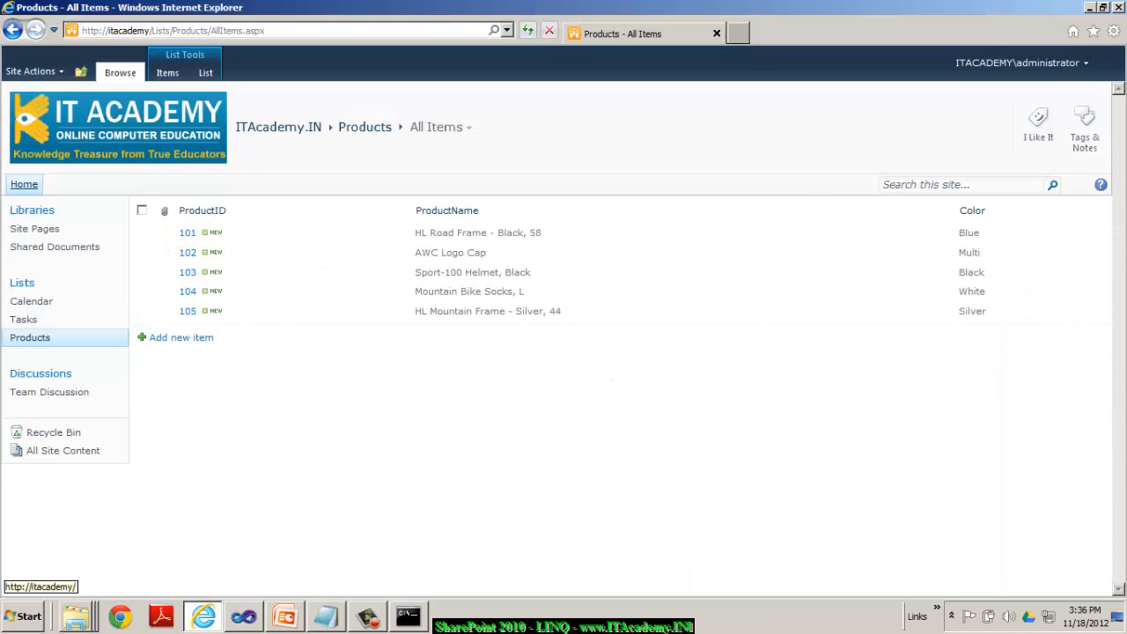
- Create a new site page named ProdTest2 from the site's home page
{"action": "left_click", "coordinate": [31, 72]}
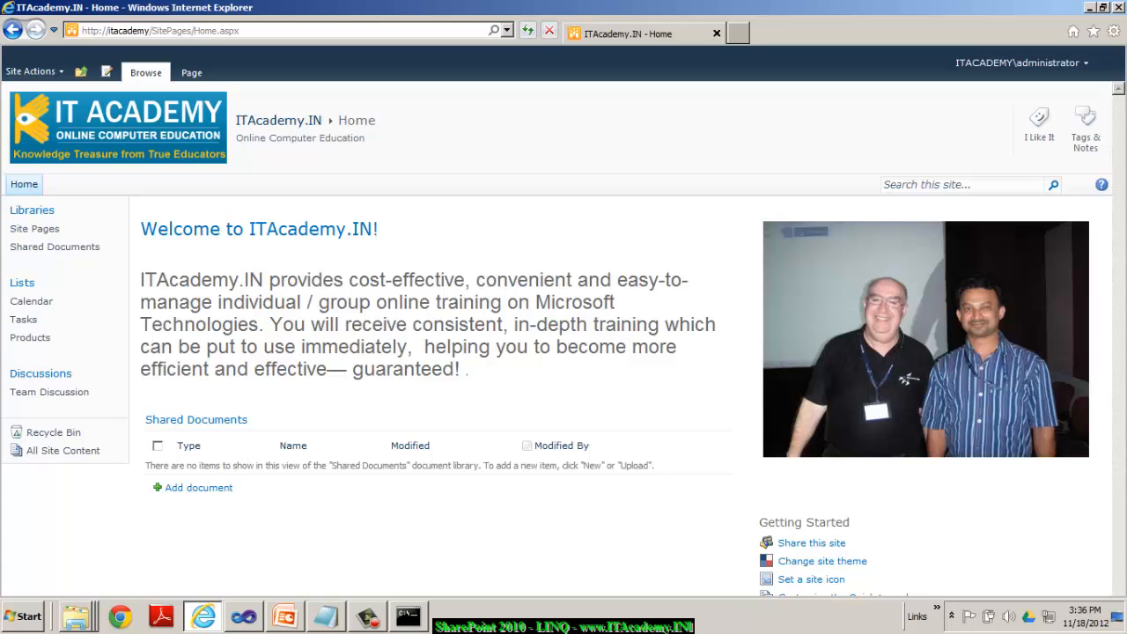
{"action": "mouse_move", "coordinate": [55, 247]}
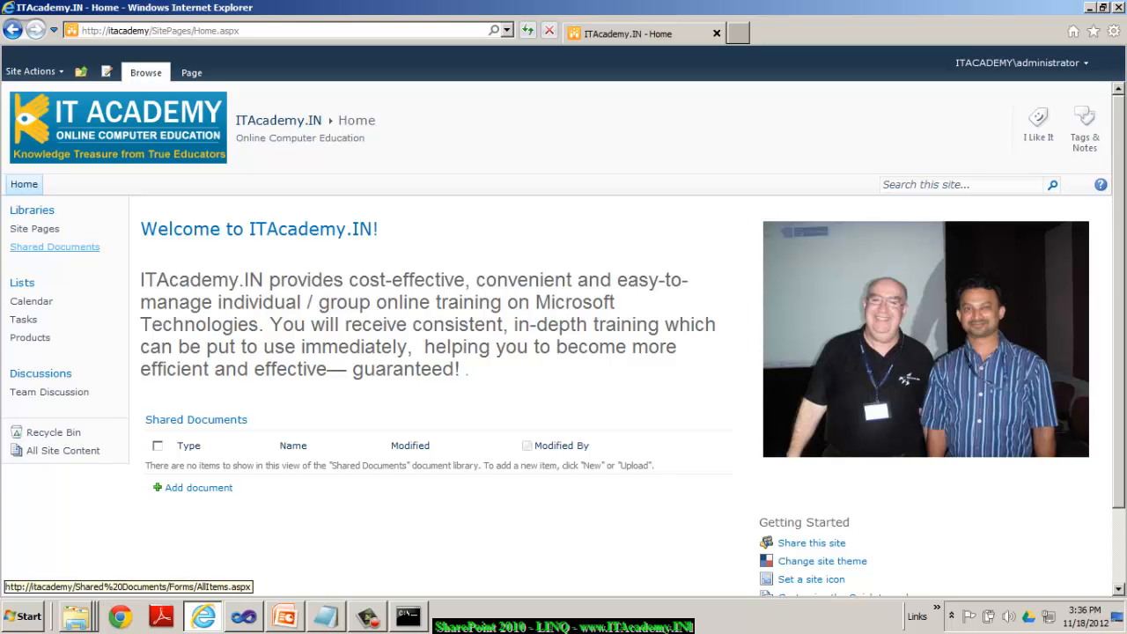
{"action": "left_click", "coordinate": [31, 72]}
{"action": "type", "text": "Prod"}
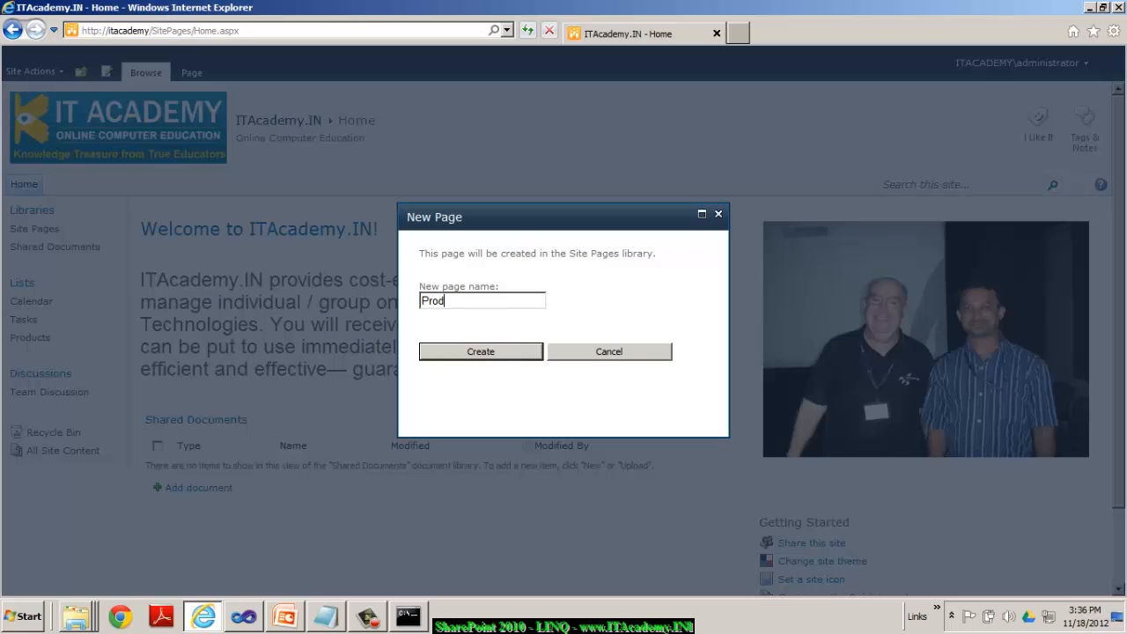
{"action": "type", "text": "Test"}
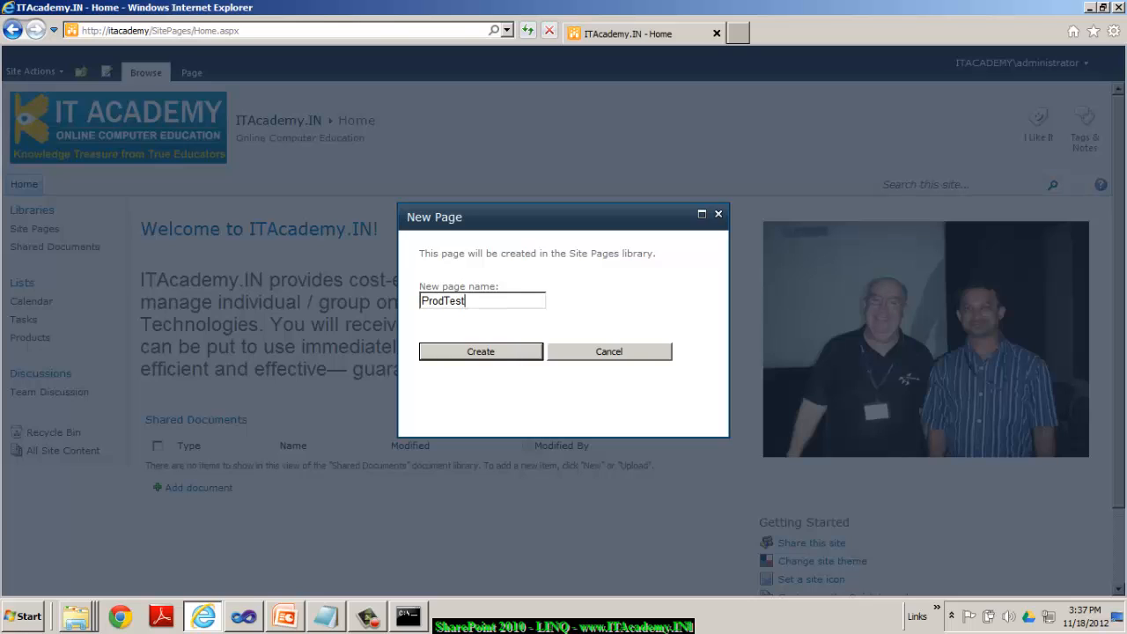
{"action": "type", "text": "2"}
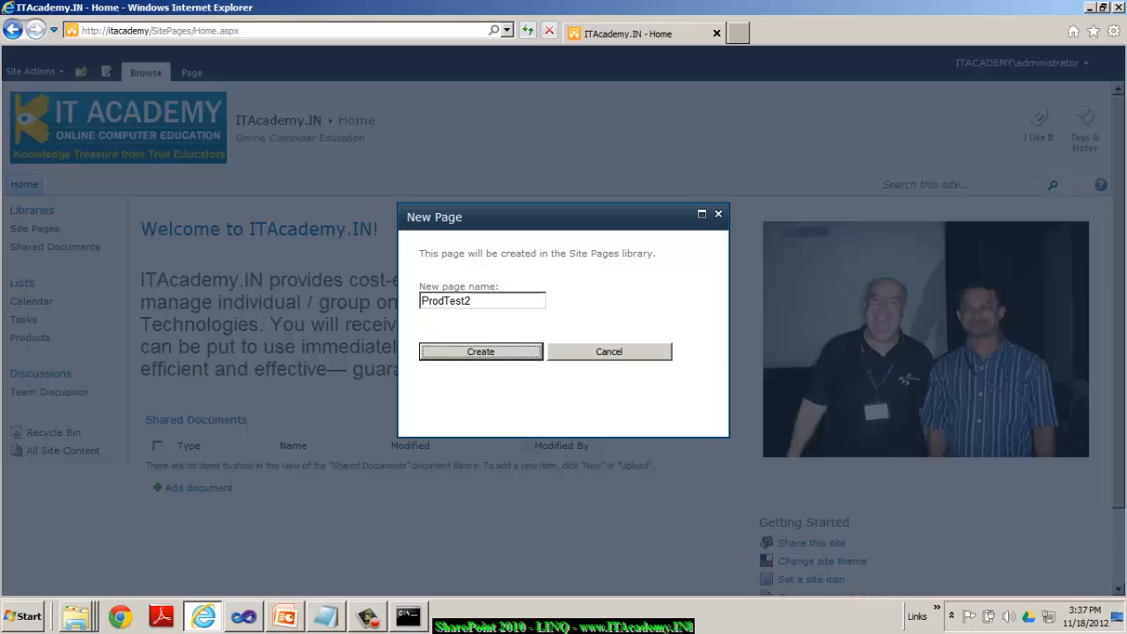
{"action": "left_click", "coordinate": [480, 351]}
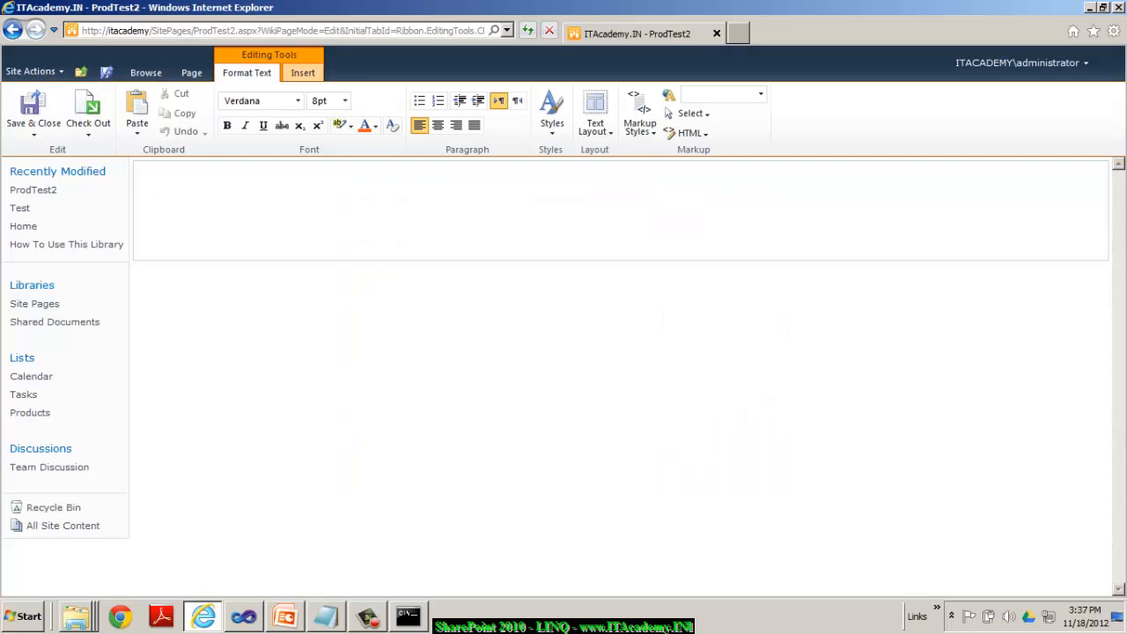
- Insert the LINQToSPDemo web part from the Custom category onto ProdTest2
{"action": "left_click", "coordinate": [303, 72]}
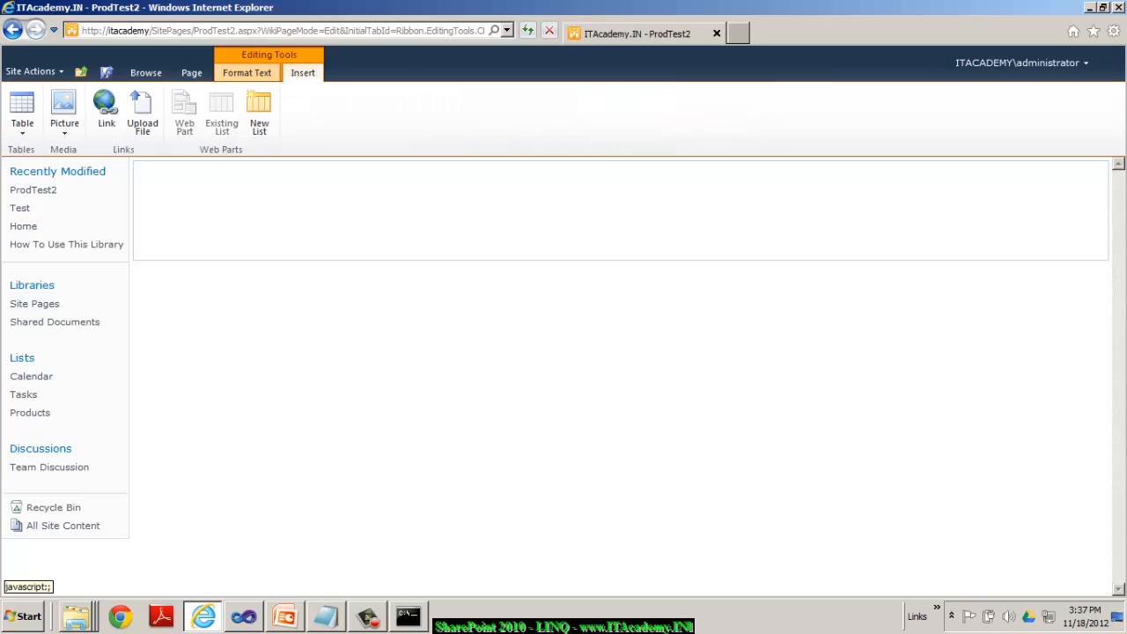
{"action": "left_click", "coordinate": [184, 110]}
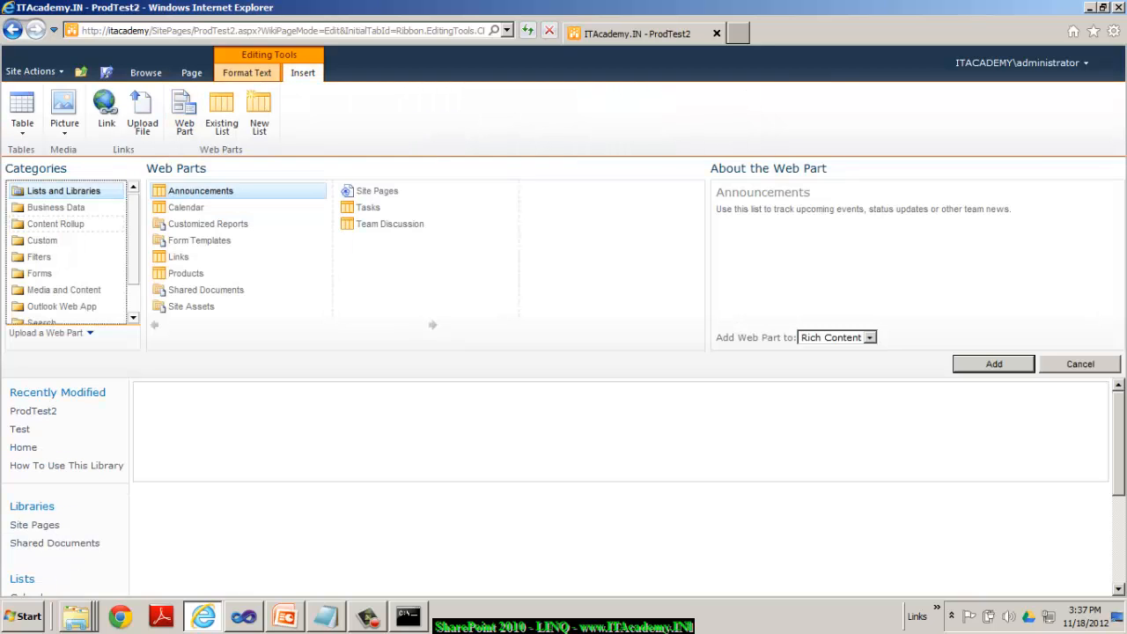
{"action": "left_click", "coordinate": [42, 239]}
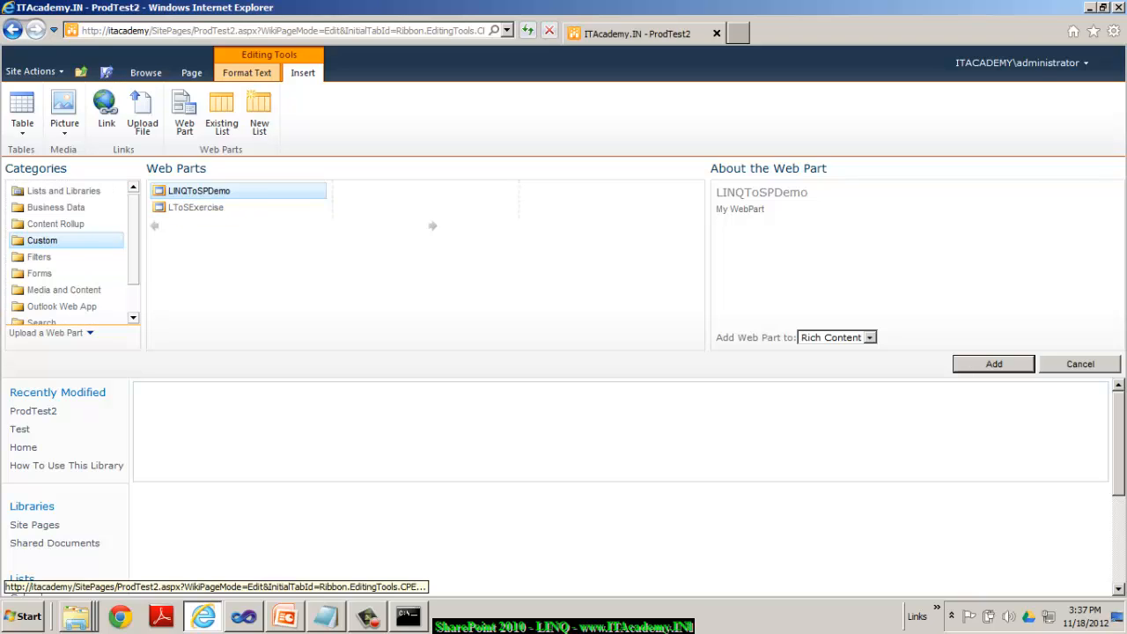
{"action": "left_click", "coordinate": [992, 364]}
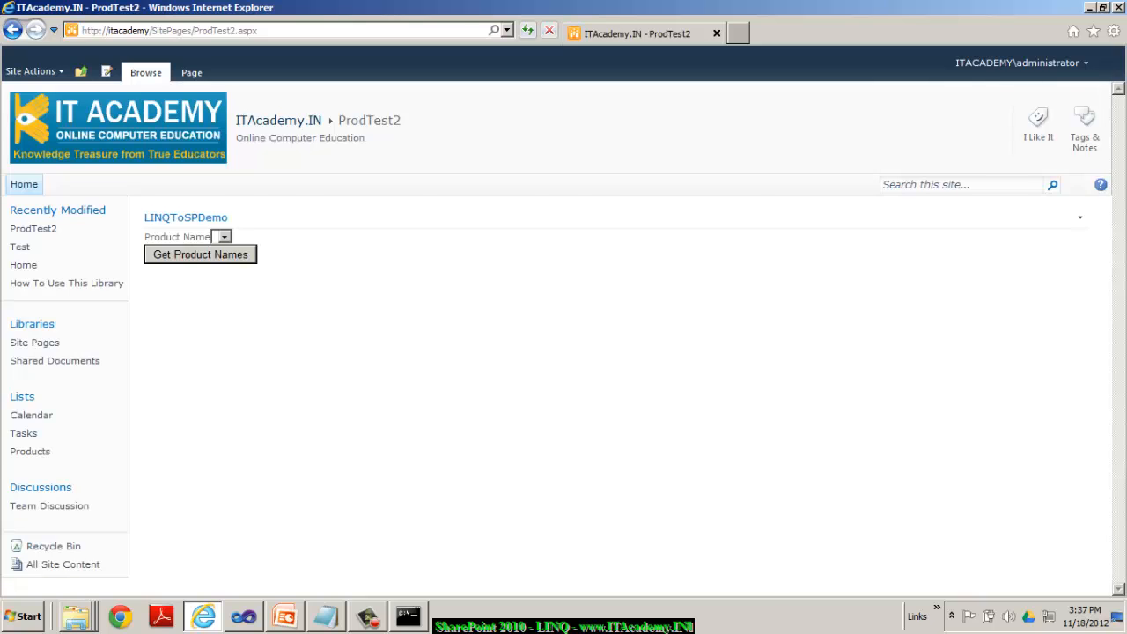
- Run Get Product Names so the dropdown lists all five products, then return to the code
{"action": "left_click", "coordinate": [244, 615]}
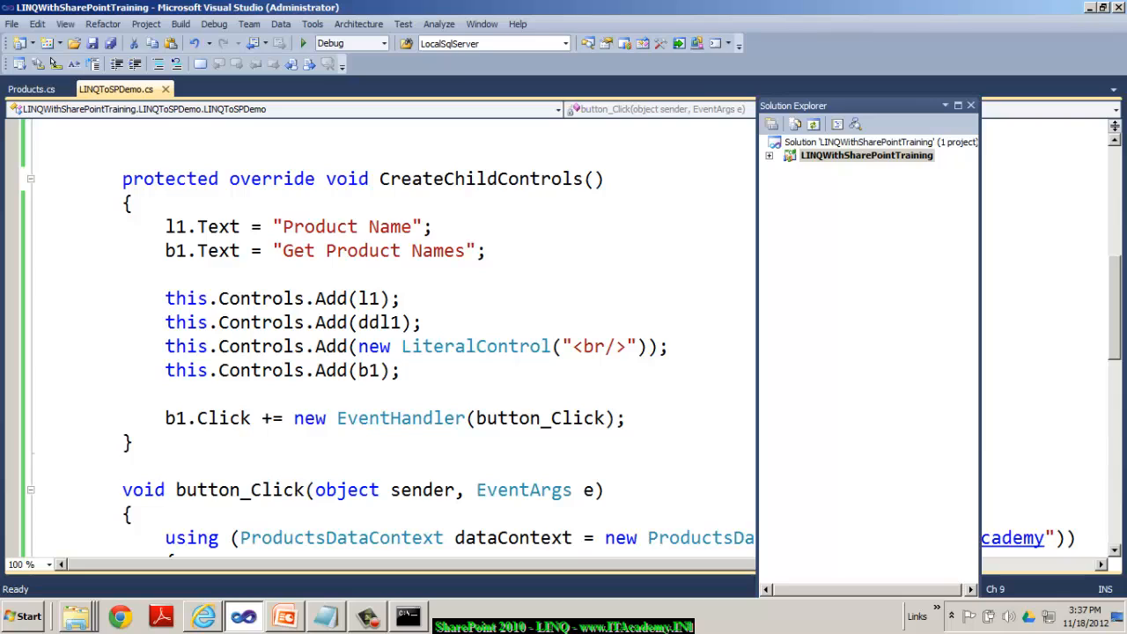
{"action": "left_click", "coordinate": [203, 616]}
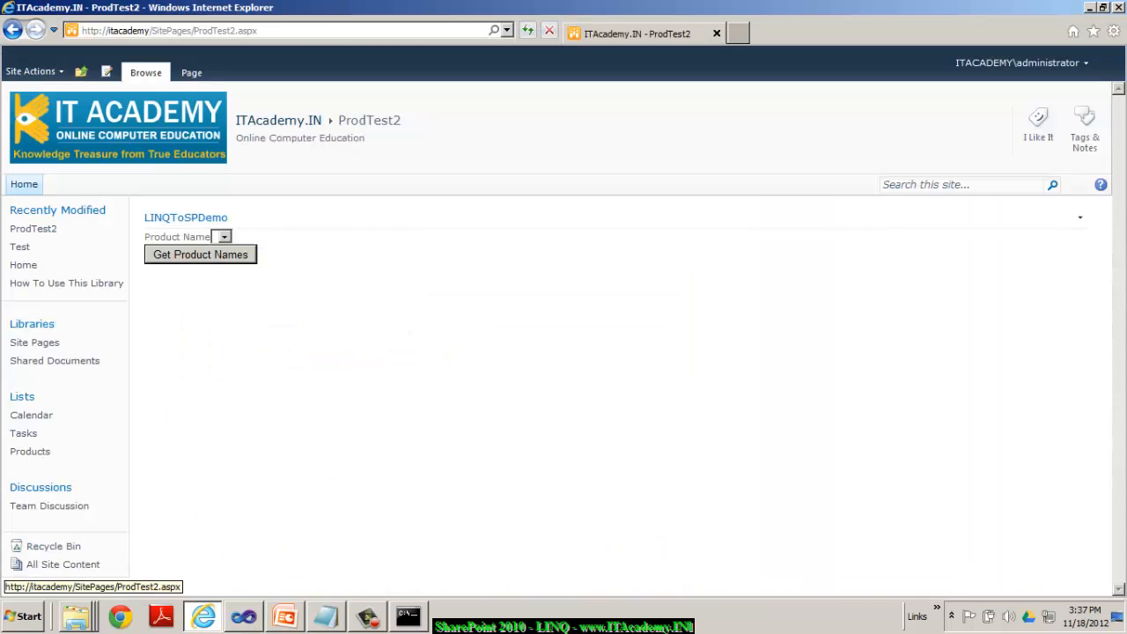
{"action": "left_click", "coordinate": [222, 236]}
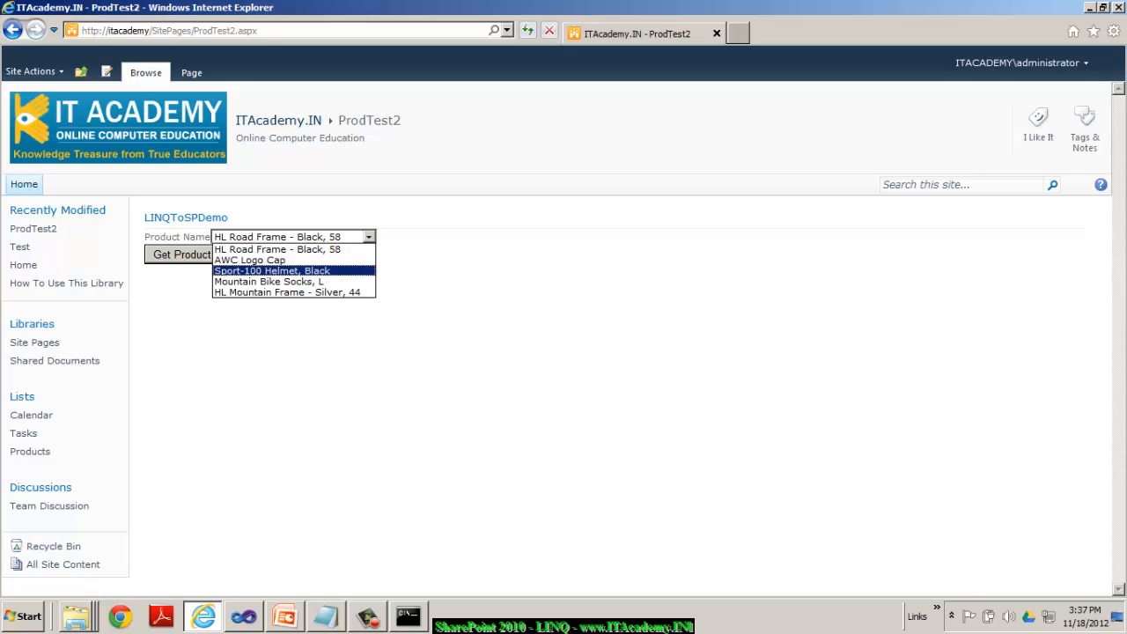
{"action": "left_click", "coordinate": [277, 249]}
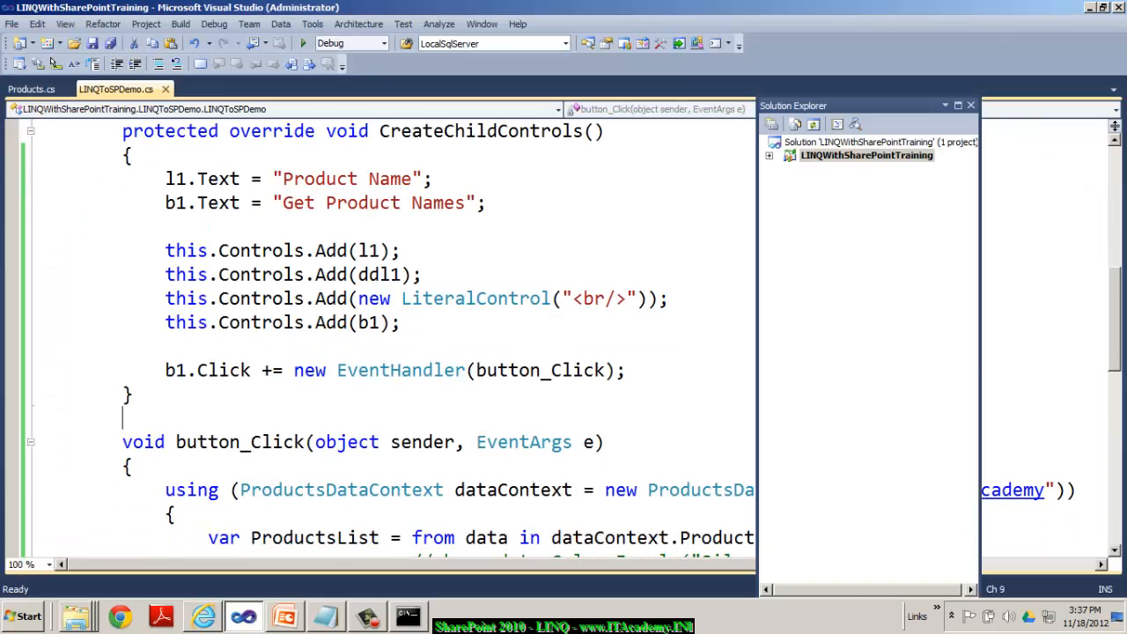
{"action": "scroll", "scroll_direction": "down", "scroll_amount": 3}
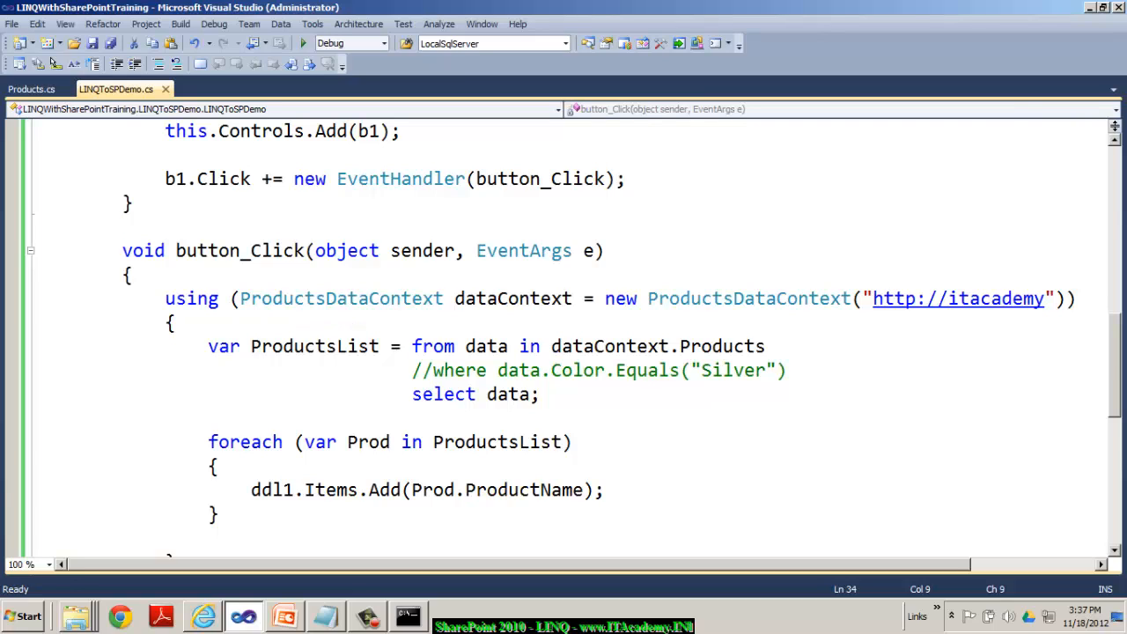
{"action": "mouse_move", "coordinate": [341, 297]}
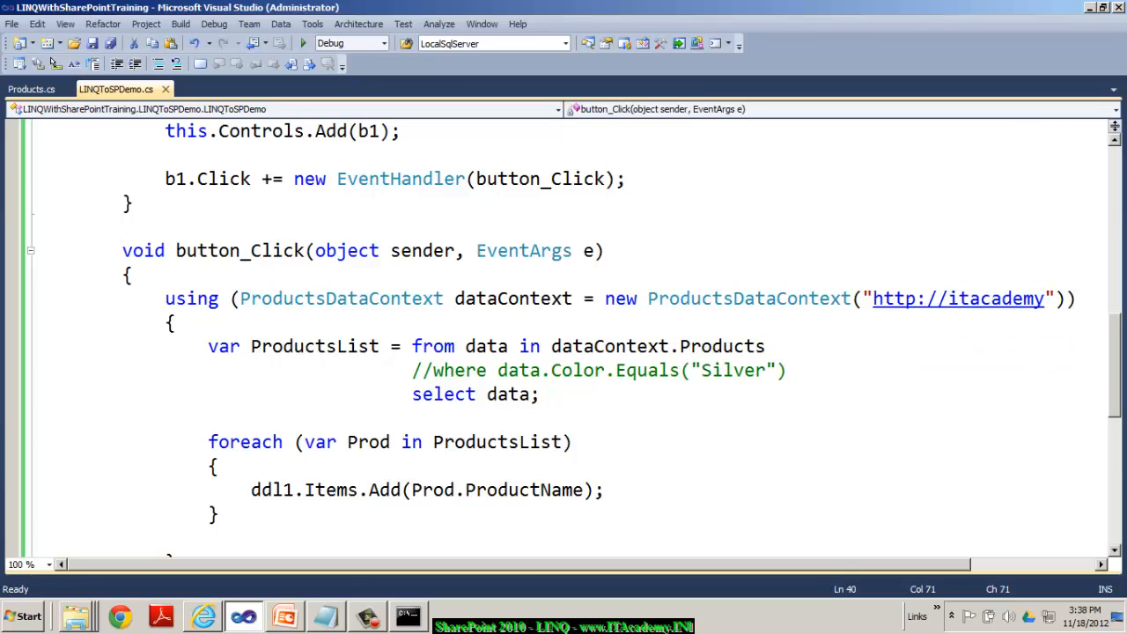
{"action": "double_click", "coordinate": [523, 490]}
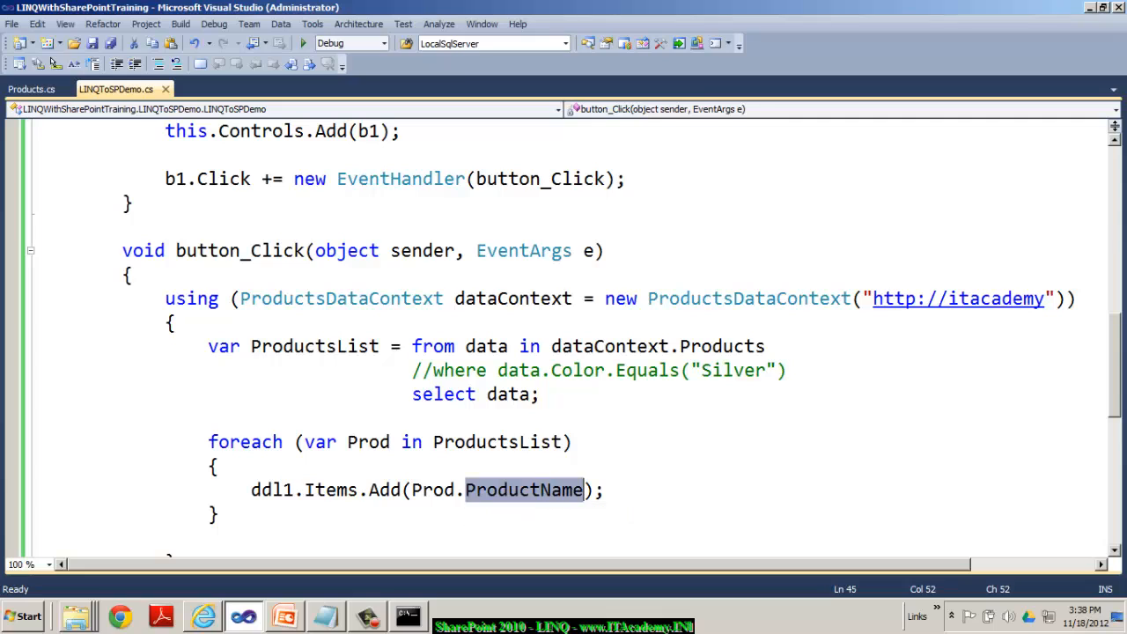